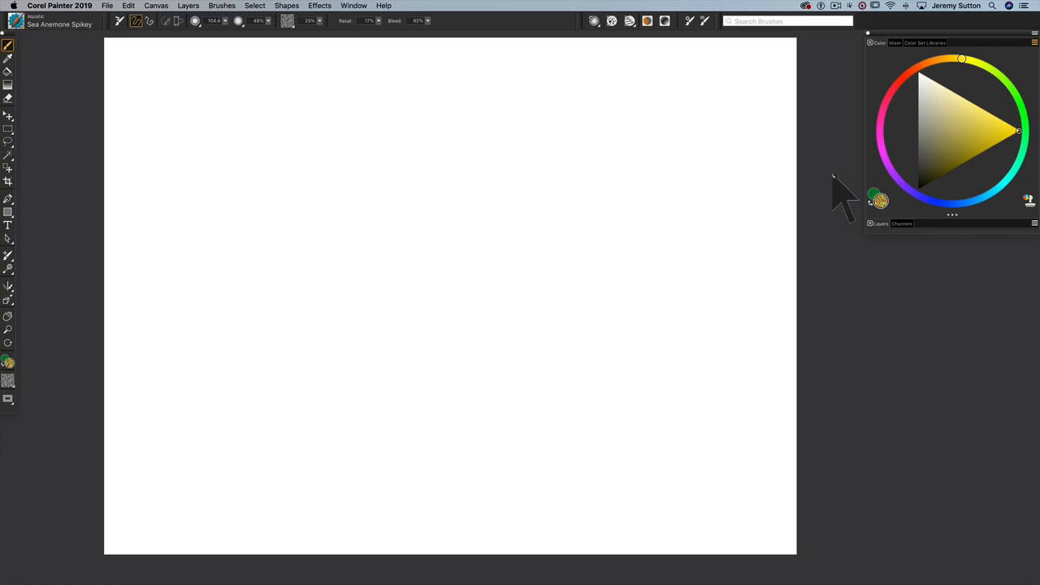
{"action": "mouse_move", "coordinate": [30, 45]}
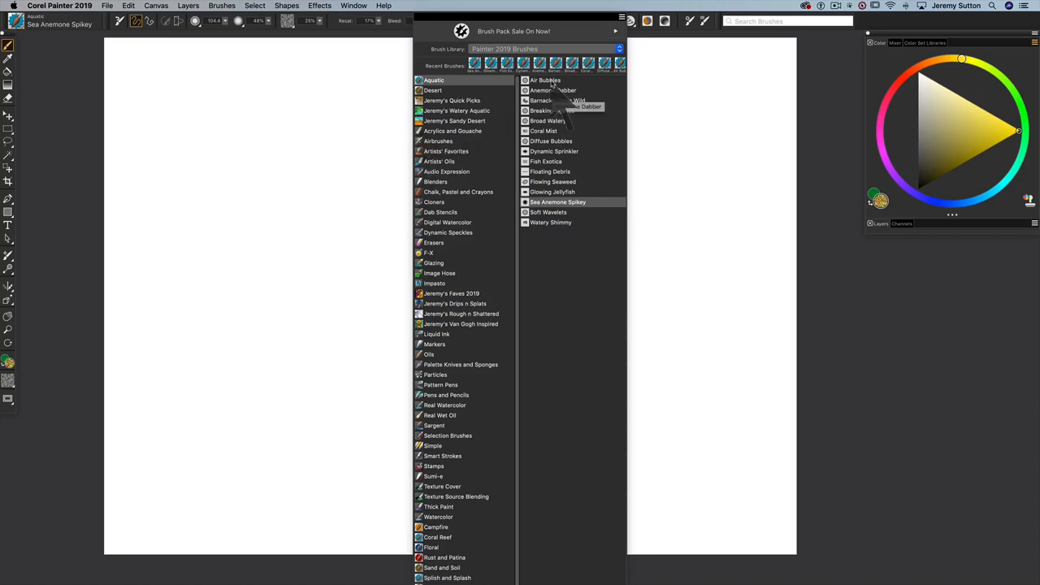
{"action": "mouse_move", "coordinate": [560, 235]}
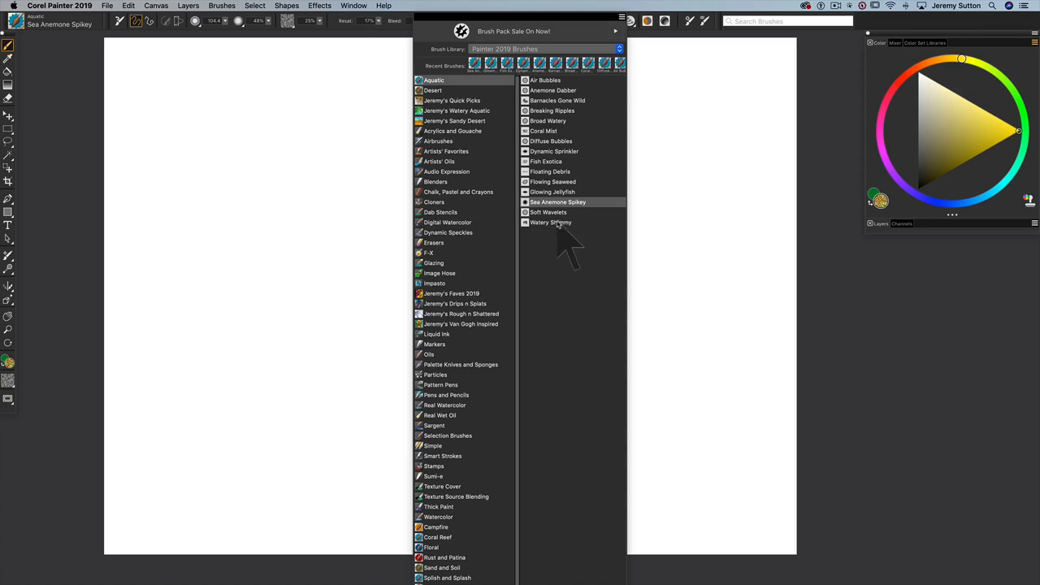
Make Watery Shimmy from the Aquatic brushes the active variant.
{"action": "left_click", "coordinate": [549, 221]}
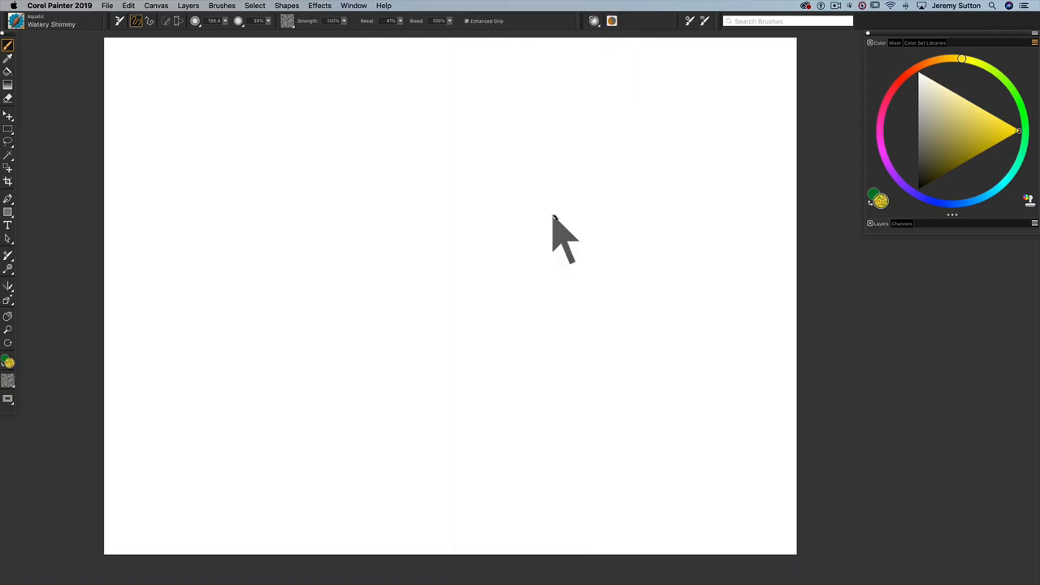
{"action": "mouse_move", "coordinate": [1010, 187]}
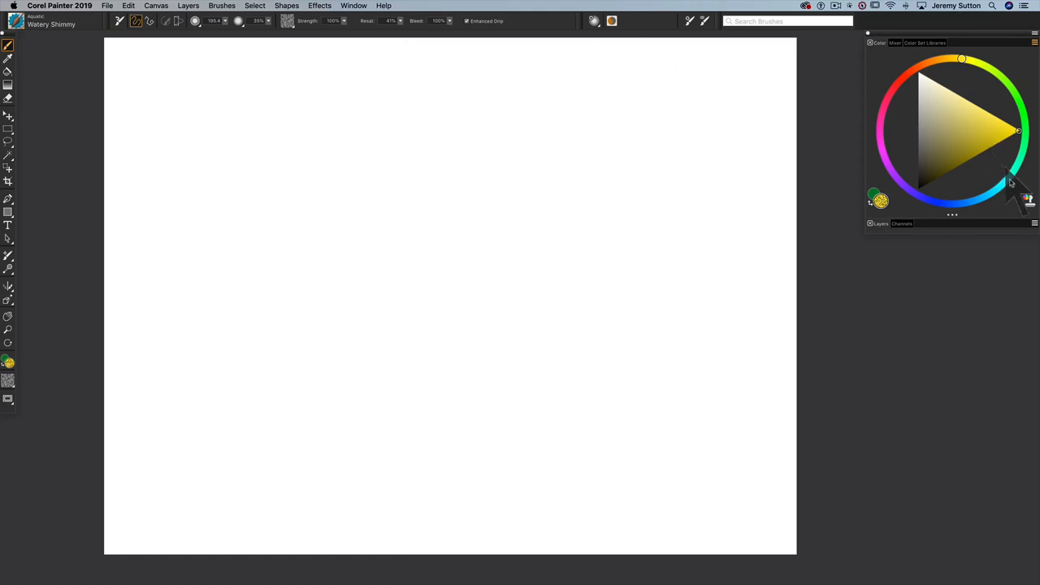
Paint the canvas blue-turquoise with Watery Shimmy and darken the bottom edge with deep blue.
{"action": "left_click", "coordinate": [988, 143]}
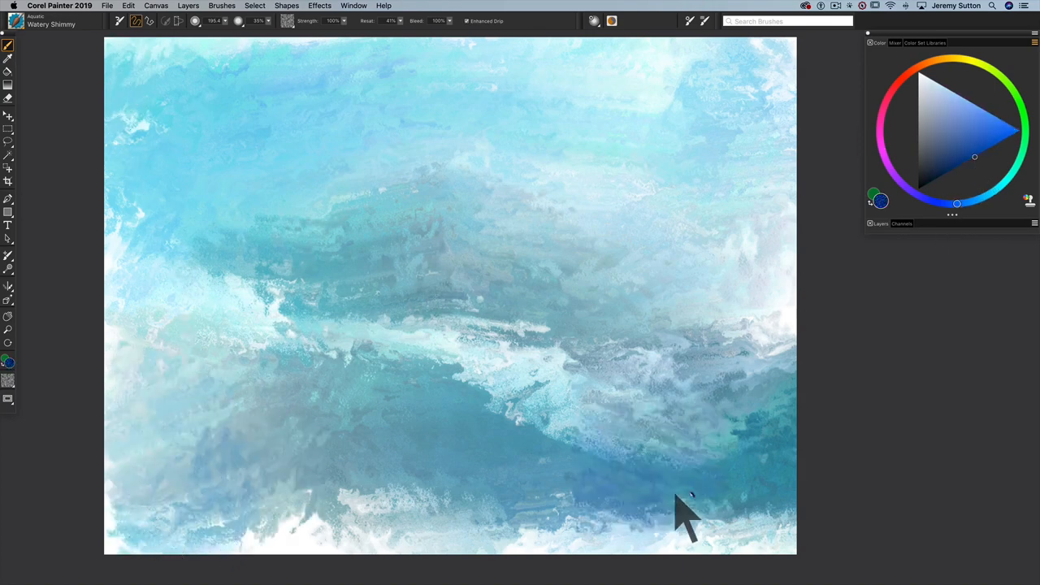
{"action": "left_click_drag", "start_coordinate": [686, 500], "coordinate": [146, 544]}
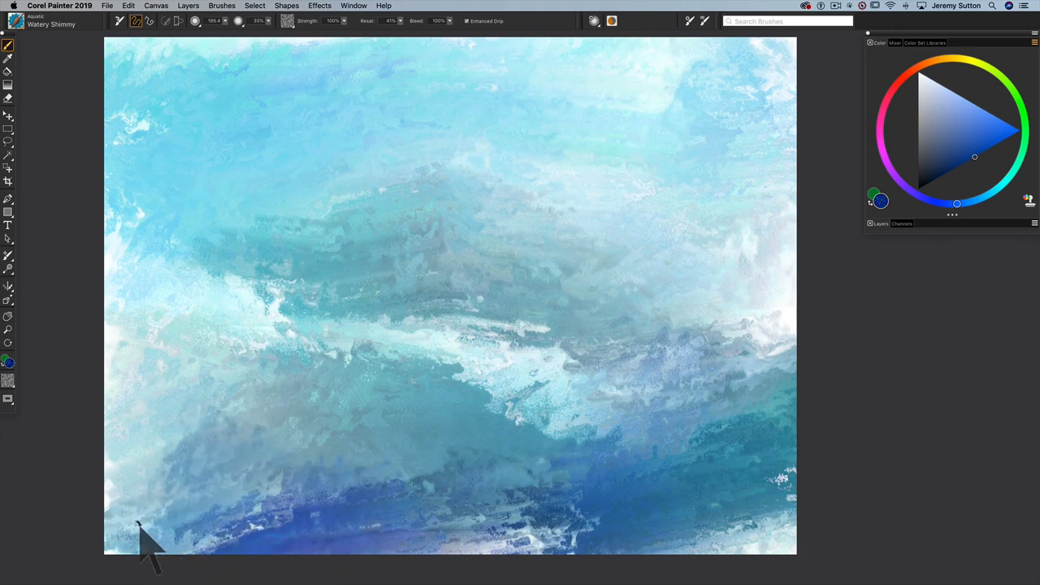
{"action": "mouse_move", "coordinate": [333, 306]}
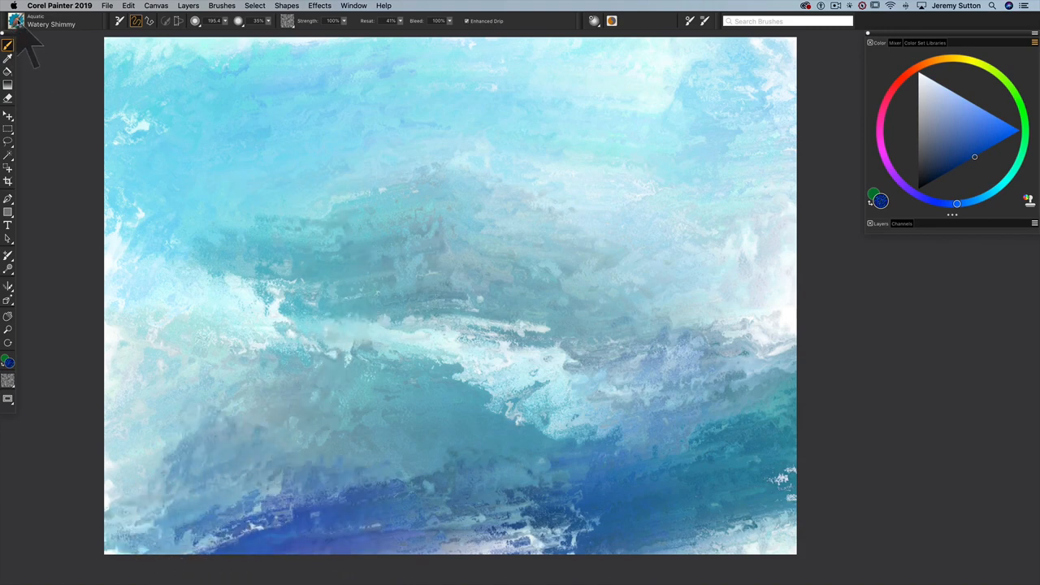
{"action": "left_click", "coordinate": [15, 20]}
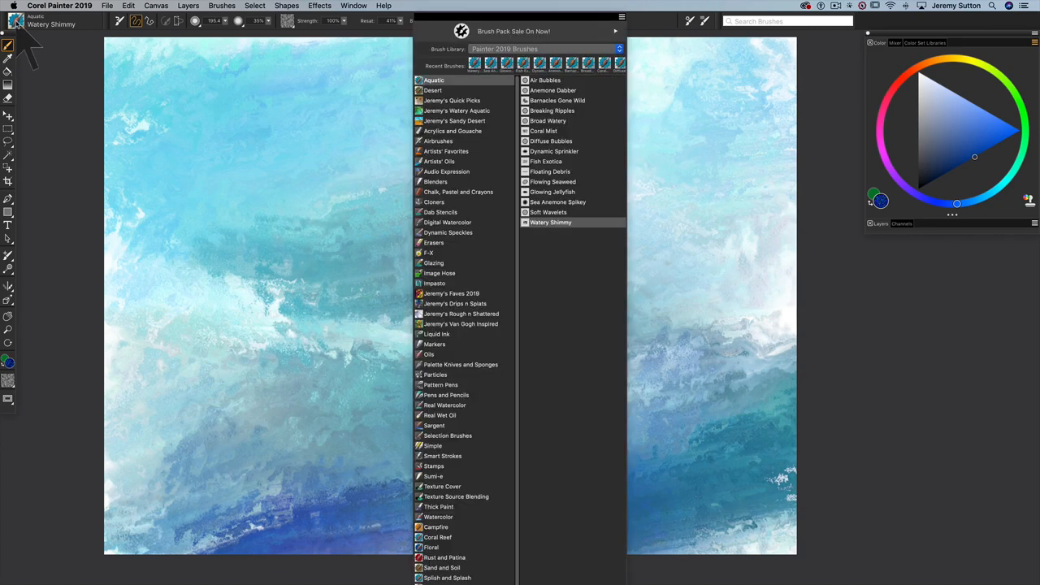
{"action": "mouse_move", "coordinate": [286, 269]}
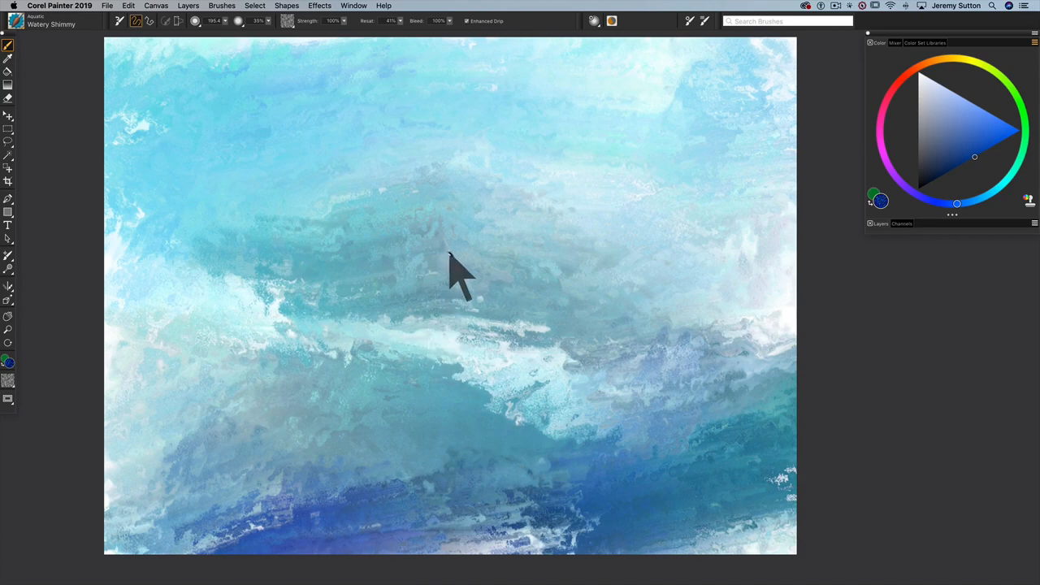
{"action": "mouse_move", "coordinate": [442, 252]}
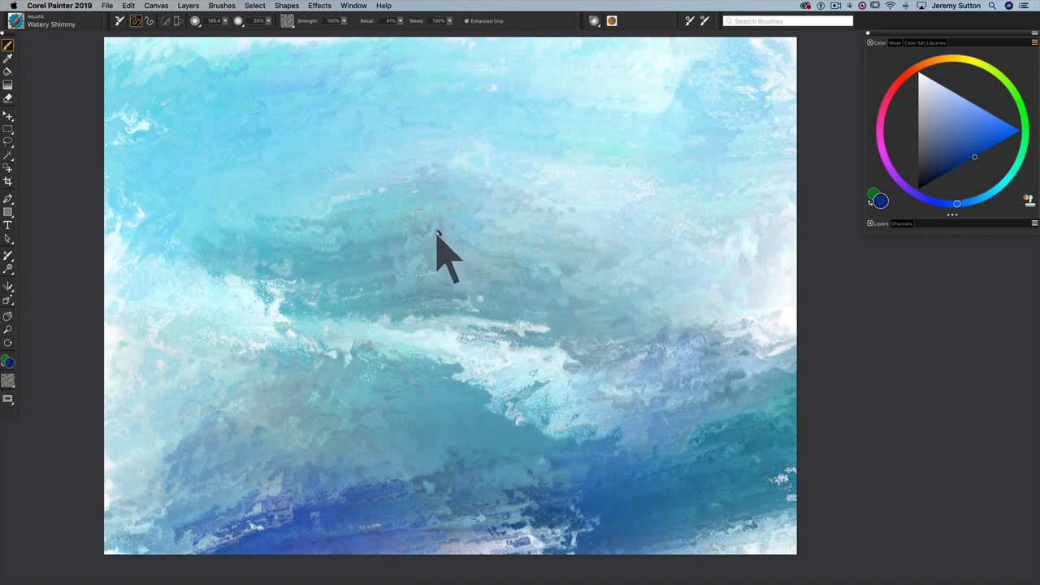
Switch to the Soft Wavelets brush variant from the canvas menu.
{"action": "right_click", "coordinate": [439, 225]}
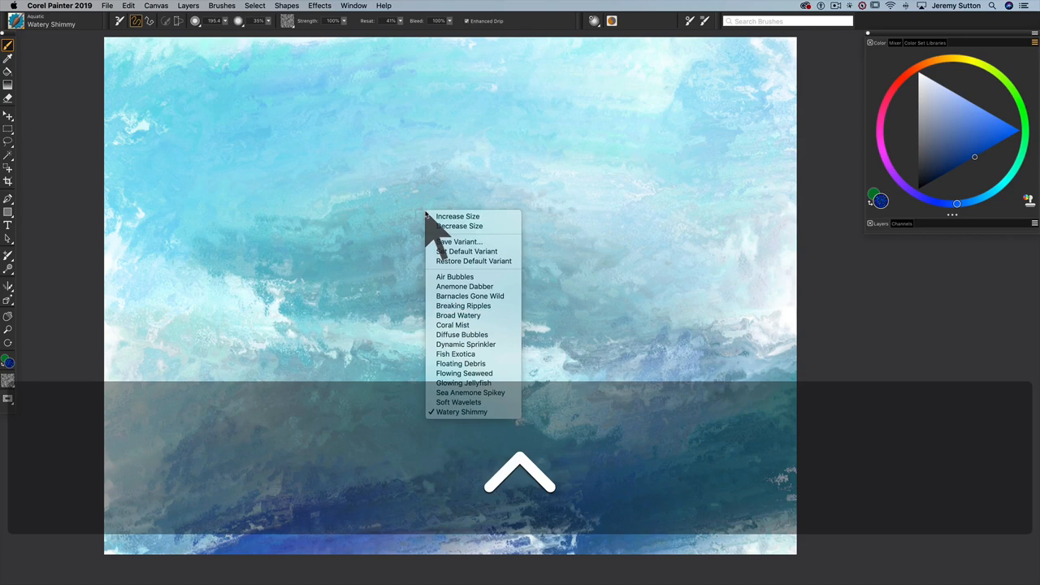
{"action": "mouse_move", "coordinate": [455, 277]}
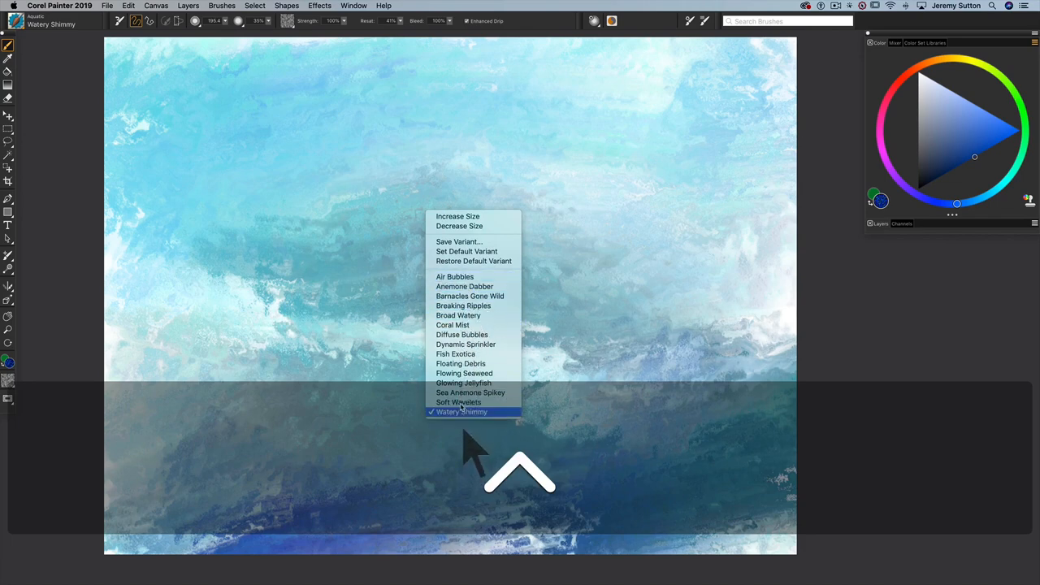
{"action": "mouse_move", "coordinate": [465, 276]}
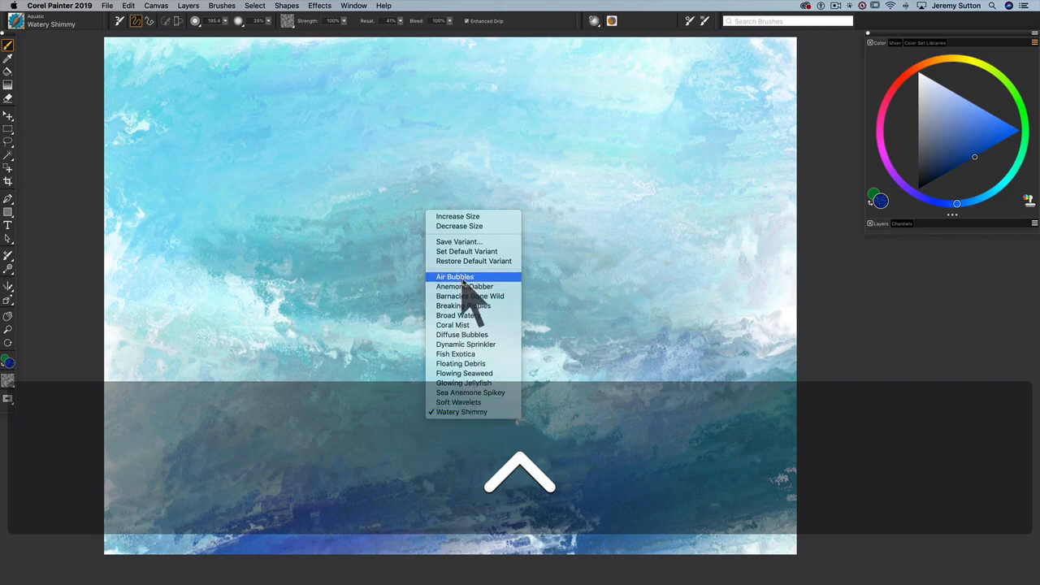
{"action": "mouse_move", "coordinate": [468, 300]}
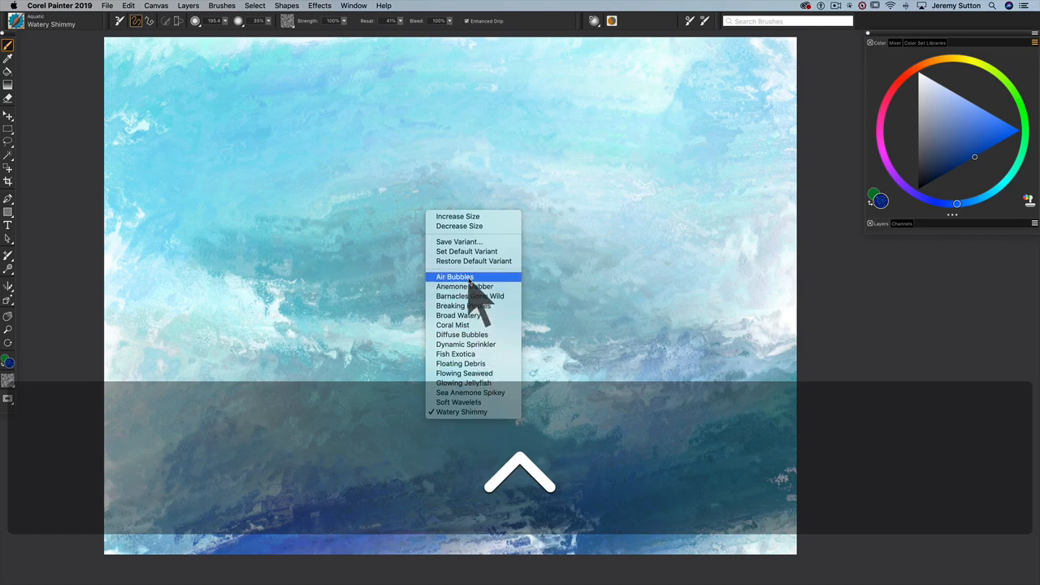
{"action": "mouse_move", "coordinate": [478, 403]}
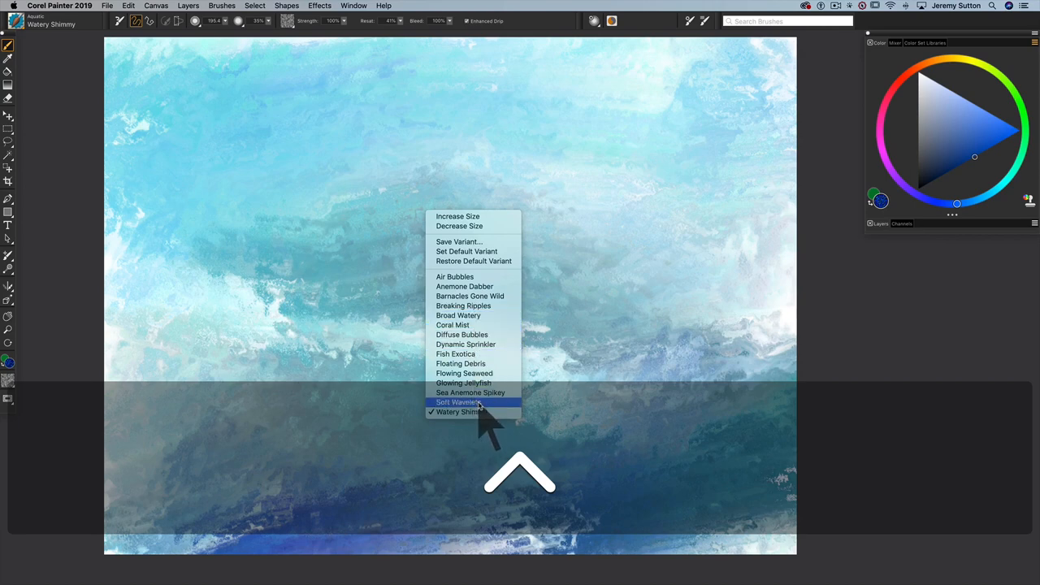
{"action": "left_click", "coordinate": [458, 403]}
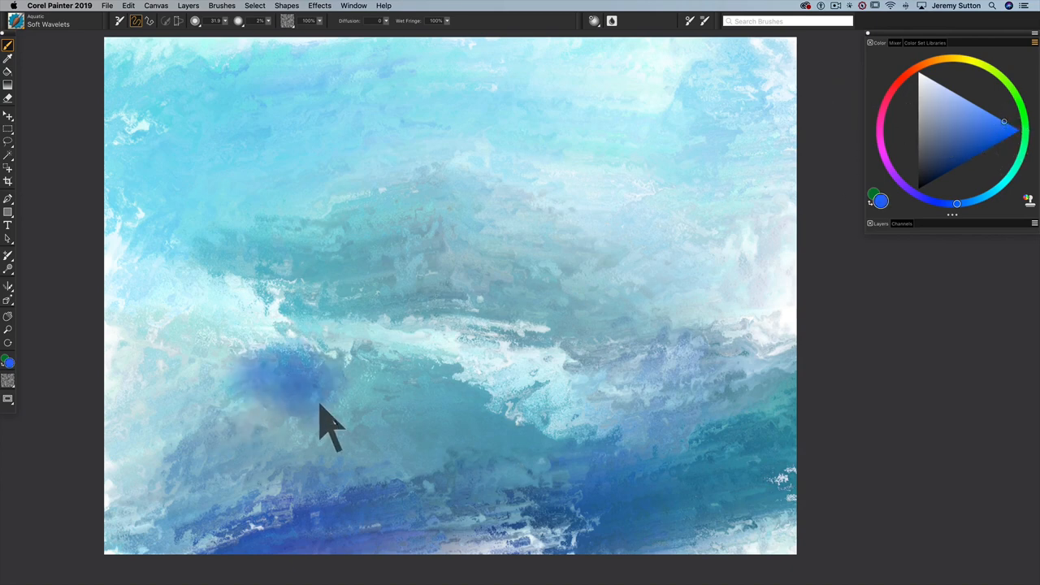
Wash soft blue wavelets across the lower and middle sea, then switch to a yellow-green colour.
{"action": "left_click_drag", "start_coordinate": [325, 414], "coordinate": [682, 365]}
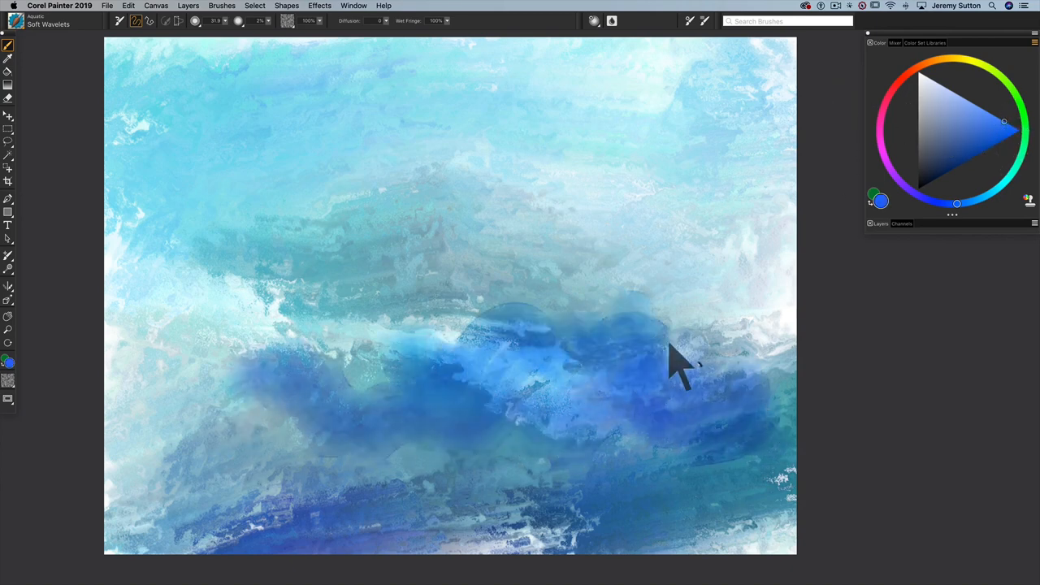
{"action": "left_click_drag", "start_coordinate": [674, 366], "coordinate": [755, 503]}
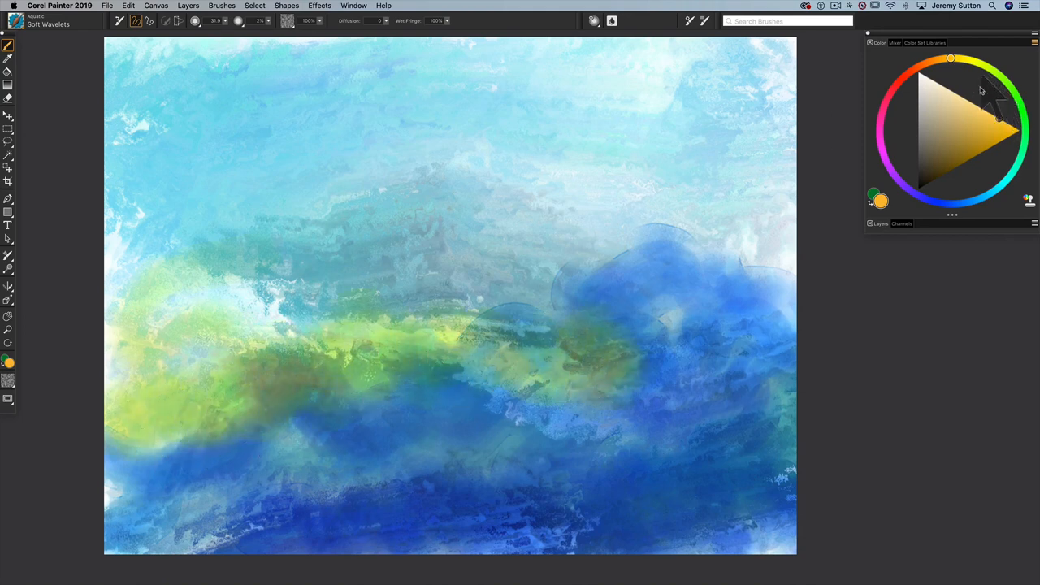
{"action": "left_click", "coordinate": [1001, 184]}
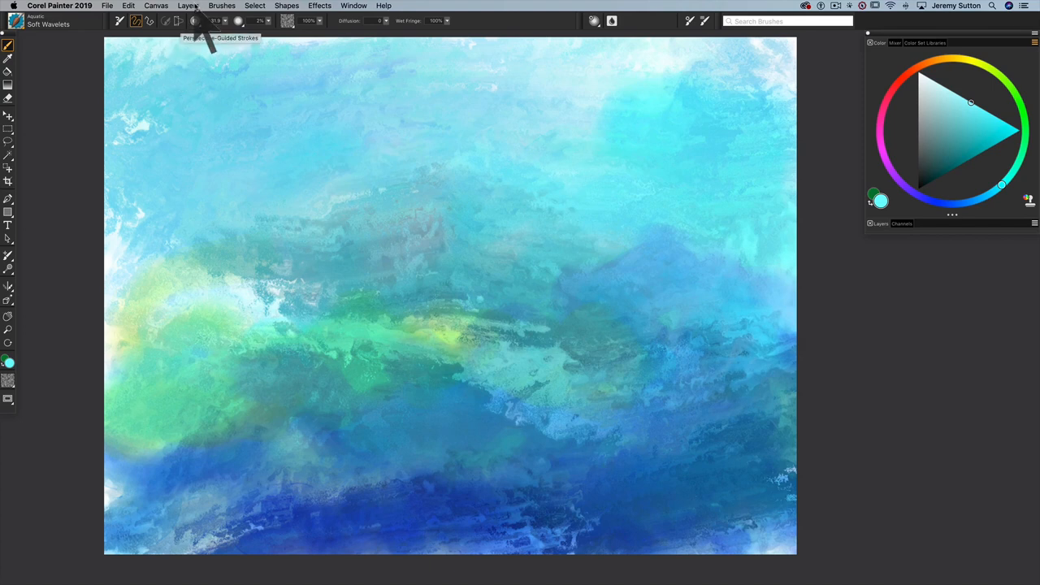
Bring up the Layers menu to dry the digital watercolour washes.
{"action": "left_click", "coordinate": [188, 7]}
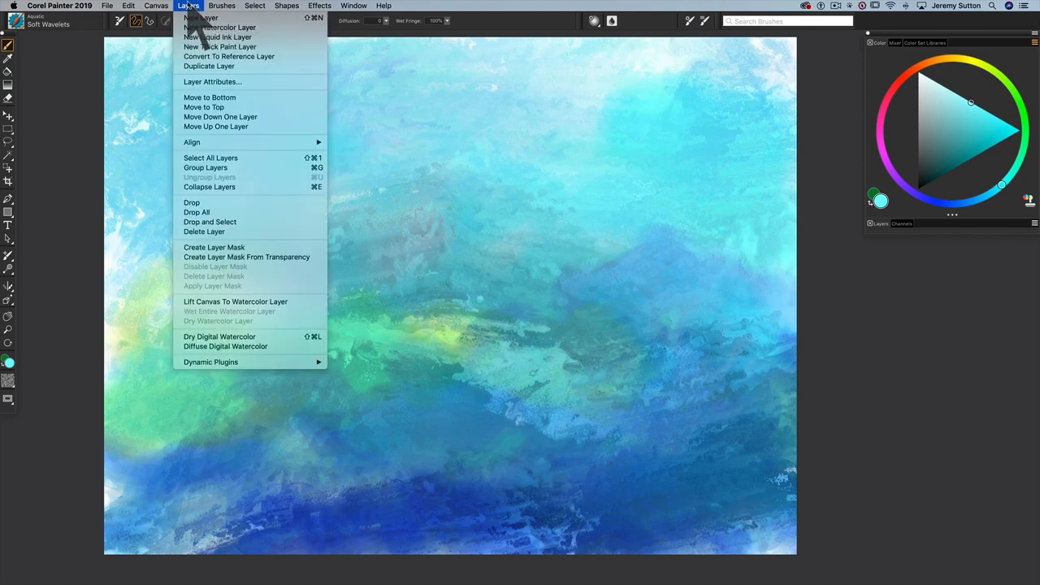
{"action": "mouse_move", "coordinate": [235, 346]}
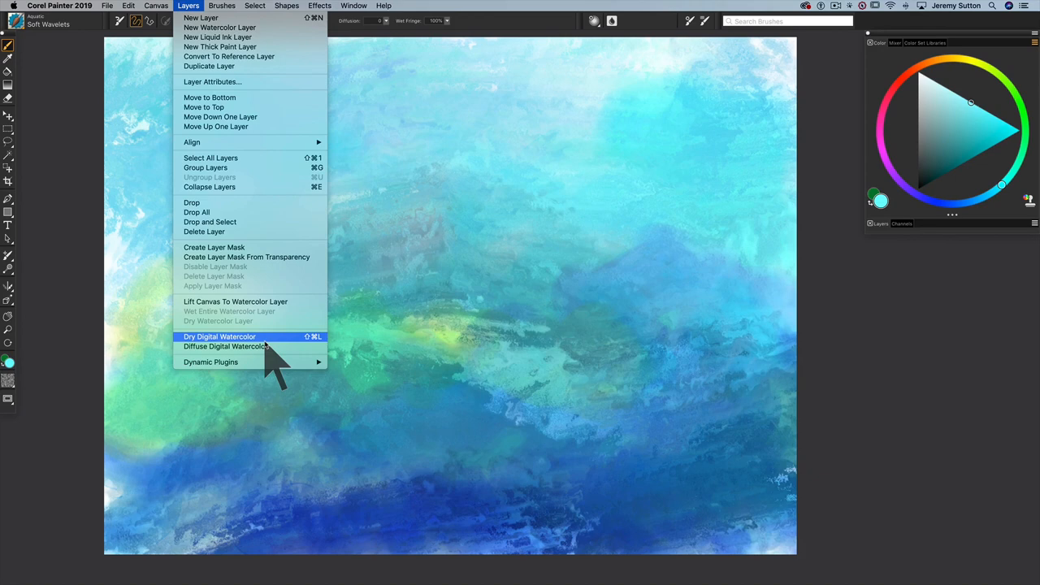
{"action": "mouse_move", "coordinate": [247, 312]}
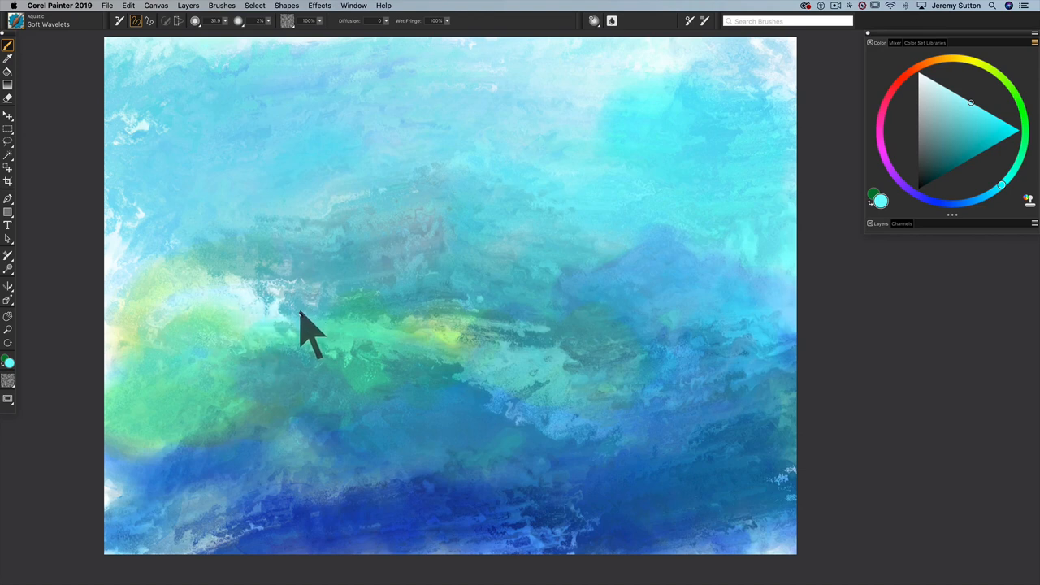
{"action": "mouse_move", "coordinate": [161, 106]}
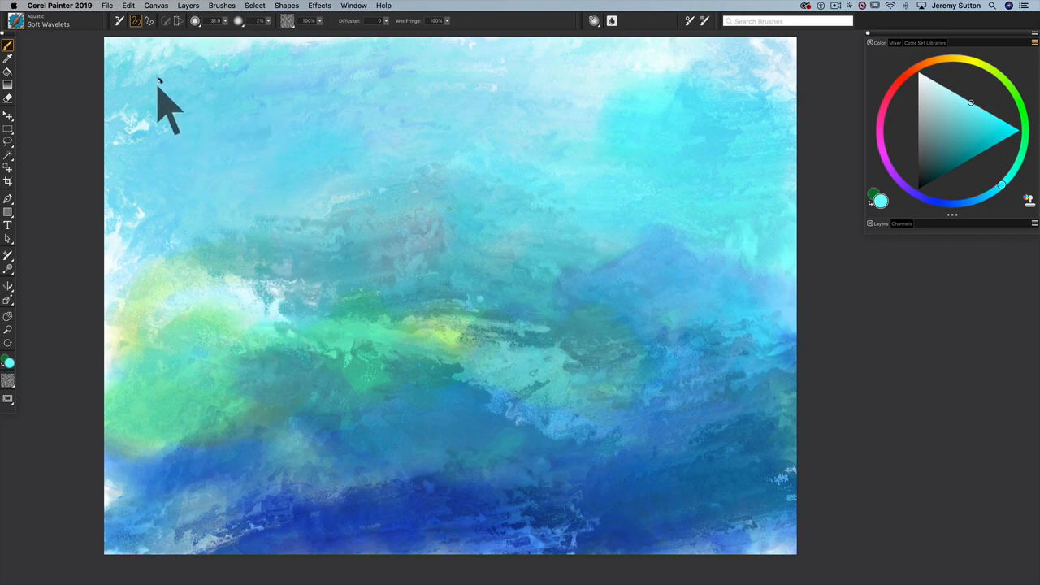
{"action": "mouse_move", "coordinate": [155, 62]}
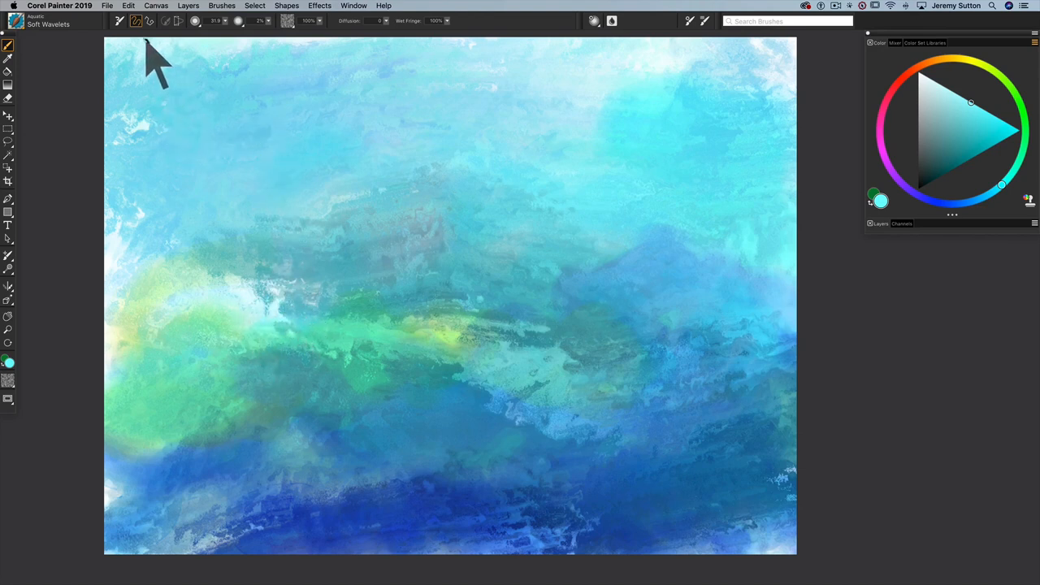
{"action": "mouse_move", "coordinate": [414, 203]}
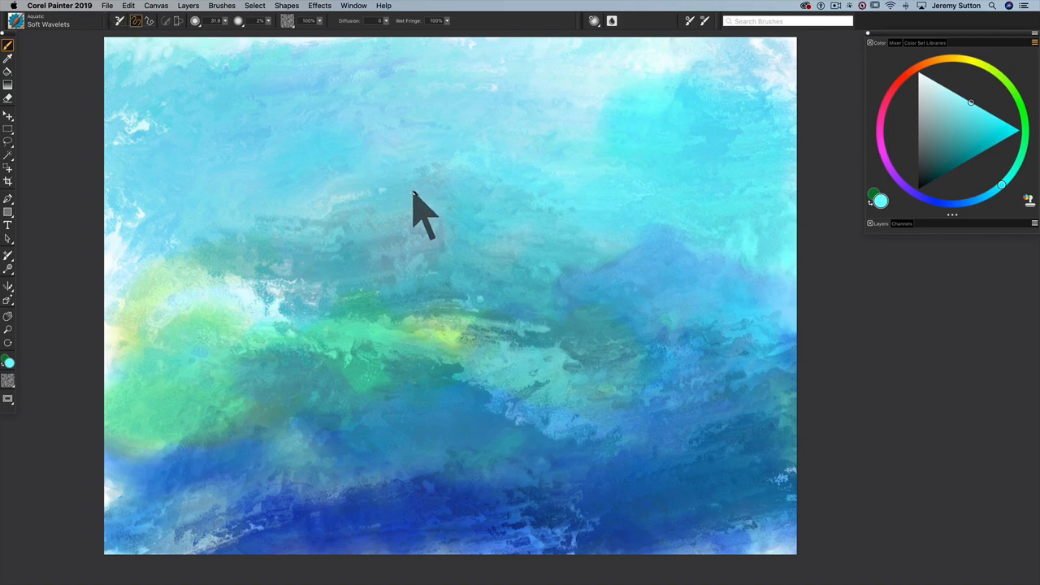
With the Flowing Seaweed brush, paint wavy green strands rising through the water.
{"action": "right_click", "coordinate": [420, 203]}
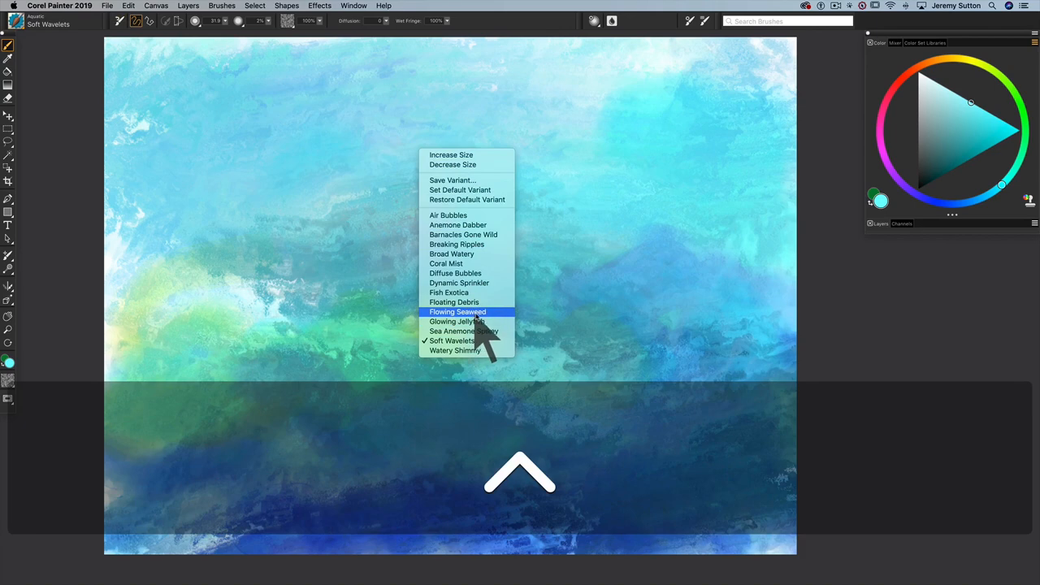
{"action": "left_click", "coordinate": [458, 312]}
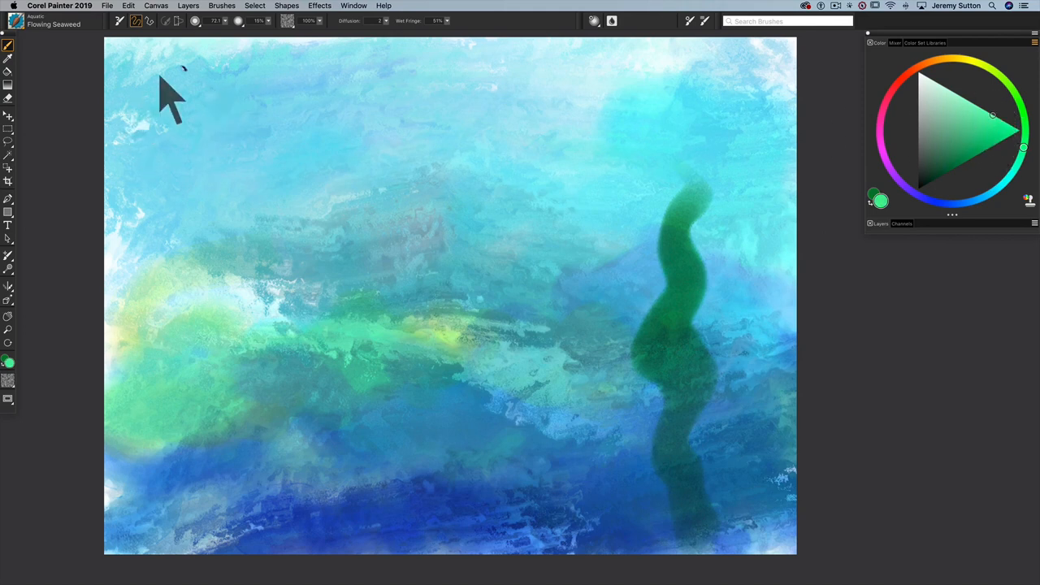
{"action": "left_click_drag", "start_coordinate": [175, 106], "coordinate": [182, 446]}
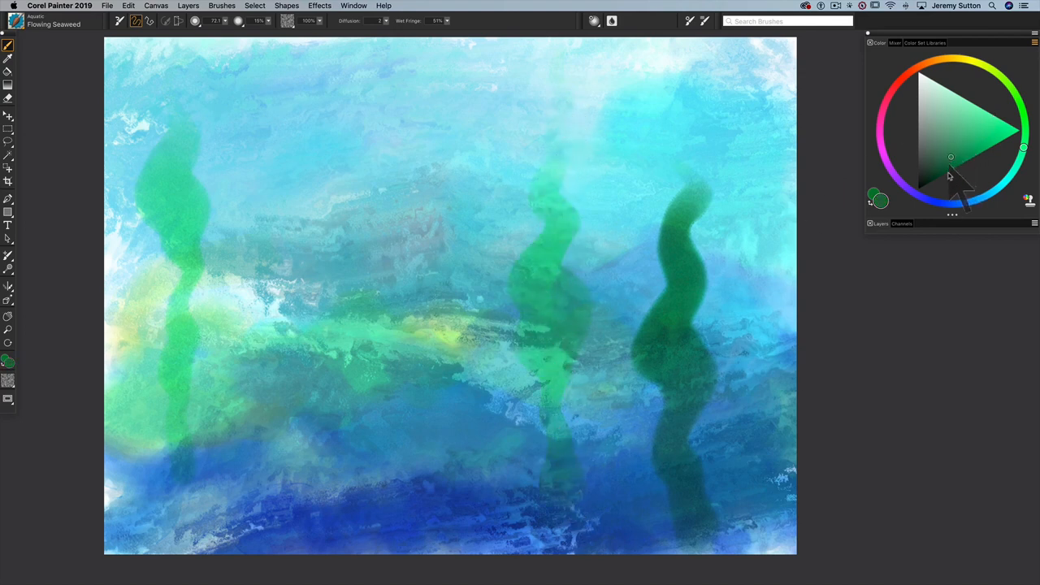
{"action": "mouse_move", "coordinate": [500, 89]}
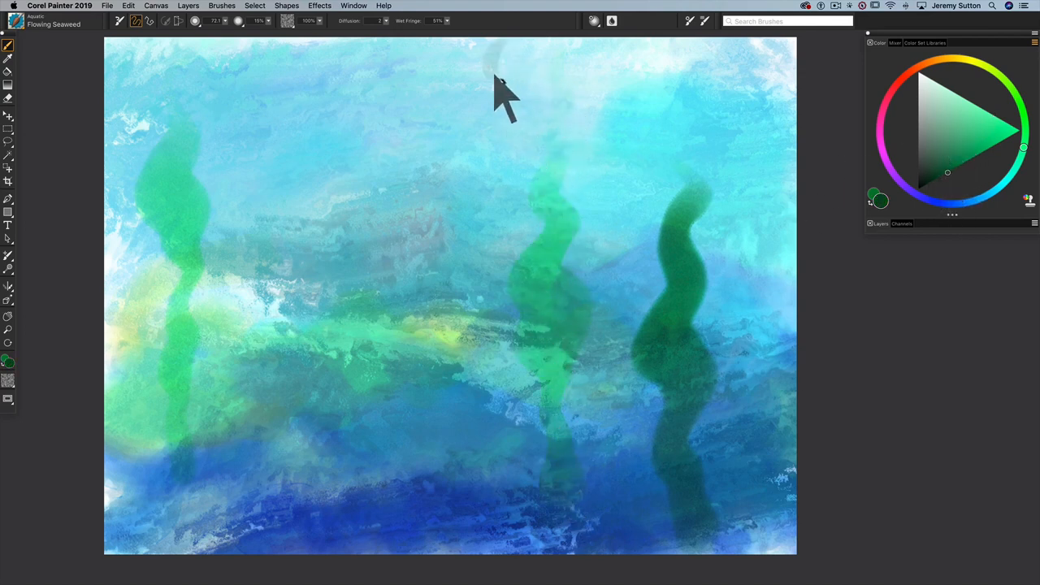
{"action": "left_click_drag", "start_coordinate": [500, 90], "coordinate": [528, 446]}
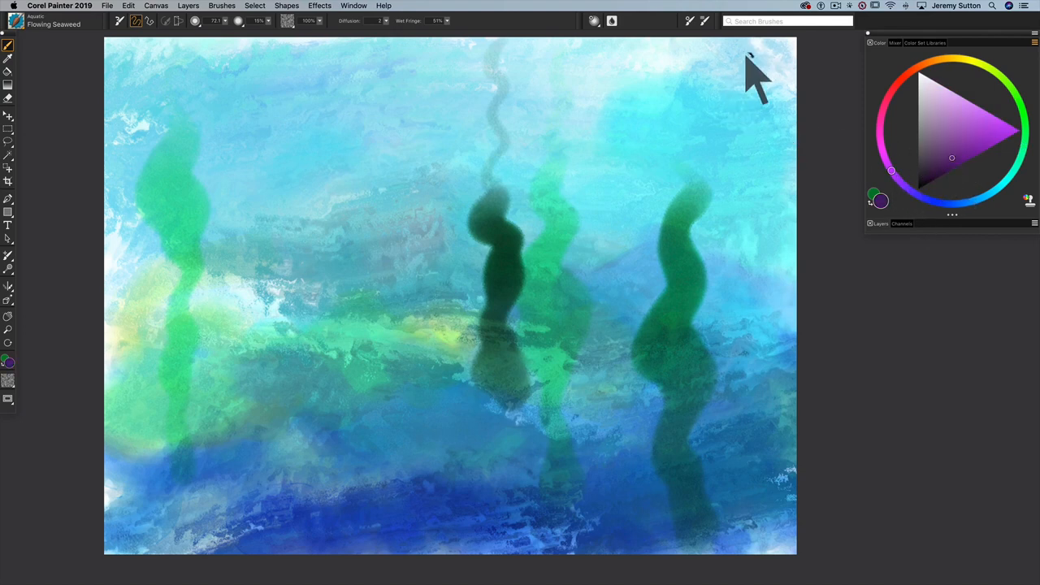
{"action": "left_click_drag", "start_coordinate": [747, 65], "coordinate": [748, 439]}
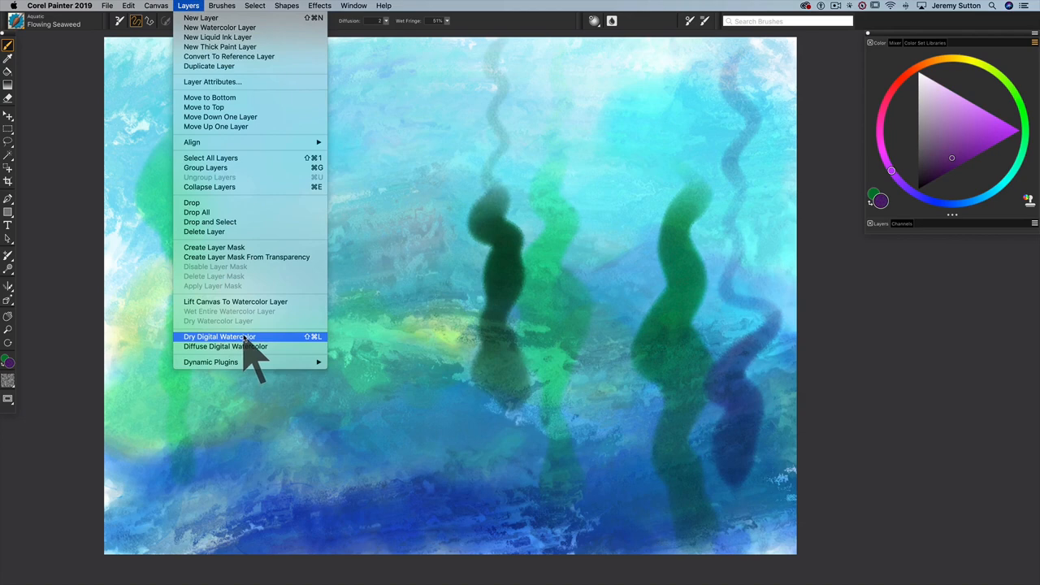
{"action": "mouse_move", "coordinate": [267, 374]}
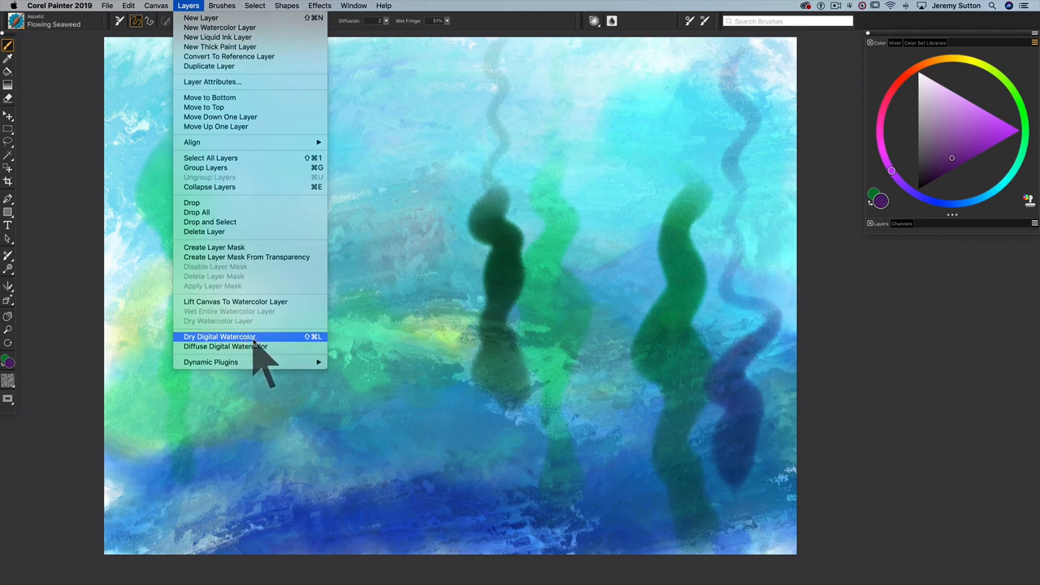
Dry the seaweed paint, then dab reddish Floating Debris specks across the water.
{"action": "left_click", "coordinate": [219, 336]}
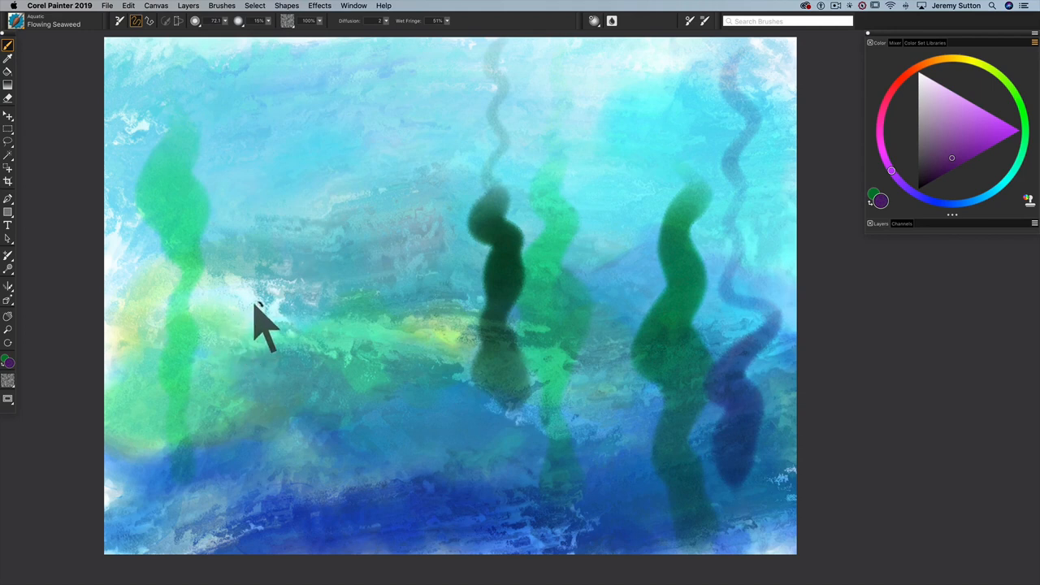
{"action": "mouse_move", "coordinate": [273, 312]}
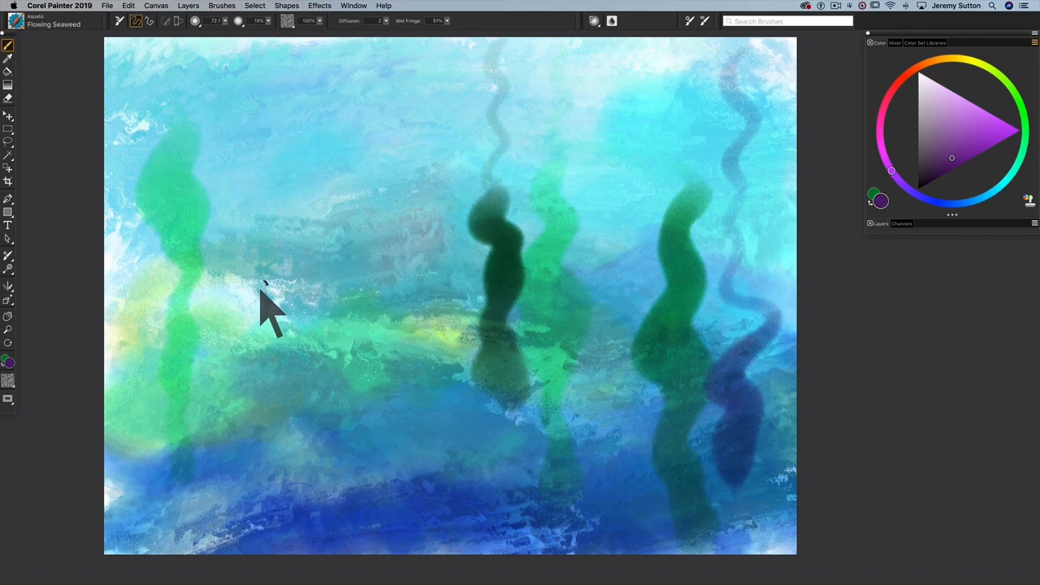
{"action": "mouse_move", "coordinate": [438, 280]}
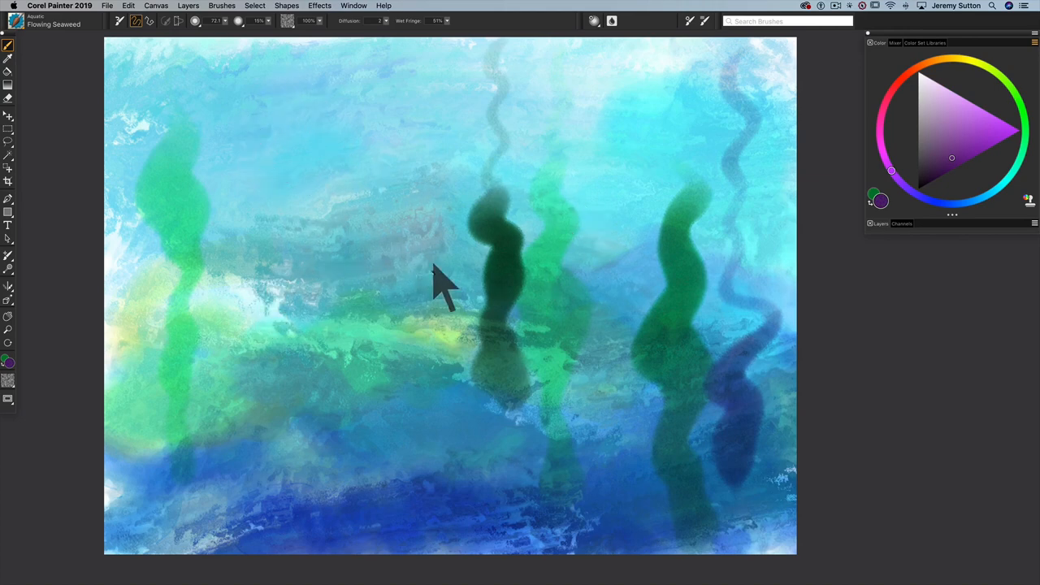
{"action": "right_click", "coordinate": [442, 276]}
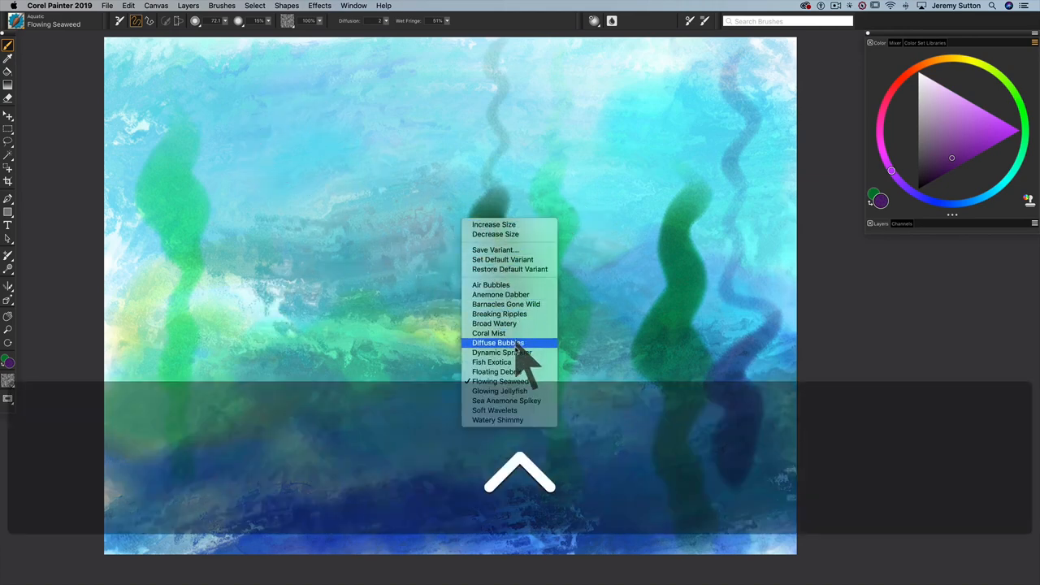
{"action": "mouse_move", "coordinate": [517, 371]}
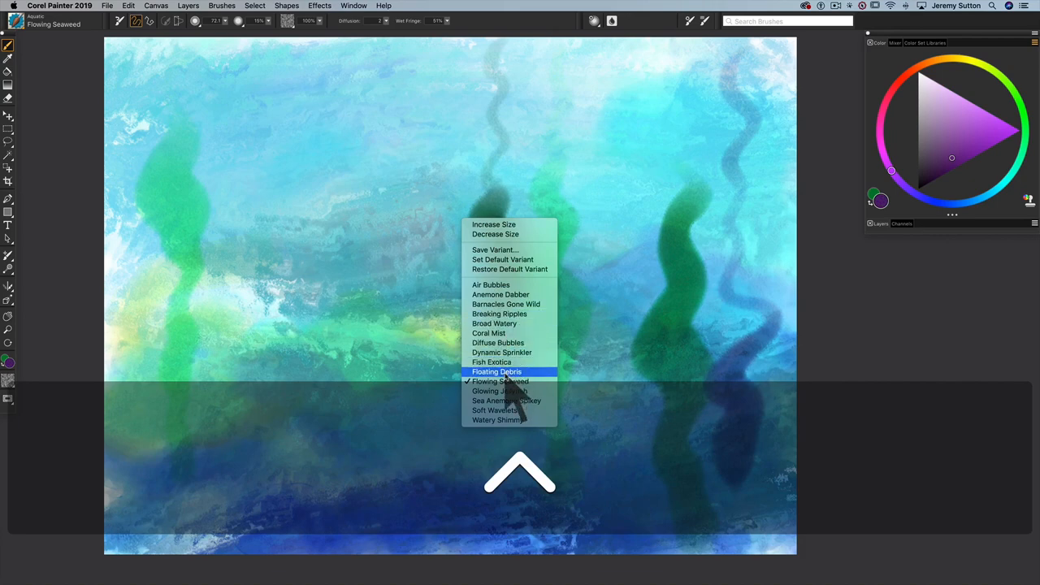
{"action": "left_click", "coordinate": [497, 371]}
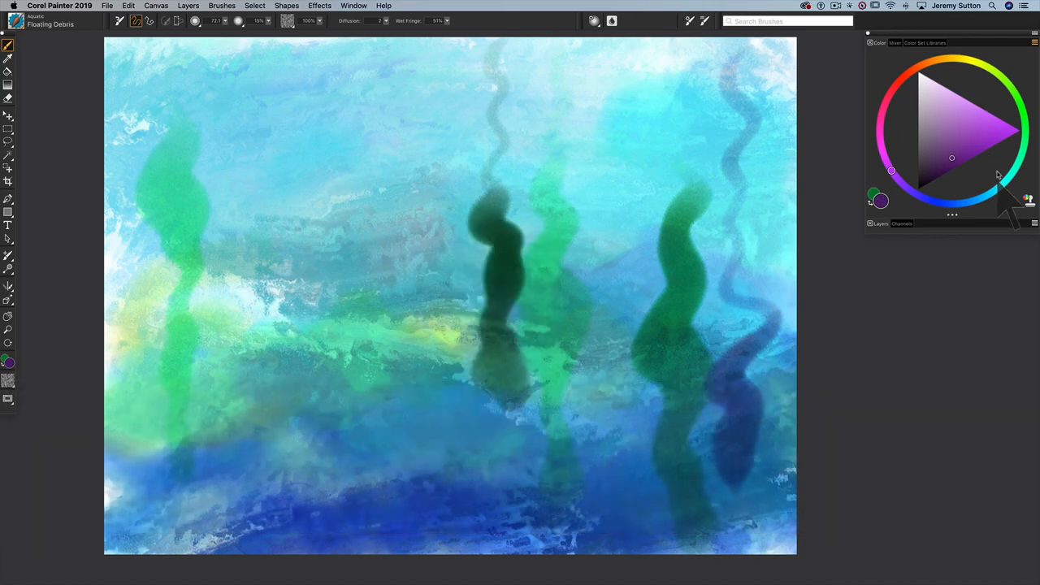
{"action": "left_click", "coordinate": [949, 58]}
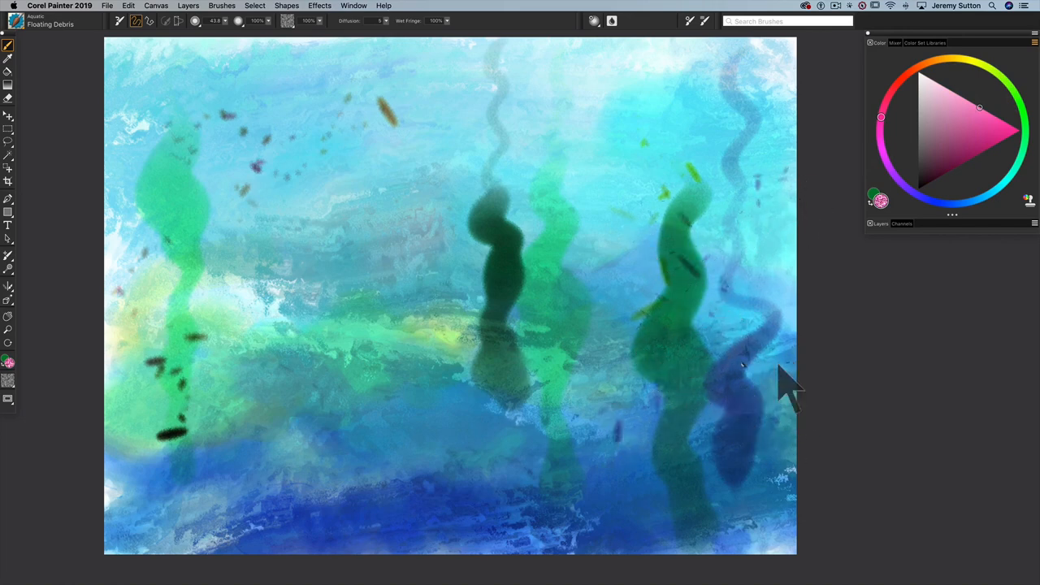
{"action": "left_click", "coordinate": [1011, 130]}
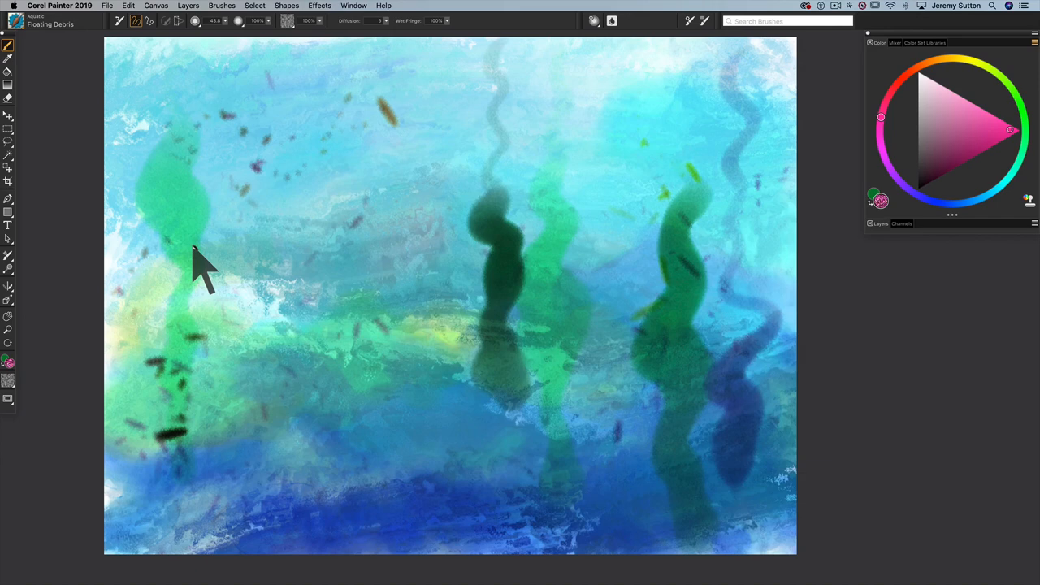
{"action": "mouse_move", "coordinate": [199, 455]}
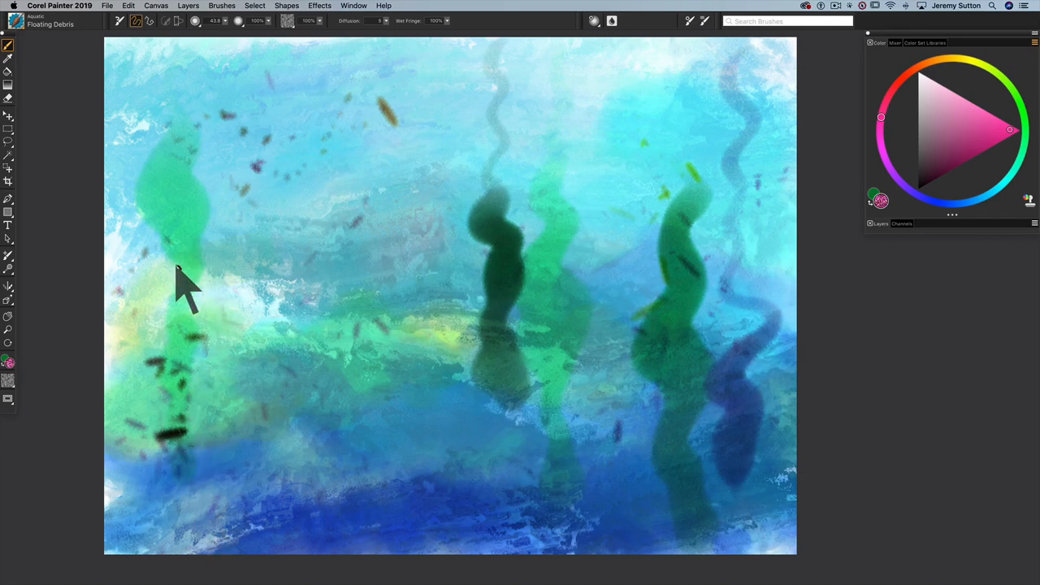
{"action": "mouse_move", "coordinate": [122, 127]}
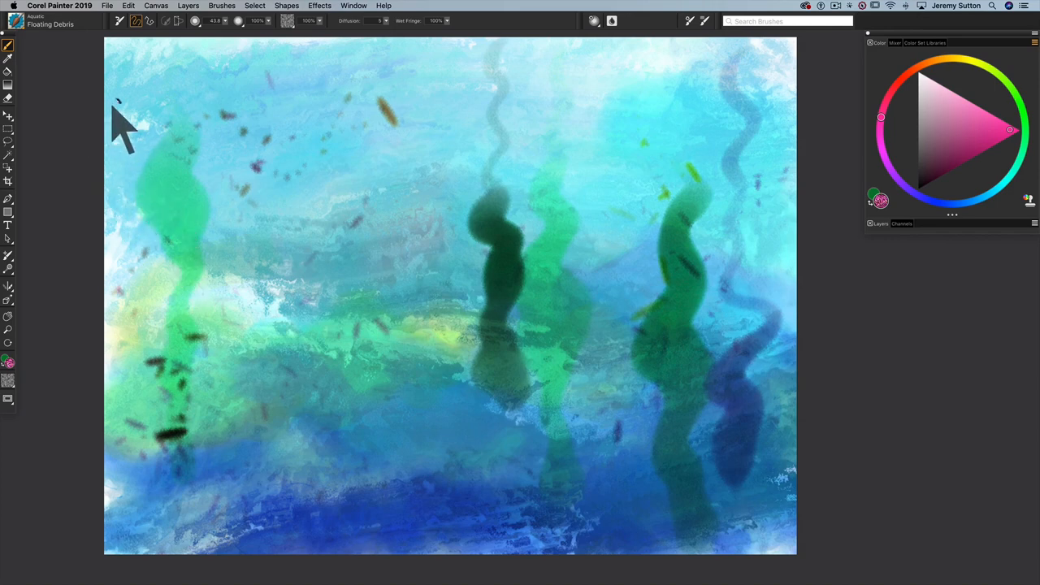
{"action": "mouse_move", "coordinate": [127, 68]}
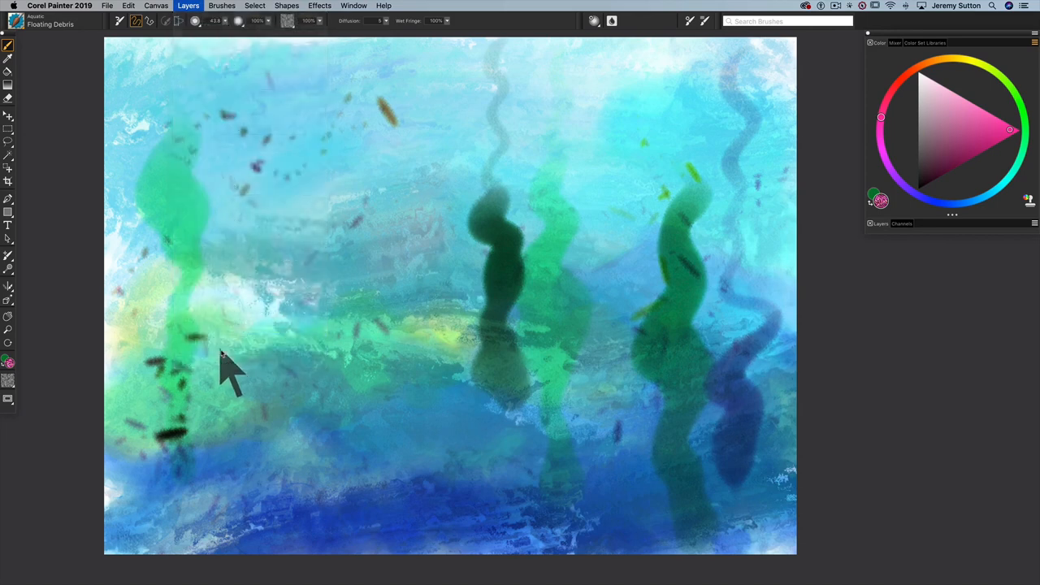
{"action": "mouse_move", "coordinate": [322, 395]}
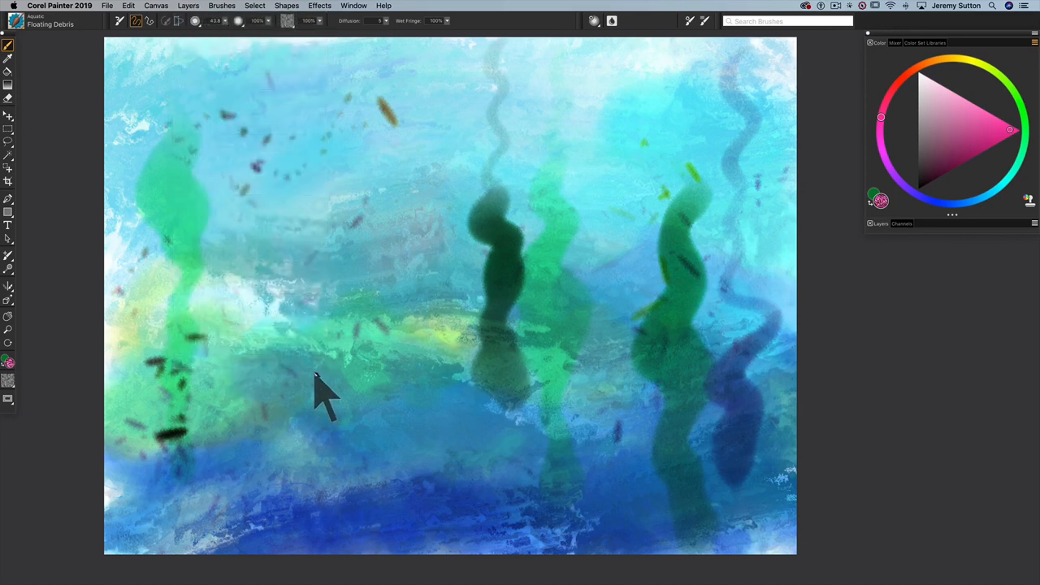
{"action": "mouse_move", "coordinate": [364, 143]}
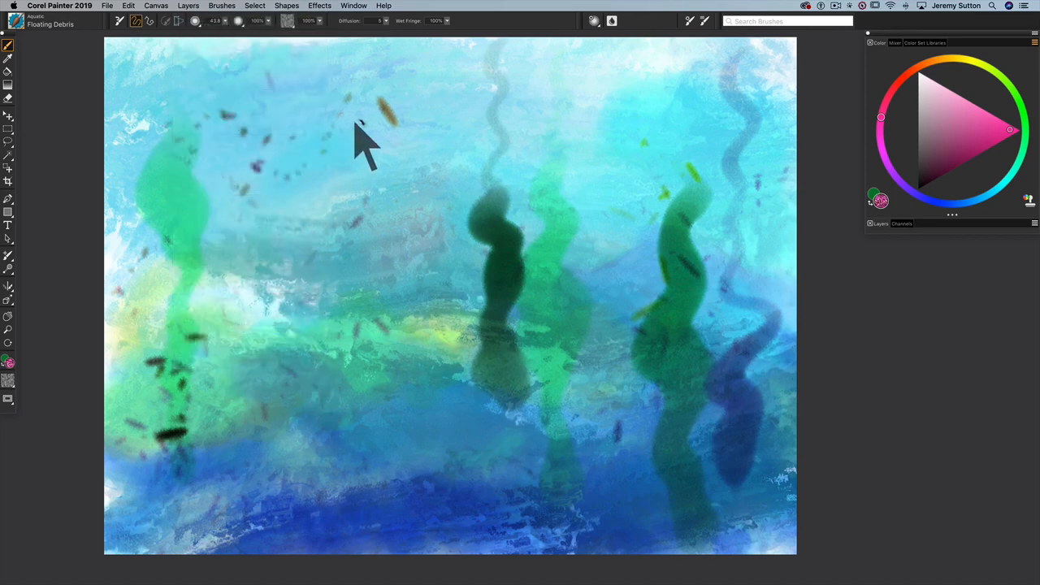
{"action": "mouse_move", "coordinate": [393, 276]}
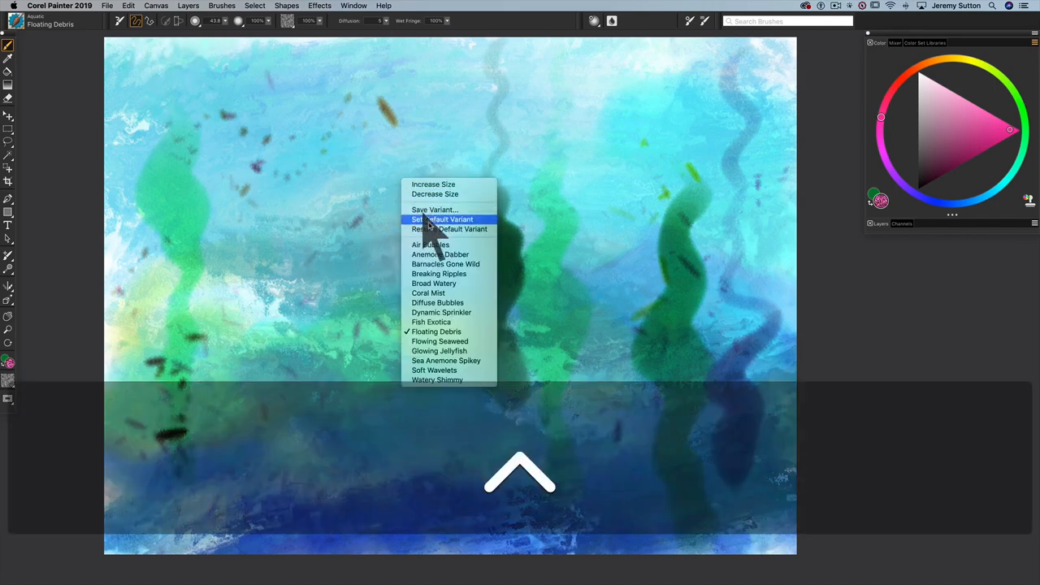
{"action": "mouse_move", "coordinate": [438, 273]}
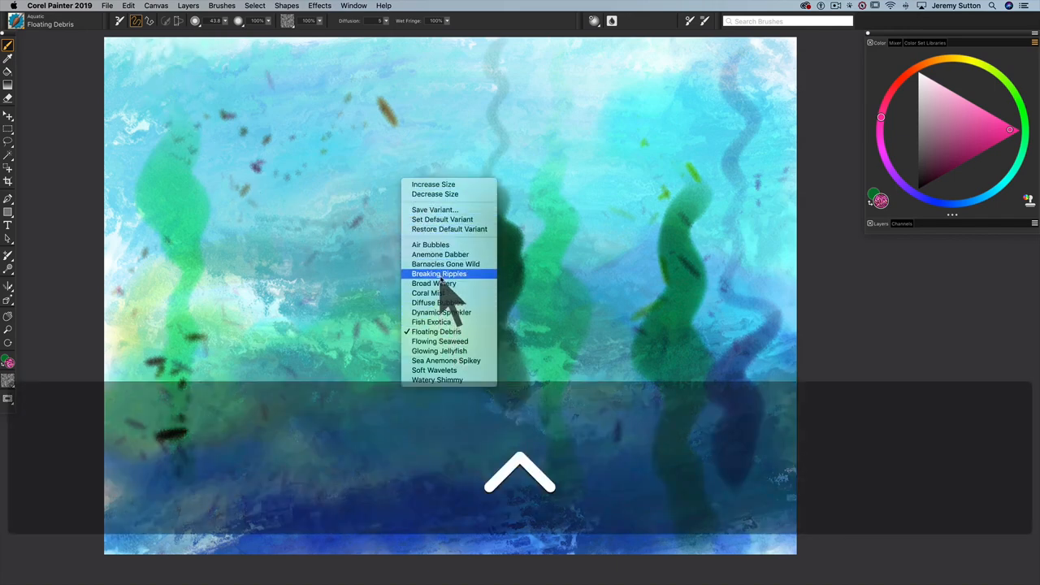
Brush Breaking Ripples water texture across the top and bottom of the scene.
{"action": "left_click", "coordinate": [438, 273]}
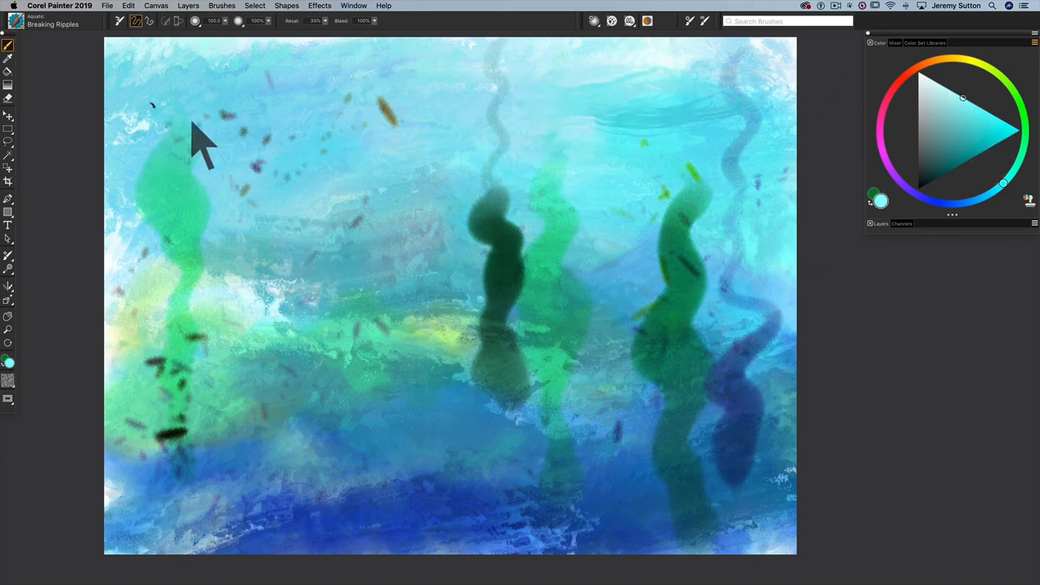
{"action": "mouse_move", "coordinate": [276, 114]}
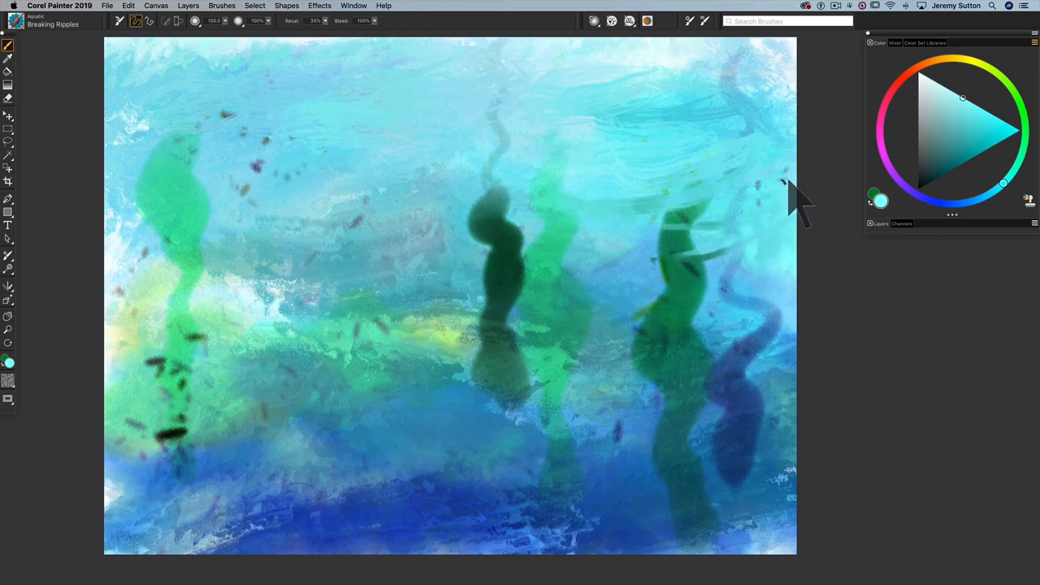
{"action": "mouse_move", "coordinate": [755, 149]}
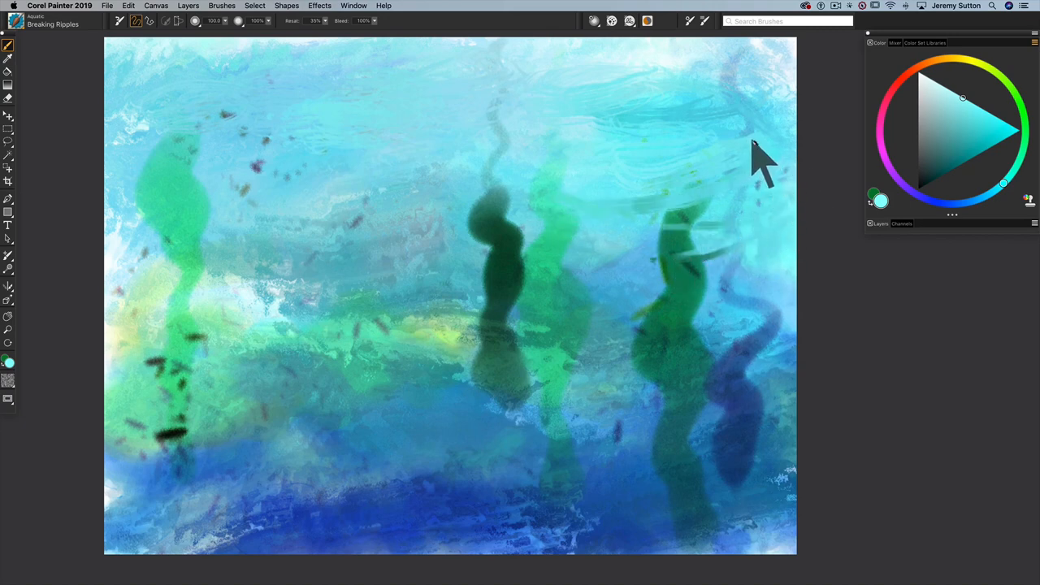
{"action": "mouse_move", "coordinate": [715, 236]}
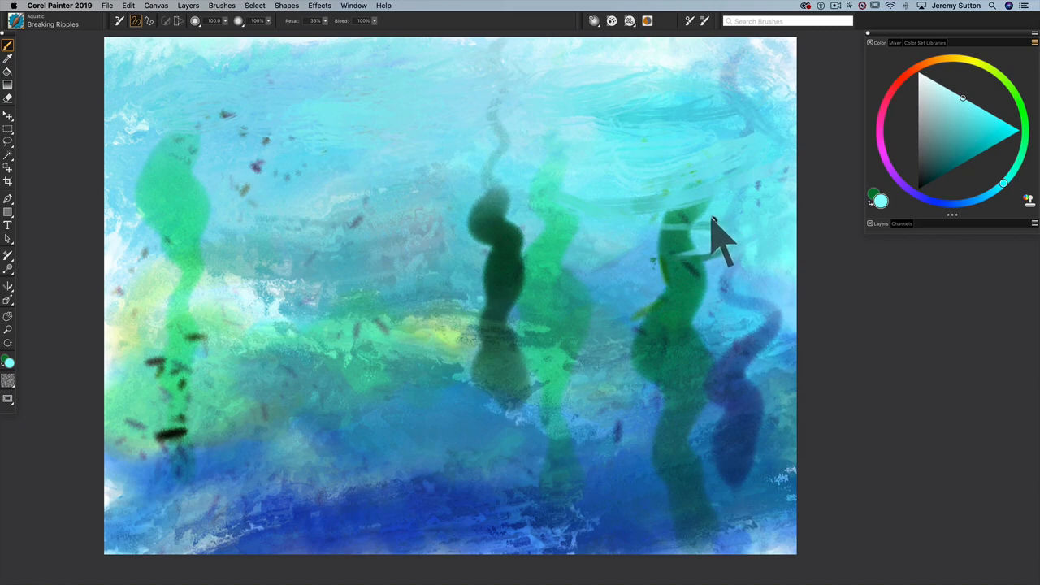
{"action": "mouse_move", "coordinate": [658, 198]}
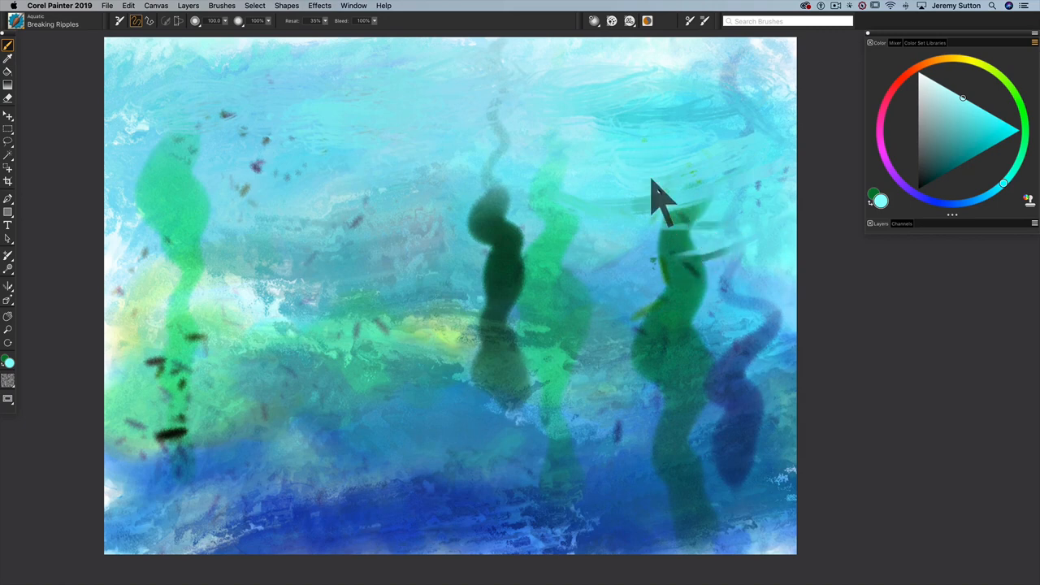
{"action": "mouse_move", "coordinate": [734, 260]}
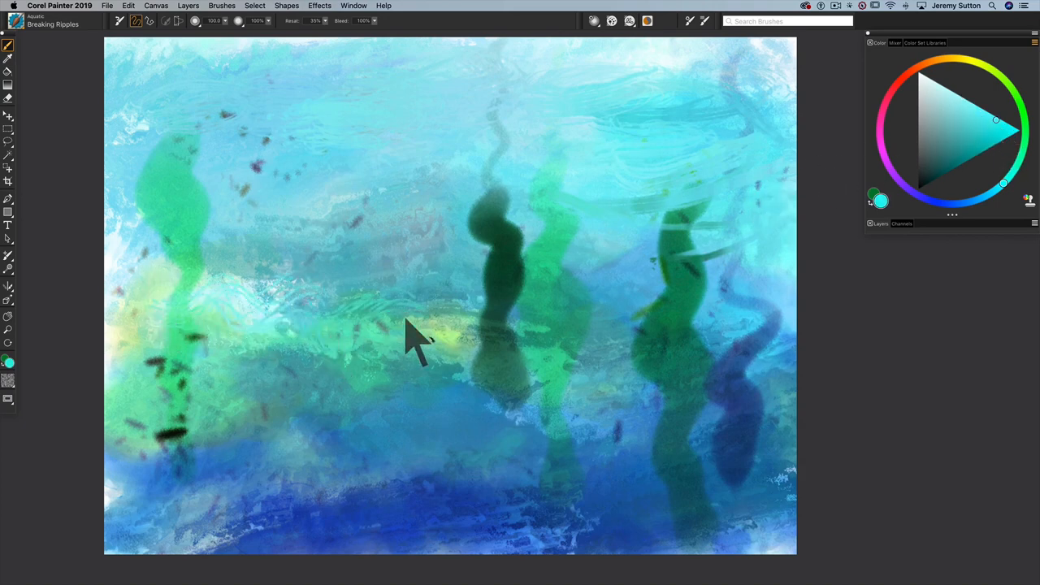
{"action": "left_click_drag", "start_coordinate": [415, 341], "coordinate": [723, 479]}
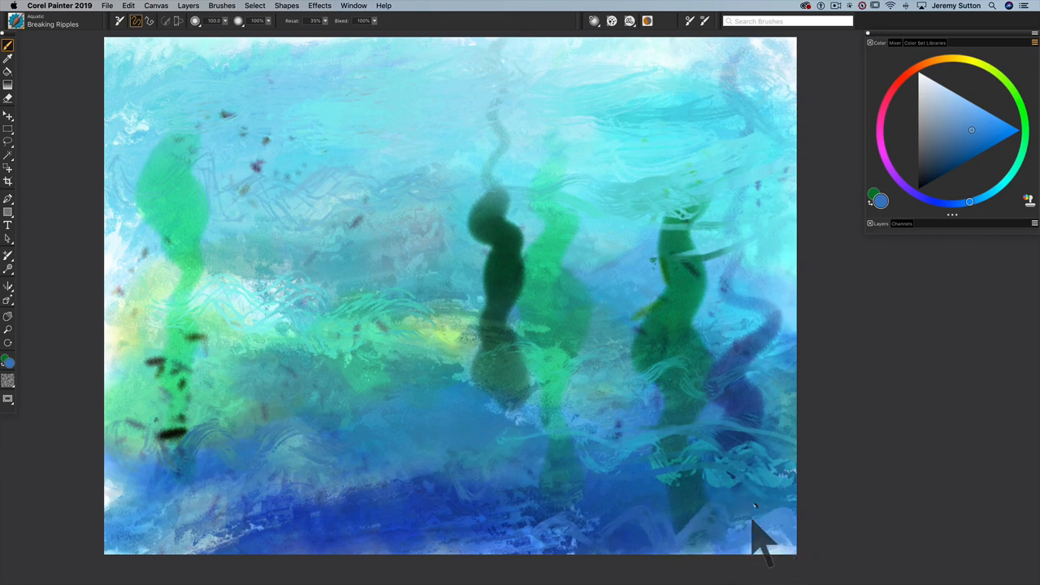
{"action": "mouse_move", "coordinate": [344, 219]}
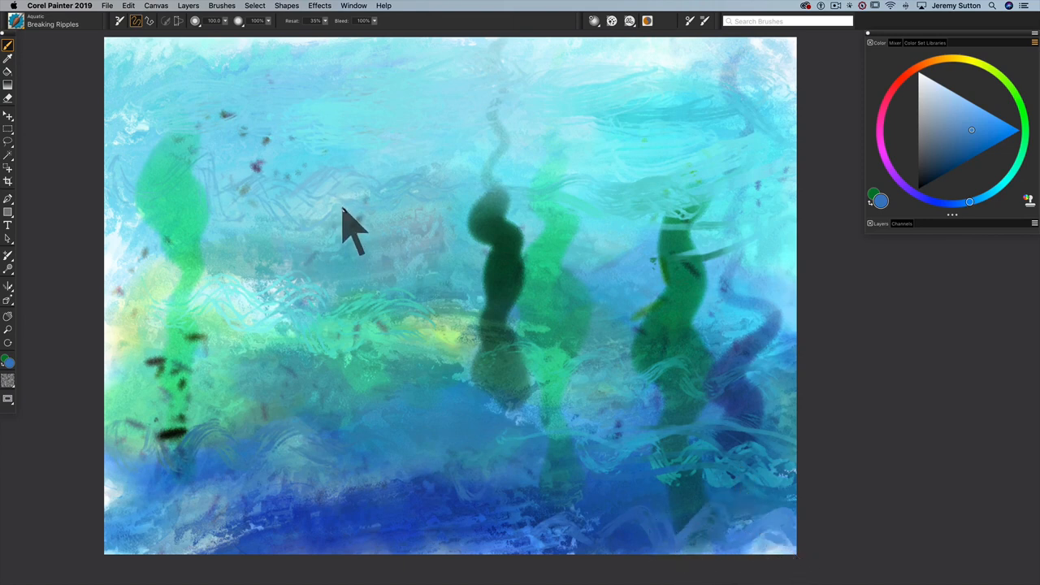
{"action": "mouse_move", "coordinate": [442, 289]}
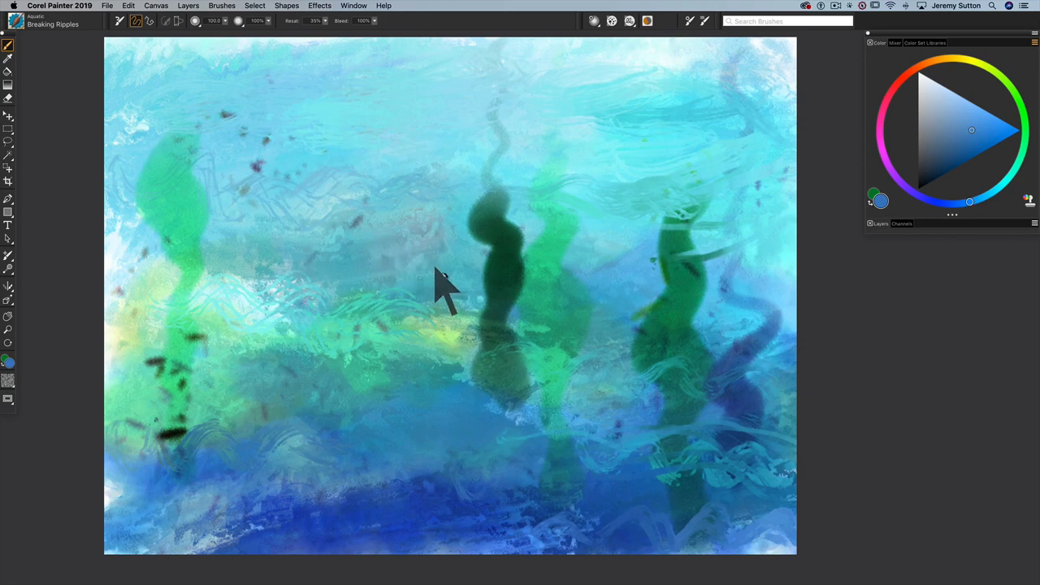
{"action": "mouse_move", "coordinate": [414, 154]}
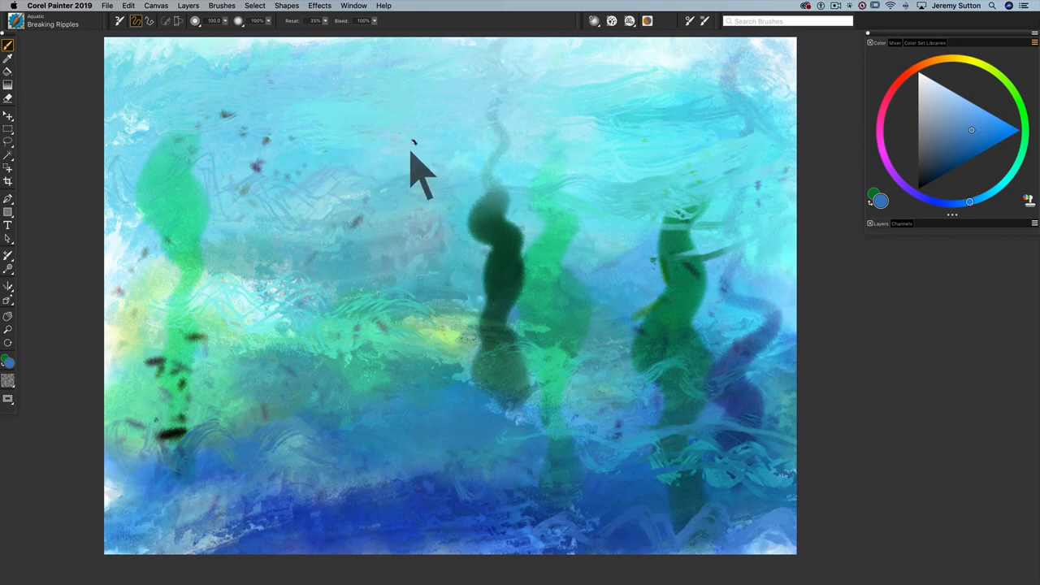
{"action": "mouse_move", "coordinate": [372, 122]}
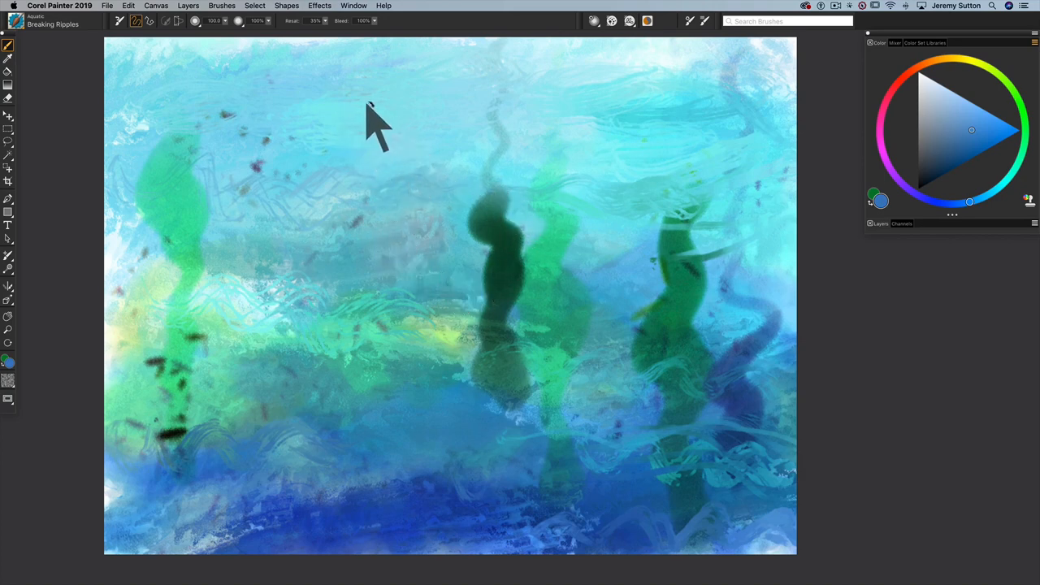
{"action": "mouse_move", "coordinate": [68, 78]}
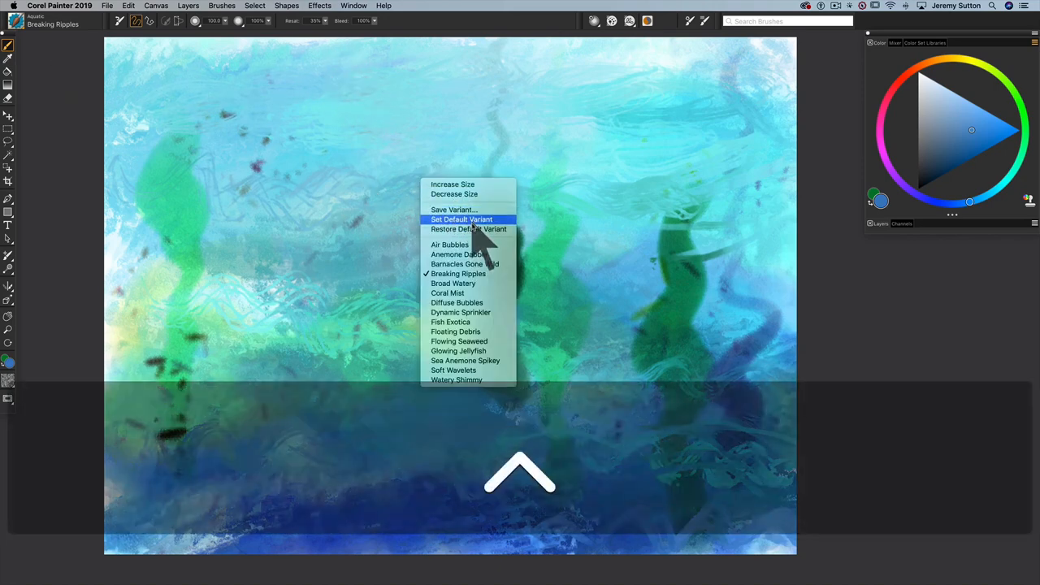
Select the Diffuse Bubbles brush and a teal colour for translucent bubbles.
{"action": "left_click", "coordinate": [449, 244]}
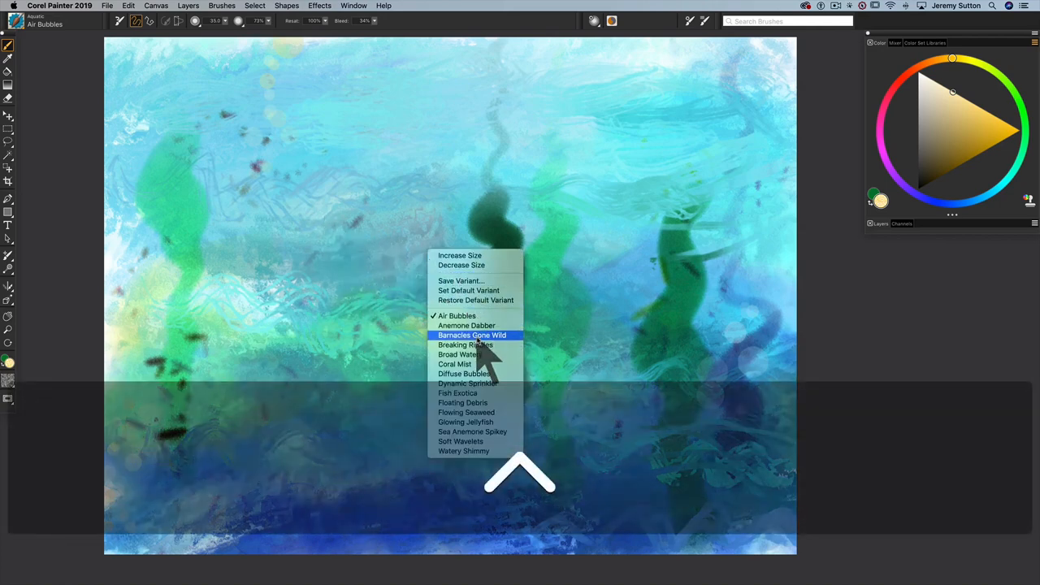
{"action": "mouse_move", "coordinate": [460, 354]}
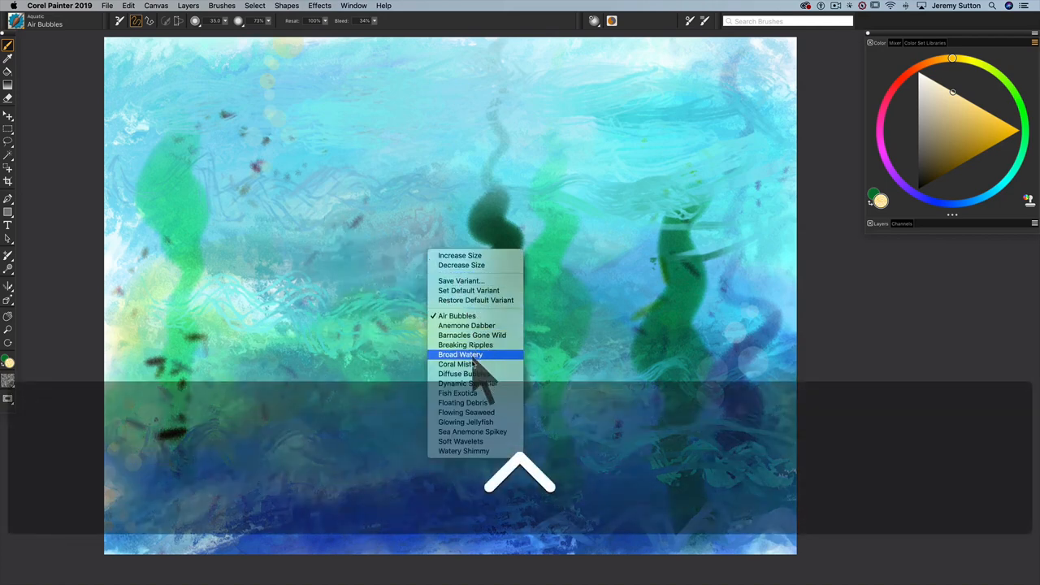
{"action": "left_click", "coordinate": [460, 374]}
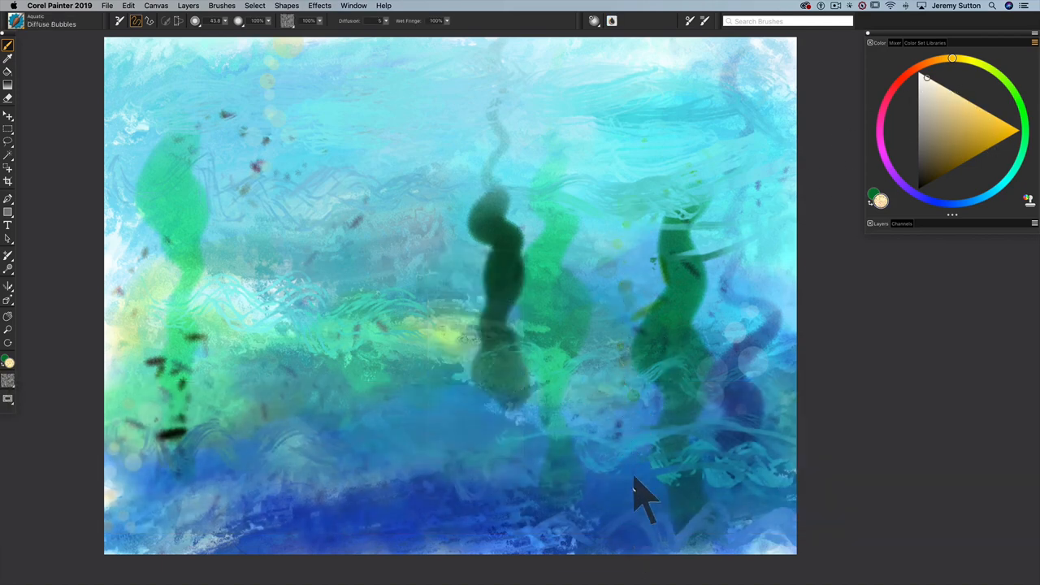
{"action": "left_click", "coordinate": [994, 147]}
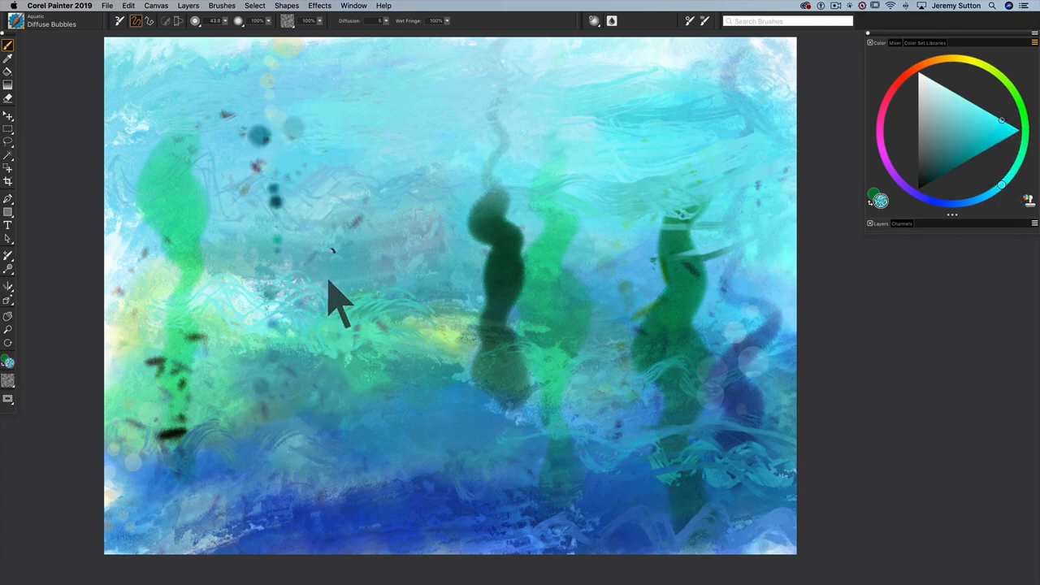
{"action": "mouse_move", "coordinate": [647, 165]}
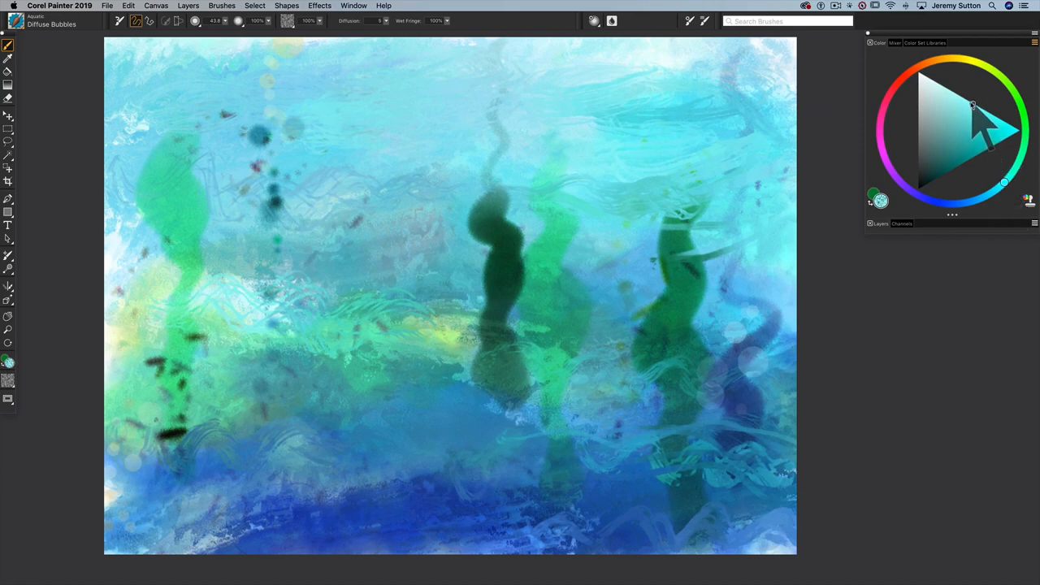
{"action": "mouse_move", "coordinate": [972, 106]}
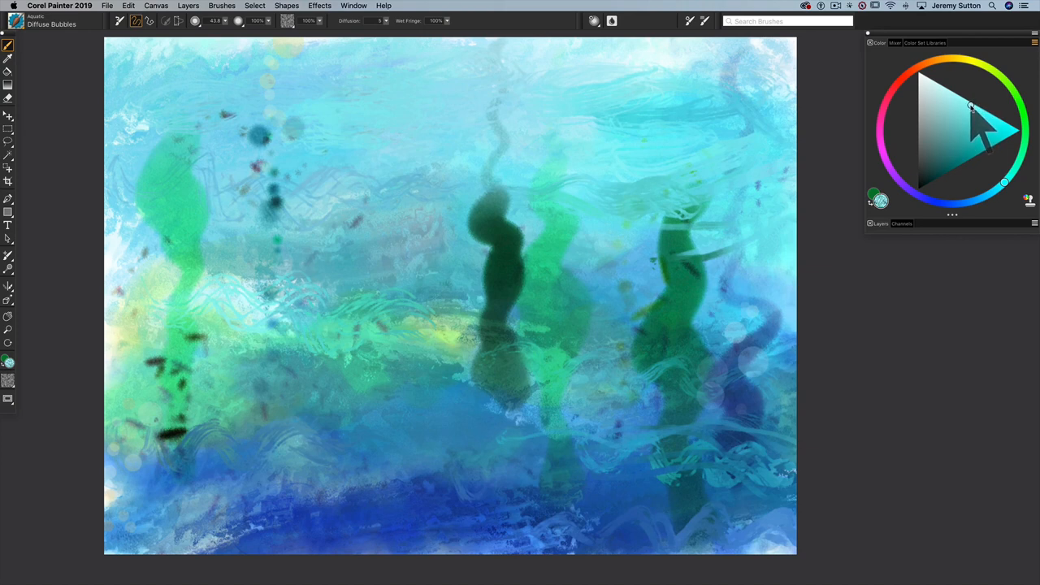
{"action": "mouse_move", "coordinate": [520, 230]}
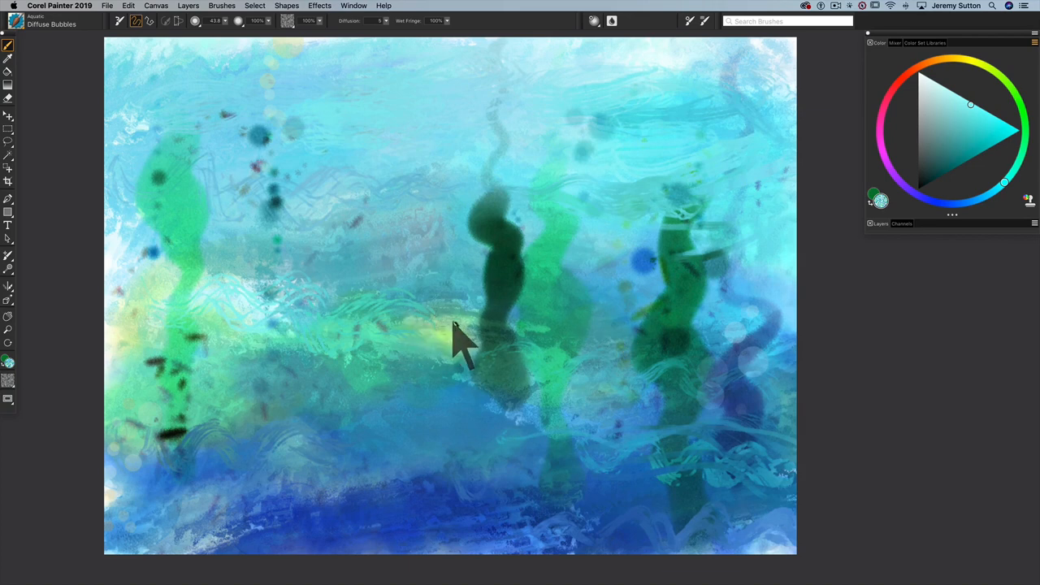
{"action": "mouse_move", "coordinate": [458, 341]}
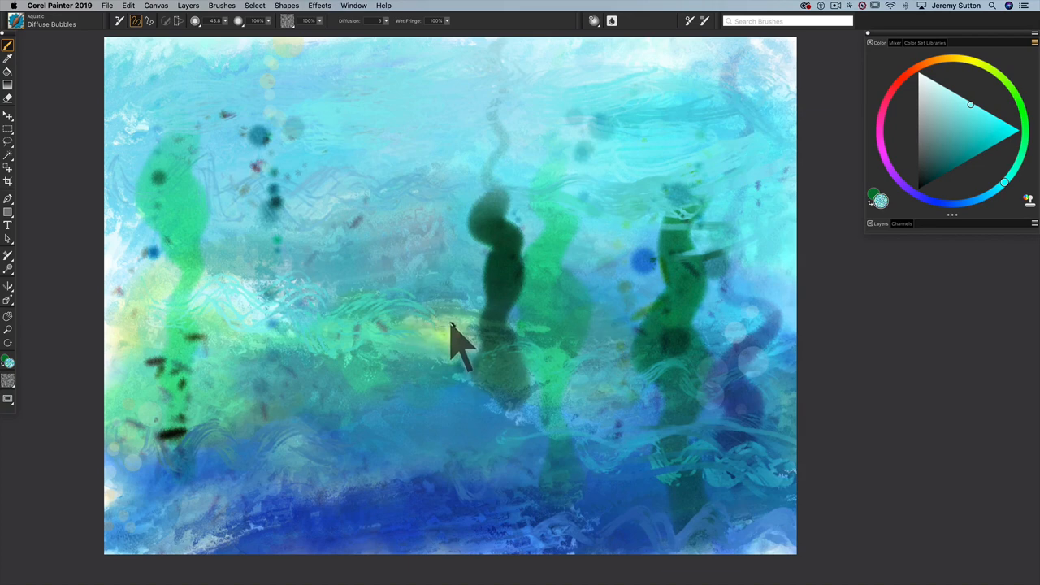
{"action": "mouse_move", "coordinate": [273, 231]}
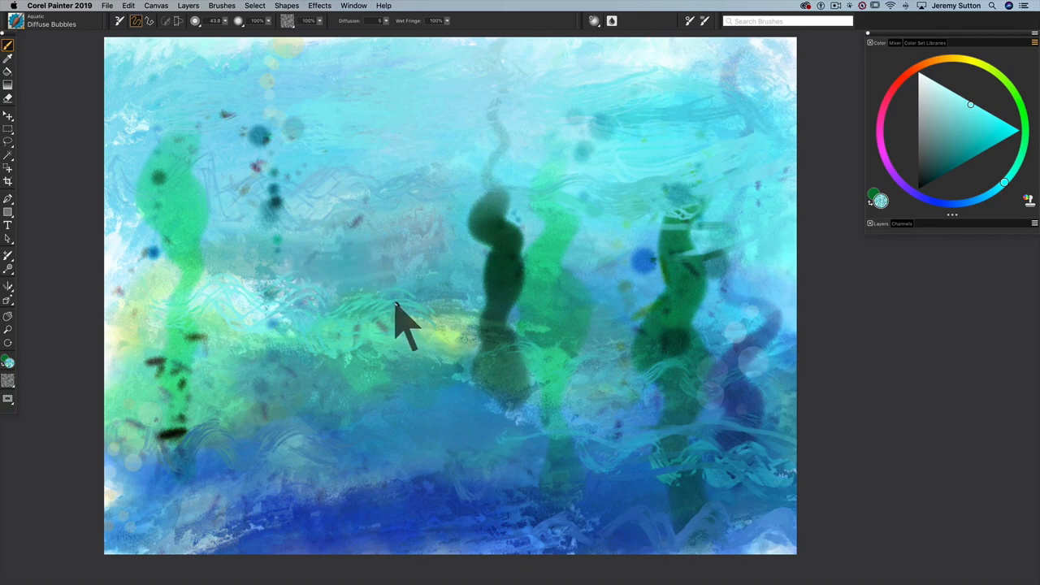
{"action": "mouse_move", "coordinate": [409, 317]}
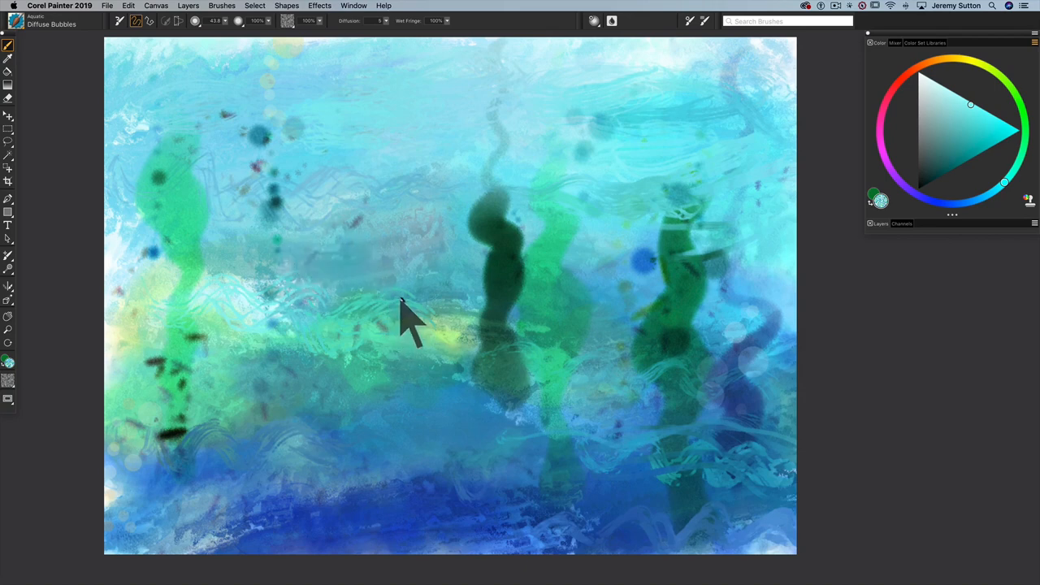
Spray Coral Mist over the seabed in magenta, then in golden yellow.
{"action": "right_click", "coordinate": [407, 317]}
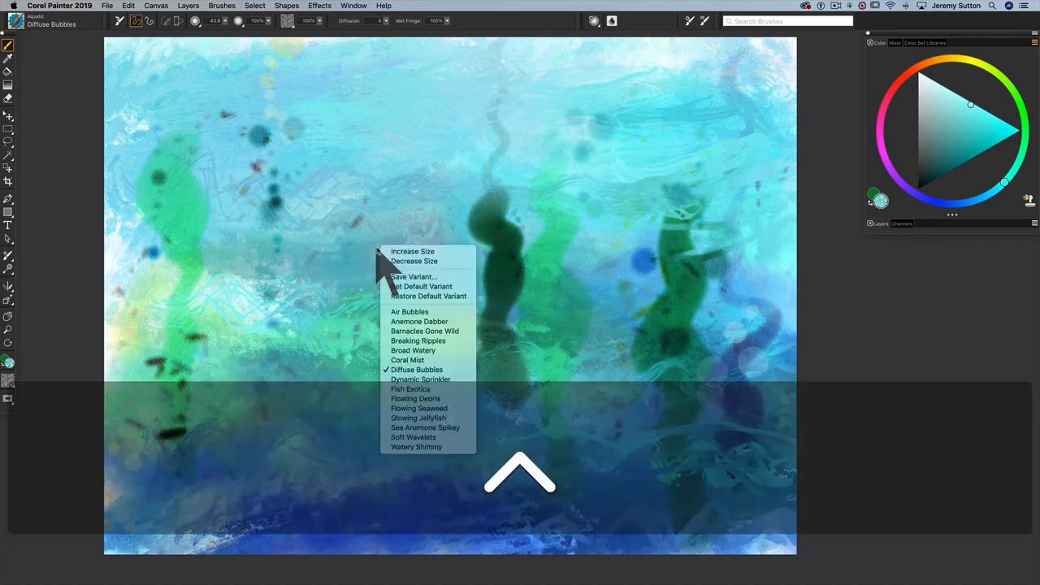
{"action": "mouse_move", "coordinate": [407, 361]}
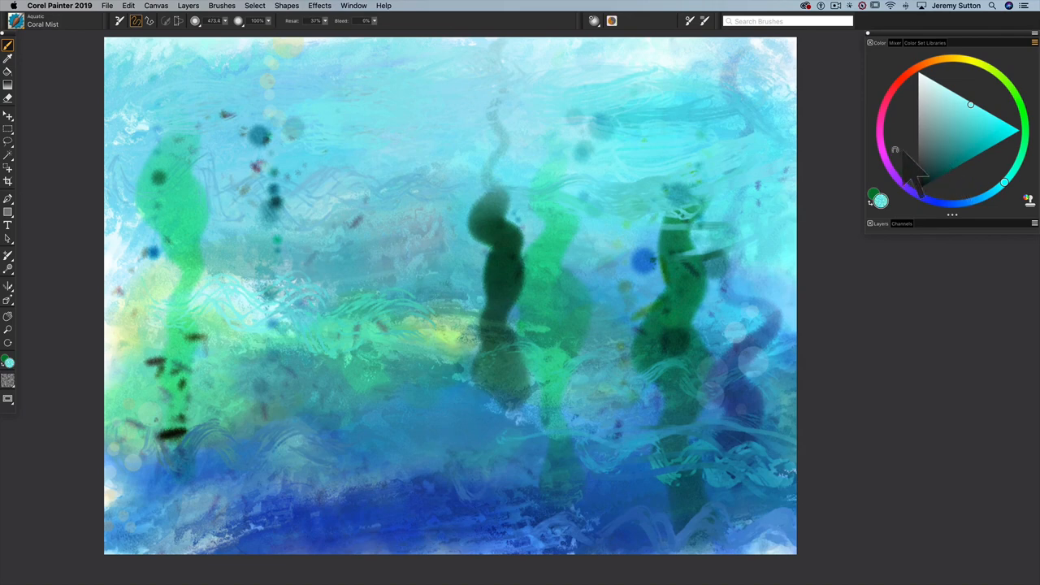
{"action": "left_click", "coordinate": [896, 115]}
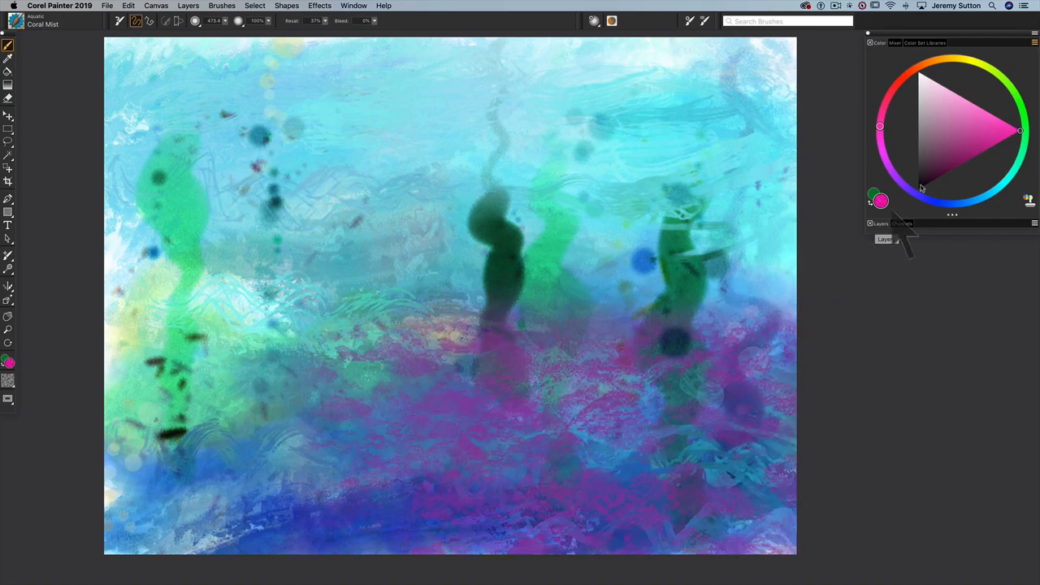
{"action": "left_click", "coordinate": [959, 58]}
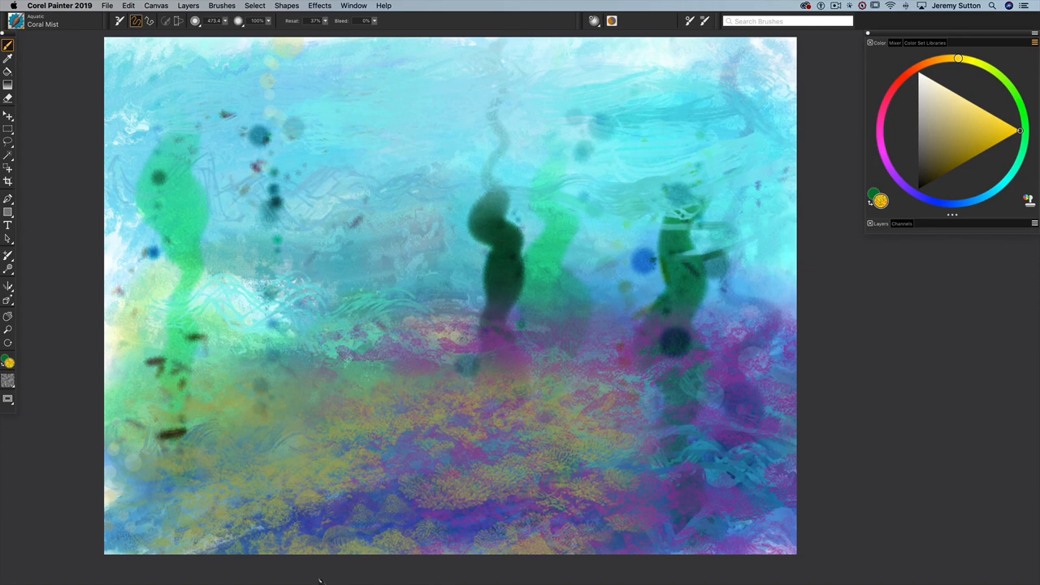
{"action": "mouse_move", "coordinate": [475, 203]}
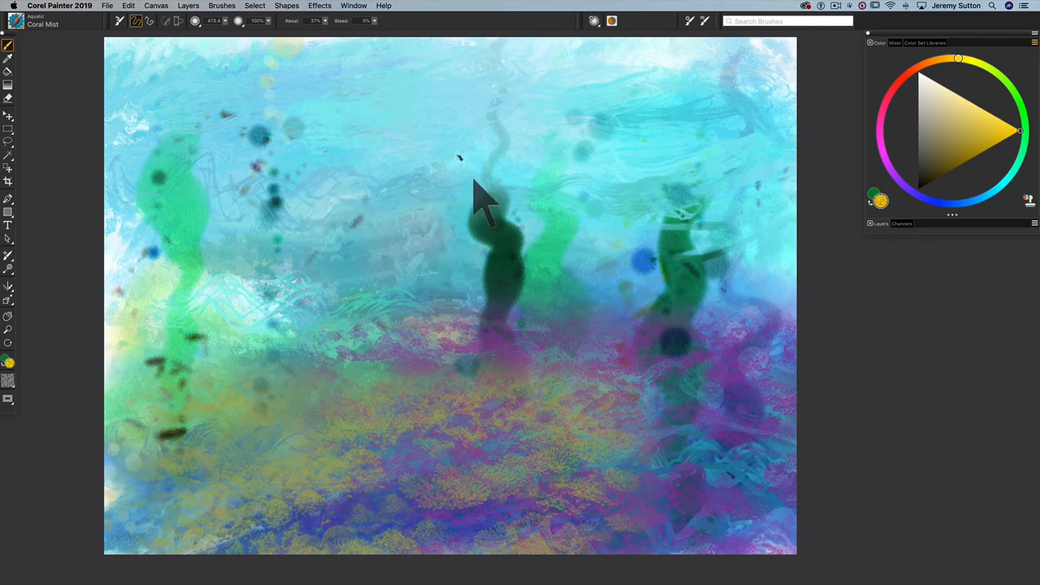
{"action": "mouse_move", "coordinate": [358, 300]}
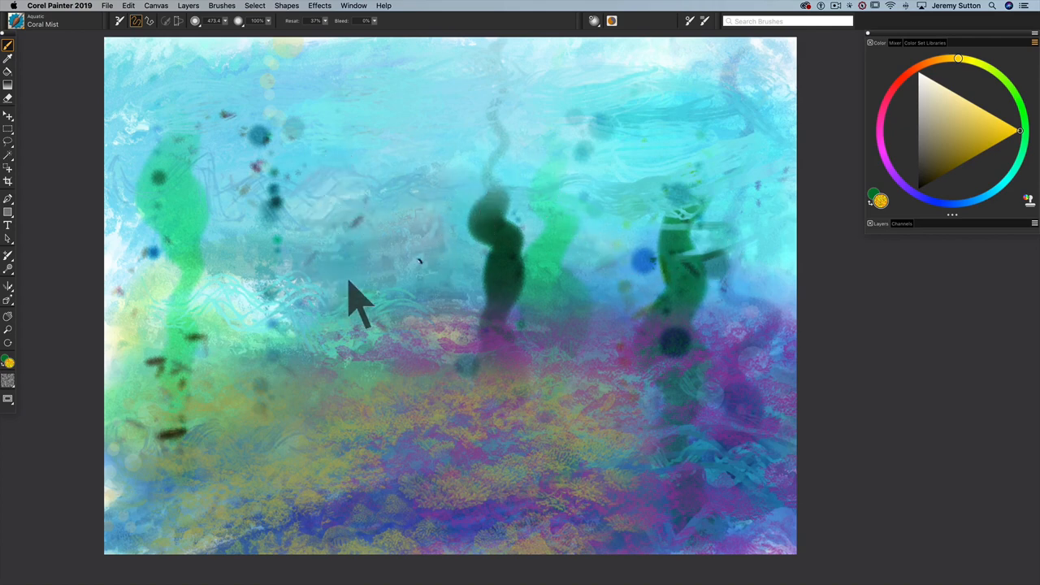
{"action": "mouse_move", "coordinate": [539, 215]}
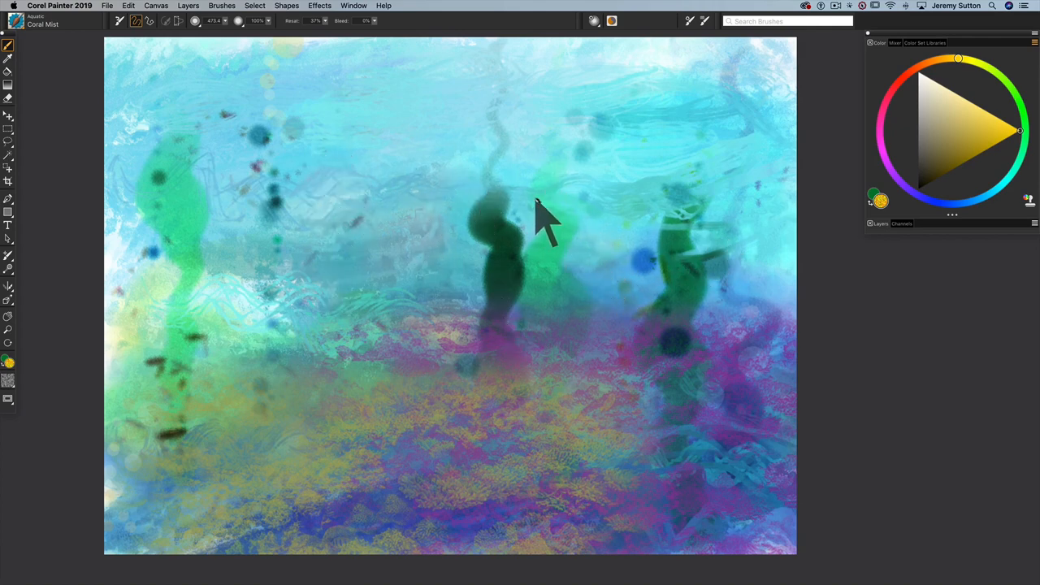
{"action": "mouse_move", "coordinate": [544, 220]}
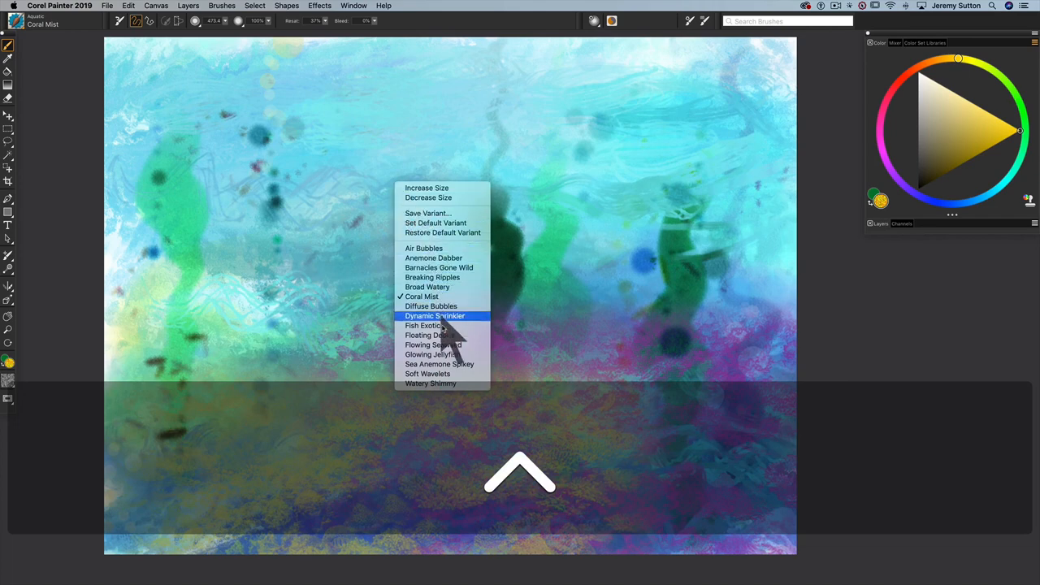
{"action": "mouse_move", "coordinate": [433, 256]}
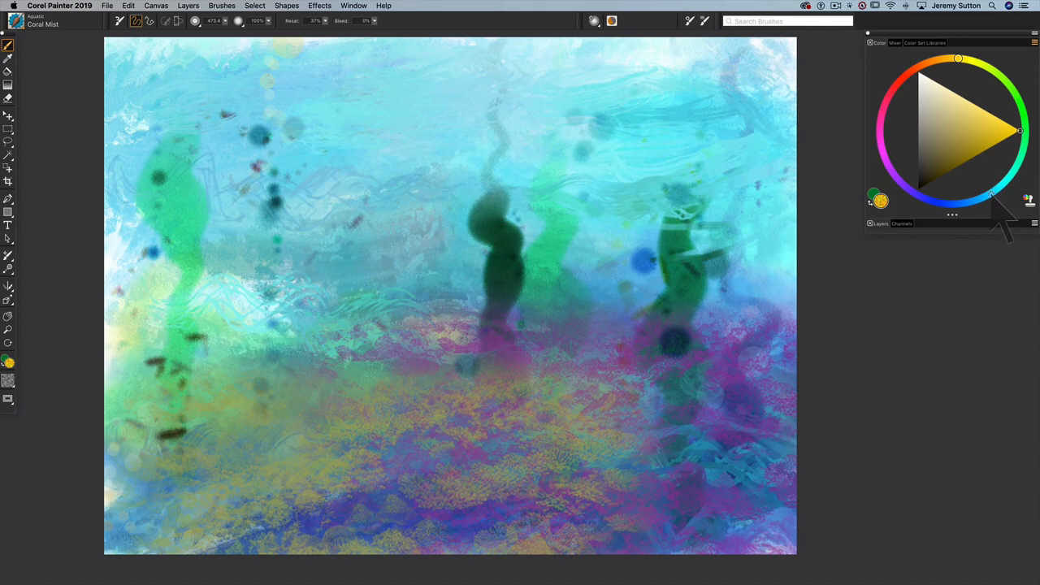
Choose a dark teal colour for the Broad Watery wash through the middle of the seascape.
{"action": "left_click", "coordinate": [965, 154]}
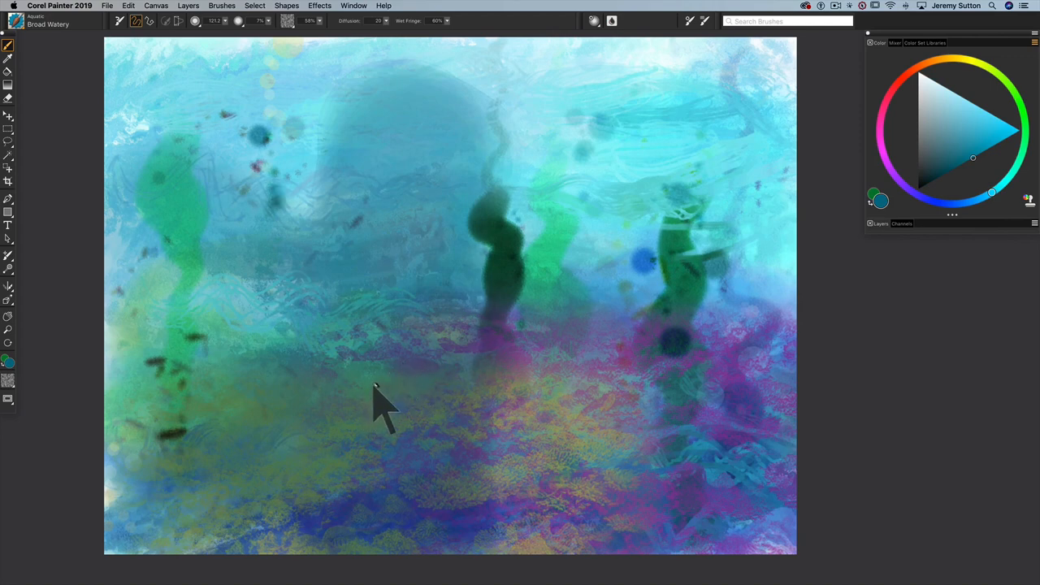
{"action": "mouse_move", "coordinate": [524, 358]}
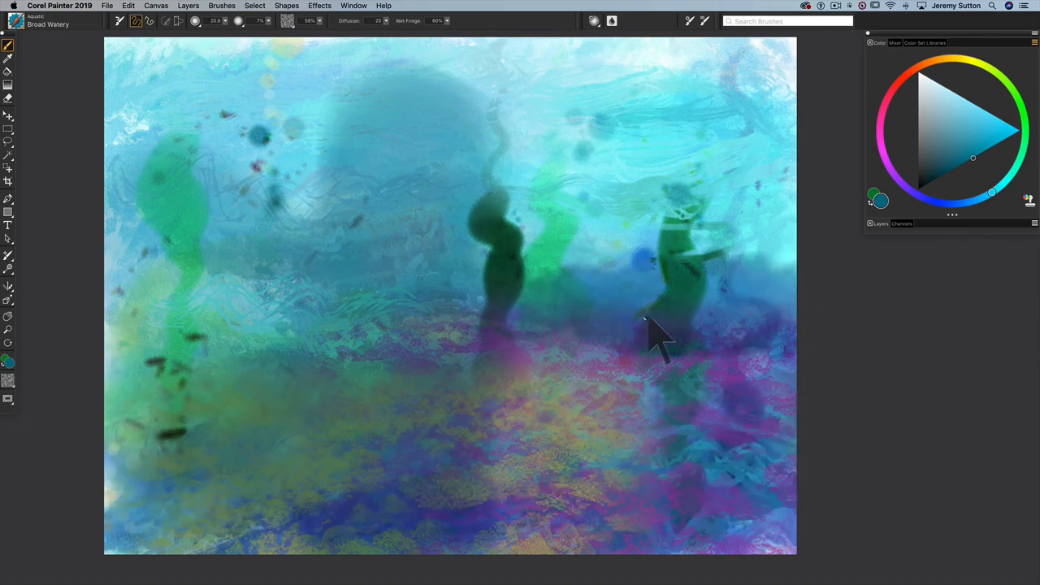
{"action": "mouse_move", "coordinate": [582, 345]}
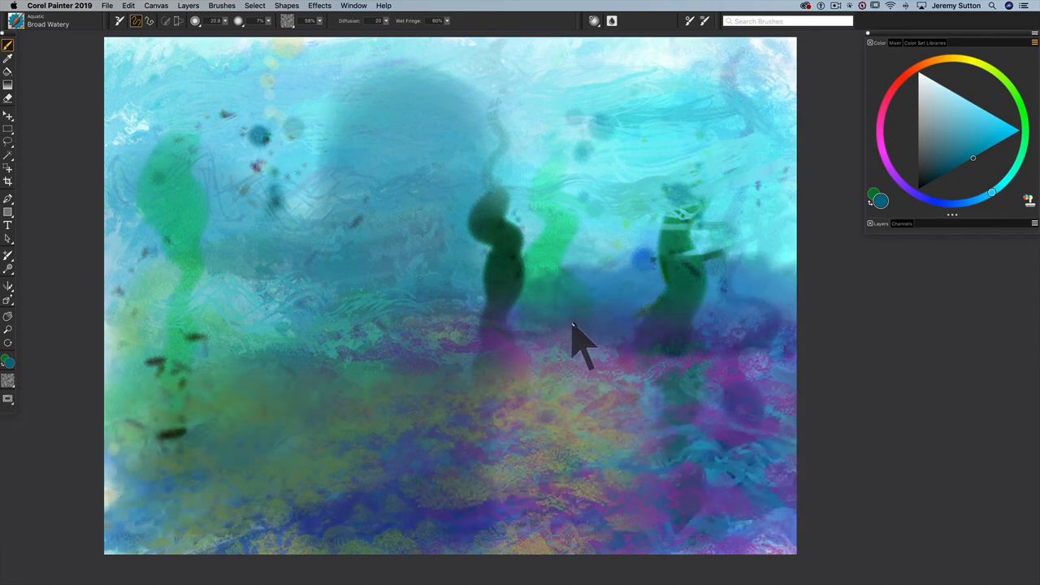
{"action": "mouse_move", "coordinate": [556, 260]}
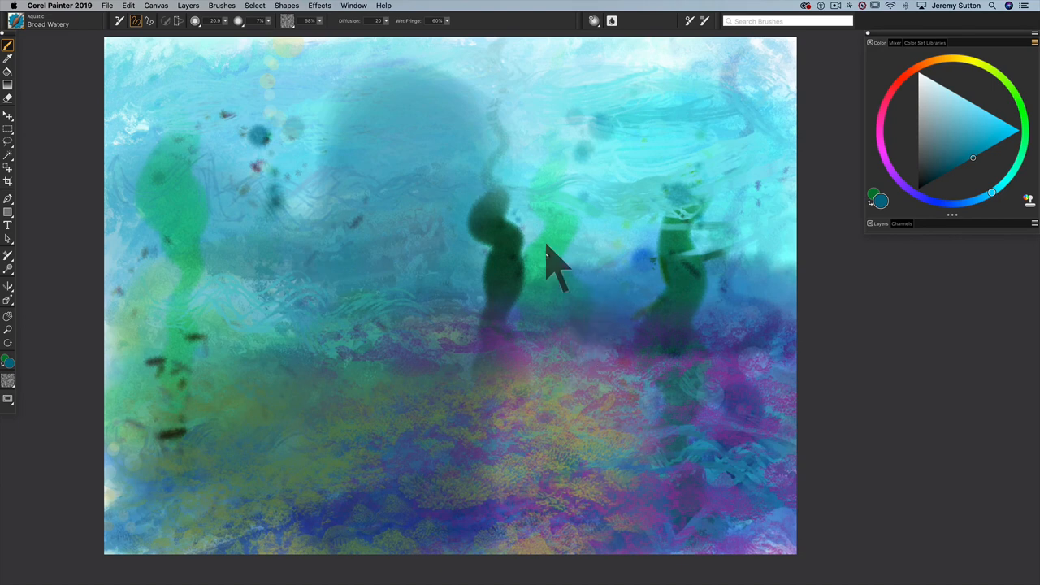
{"action": "mouse_move", "coordinate": [569, 285]}
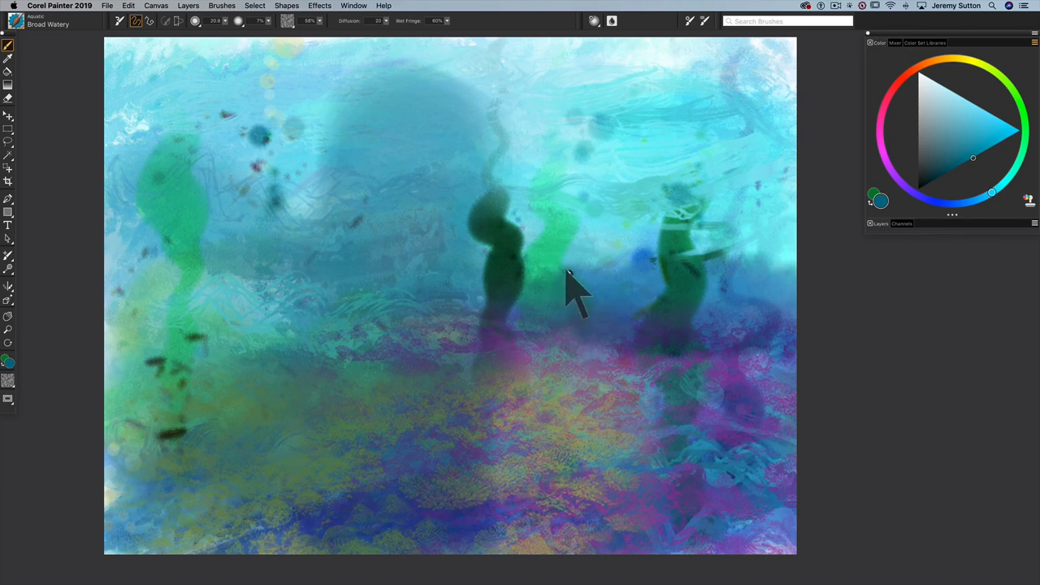
{"action": "mouse_move", "coordinate": [225, 62]}
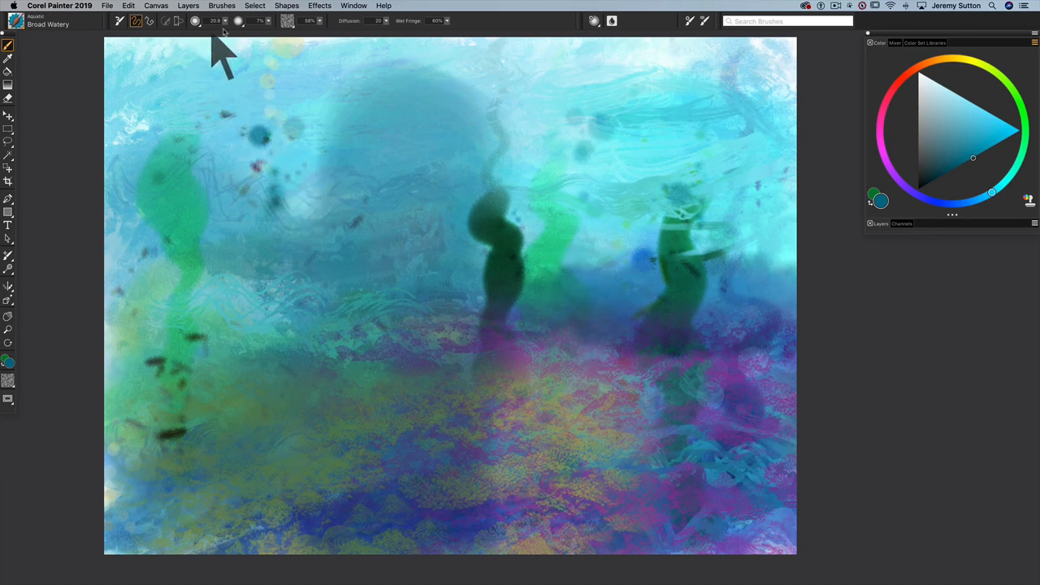
Enlarge the Broad Watery brush for wide teal washes behind the seaweed.
{"action": "left_click", "coordinate": [218, 20]}
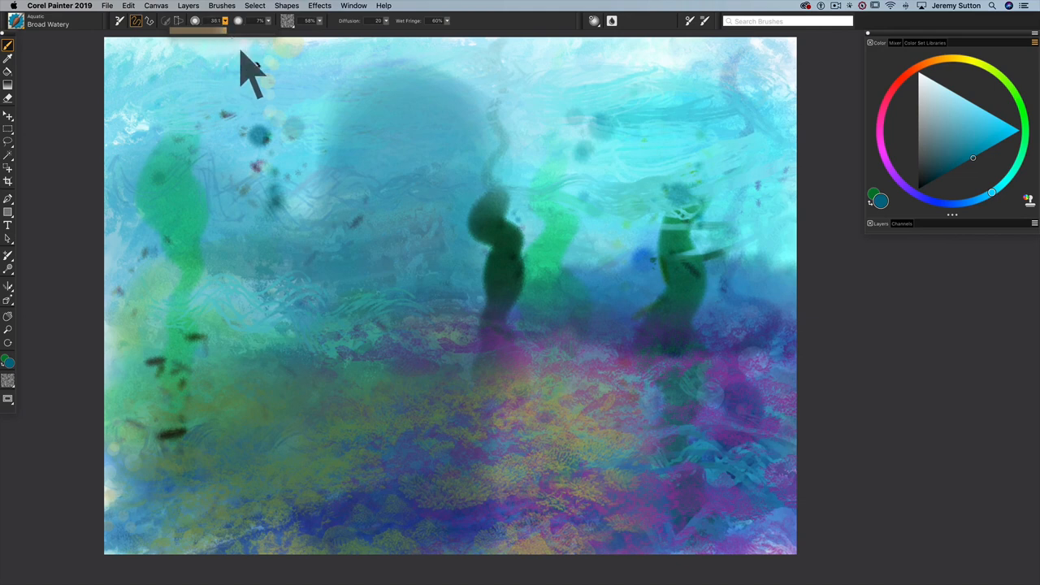
{"action": "mouse_move", "coordinate": [581, 312]}
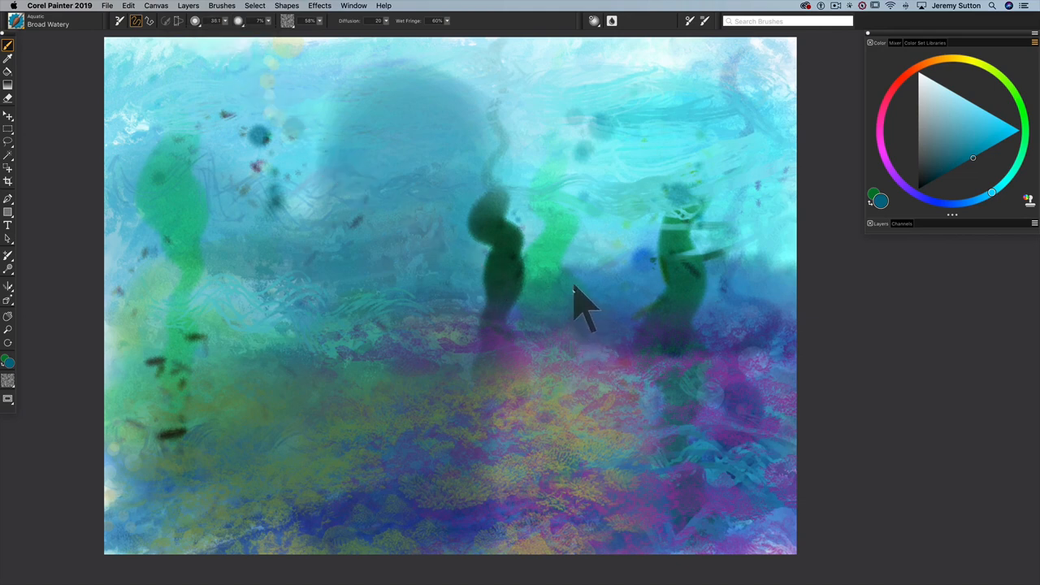
{"action": "mouse_move", "coordinate": [569, 336]}
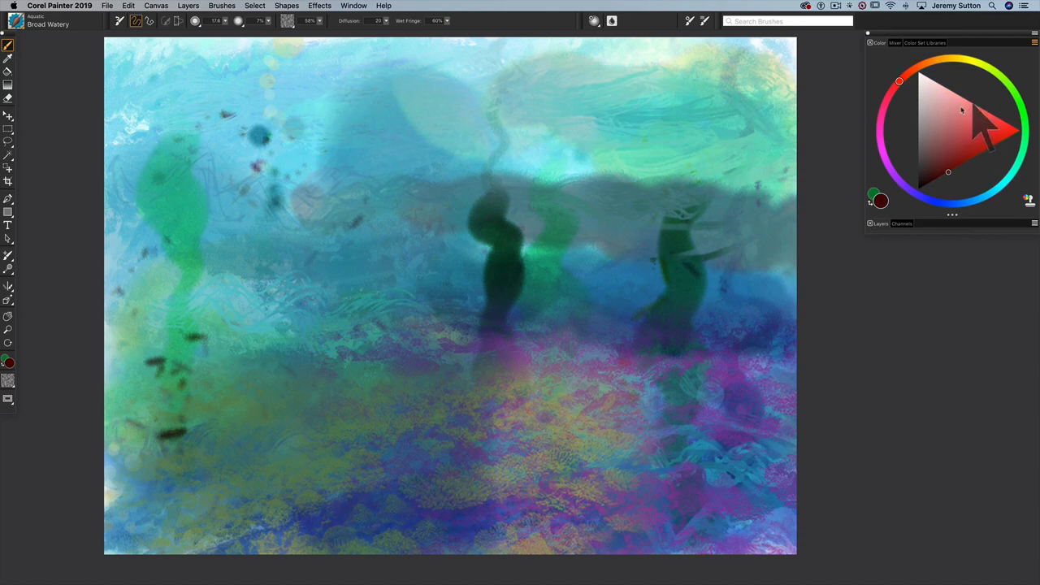
Brighten the upper water with pale yellow, light teal and orange washes.
{"action": "left_click", "coordinate": [954, 59]}
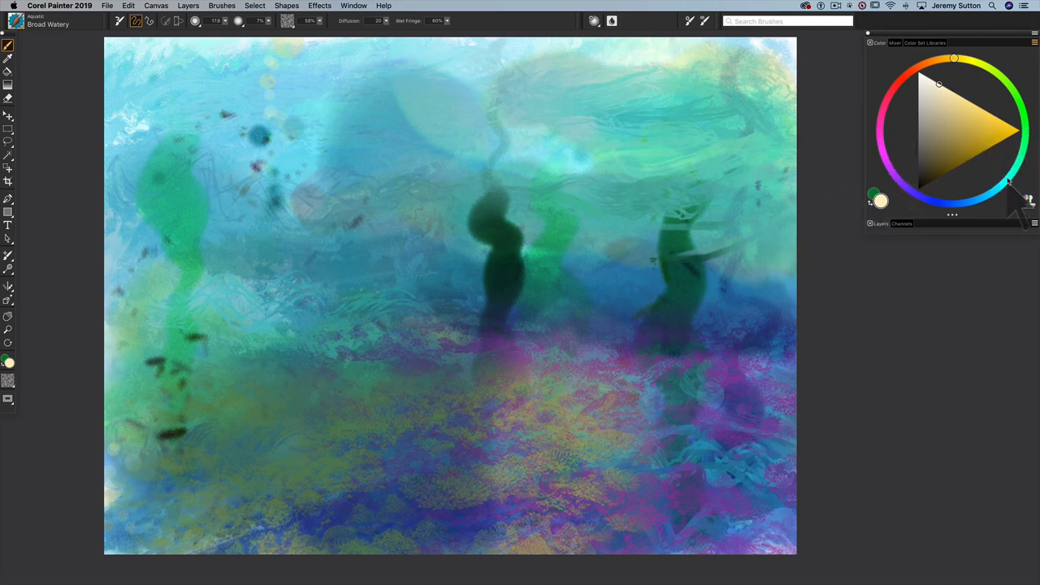
{"action": "left_click", "coordinate": [989, 193]}
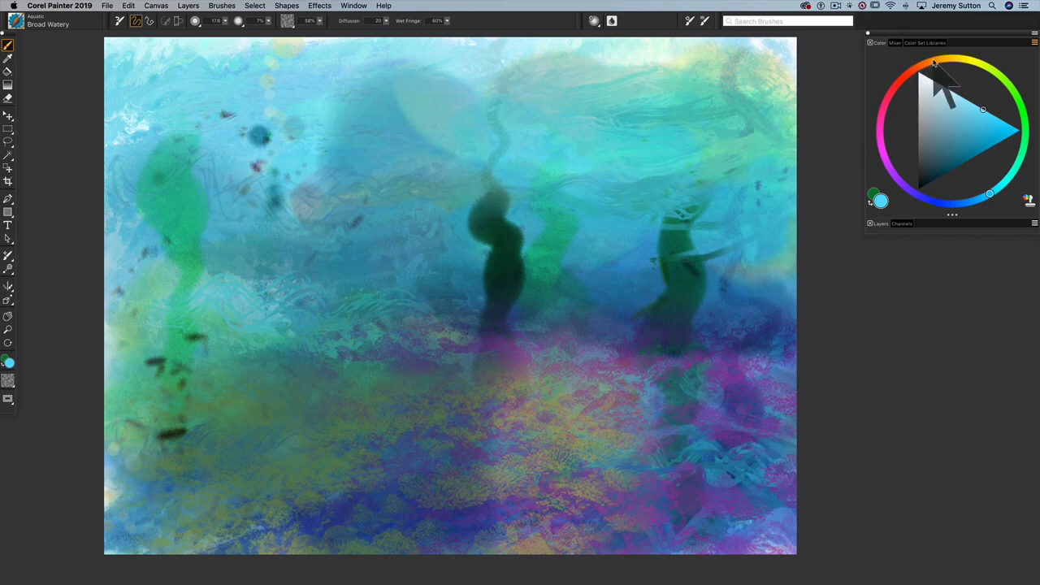
{"action": "left_click", "coordinate": [933, 61]}
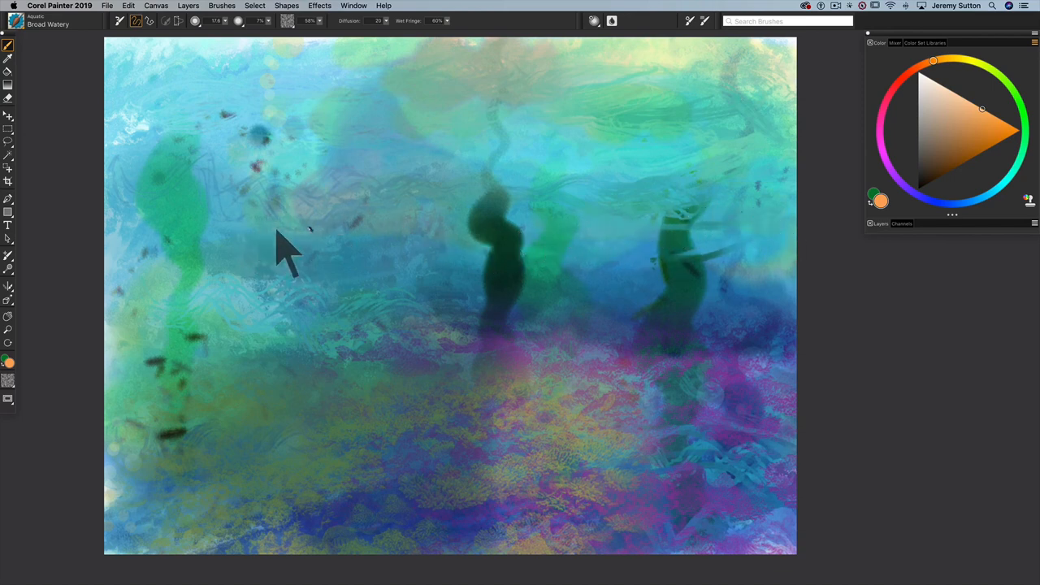
{"action": "mouse_move", "coordinate": [517, 224]}
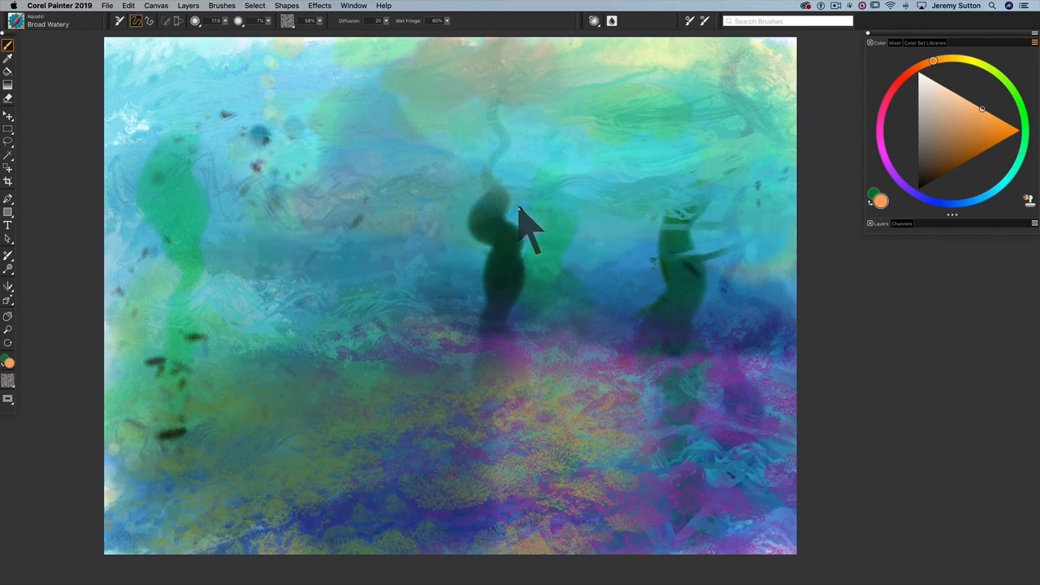
{"action": "mouse_move", "coordinate": [423, 236]}
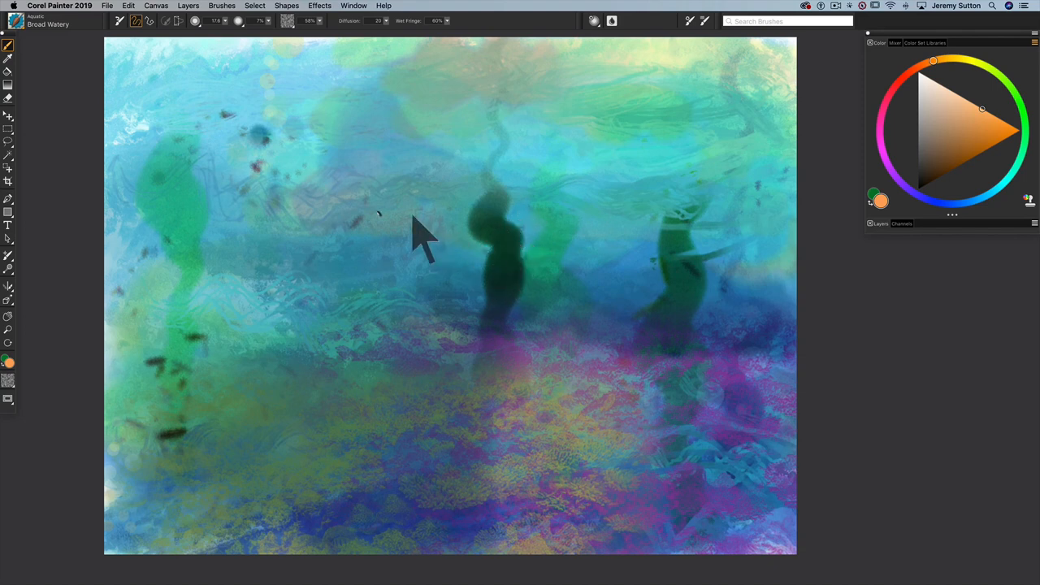
{"action": "mouse_move", "coordinate": [146, 62]}
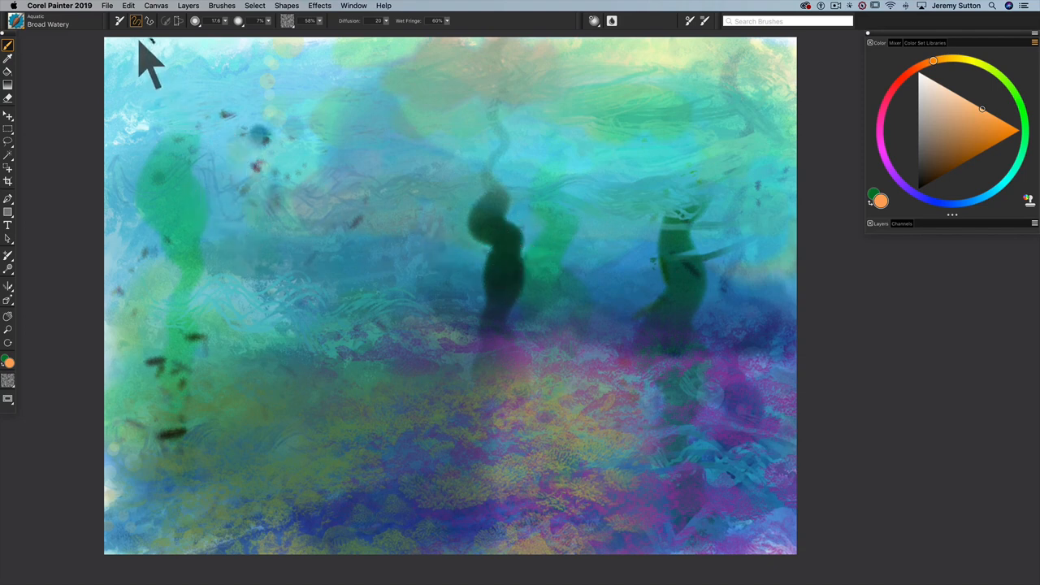
Dry the digital watercolour washes via Layers > Dry Digital Watercolor.
{"action": "left_click", "coordinate": [188, 6]}
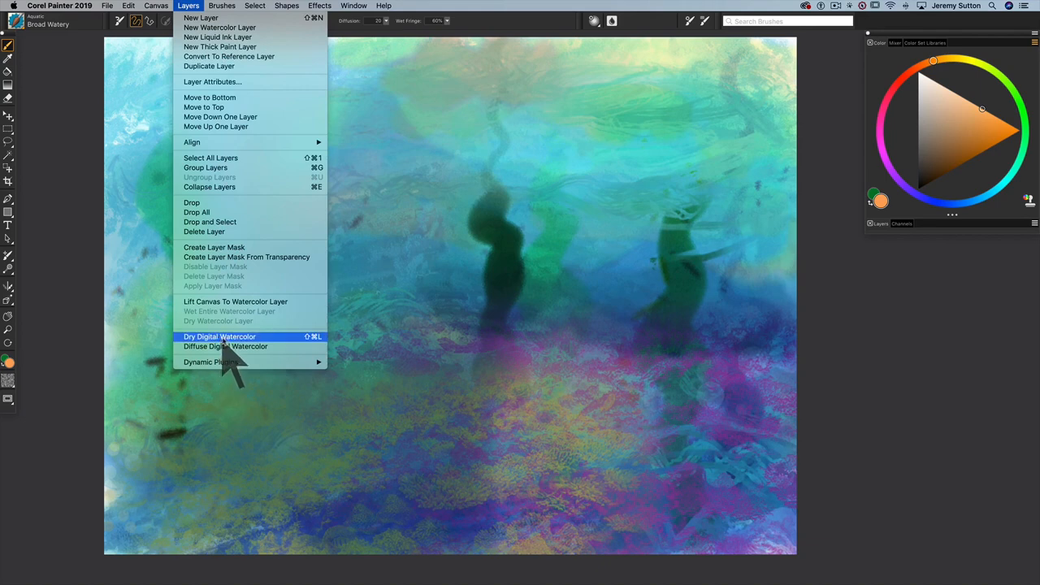
{"action": "left_click", "coordinate": [219, 337]}
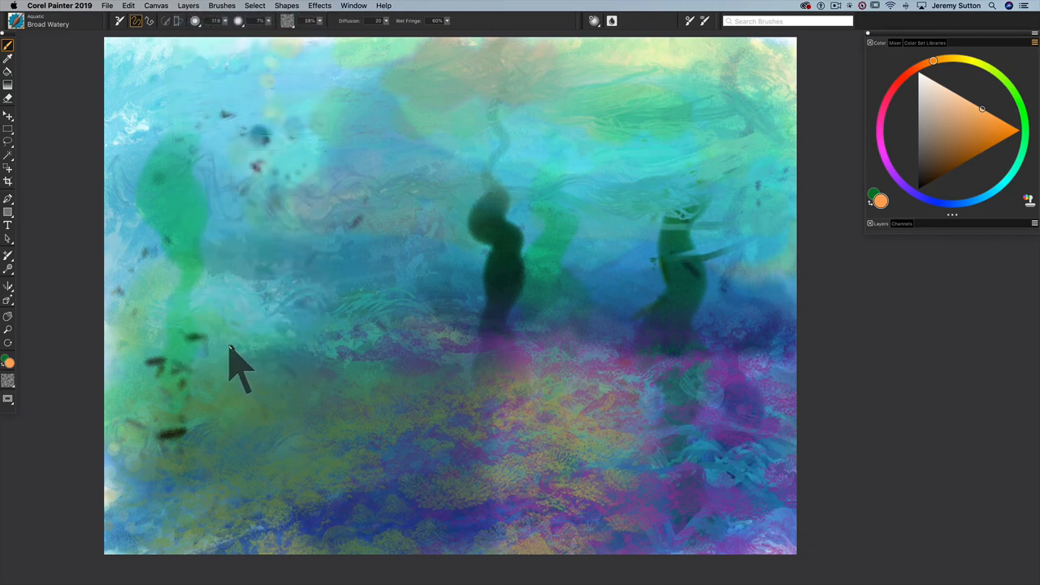
{"action": "mouse_move", "coordinate": [244, 377]}
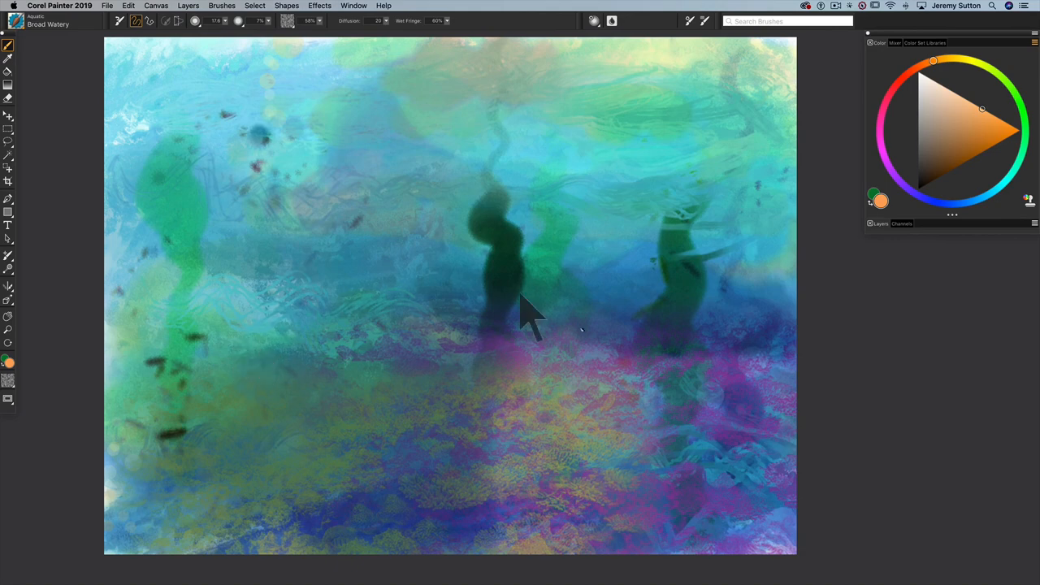
{"action": "mouse_move", "coordinate": [696, 360]}
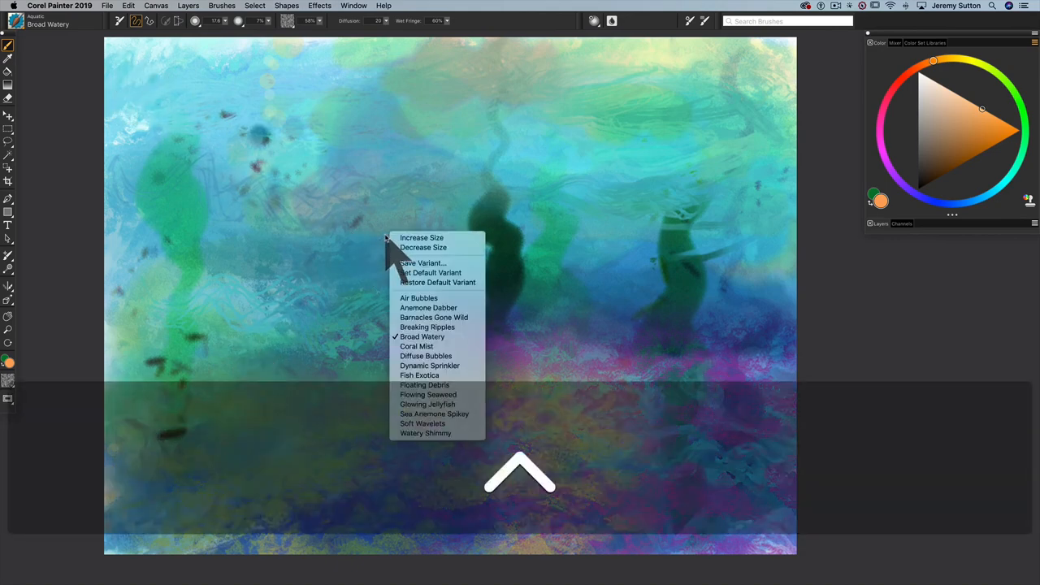
{"action": "mouse_move", "coordinate": [434, 317]}
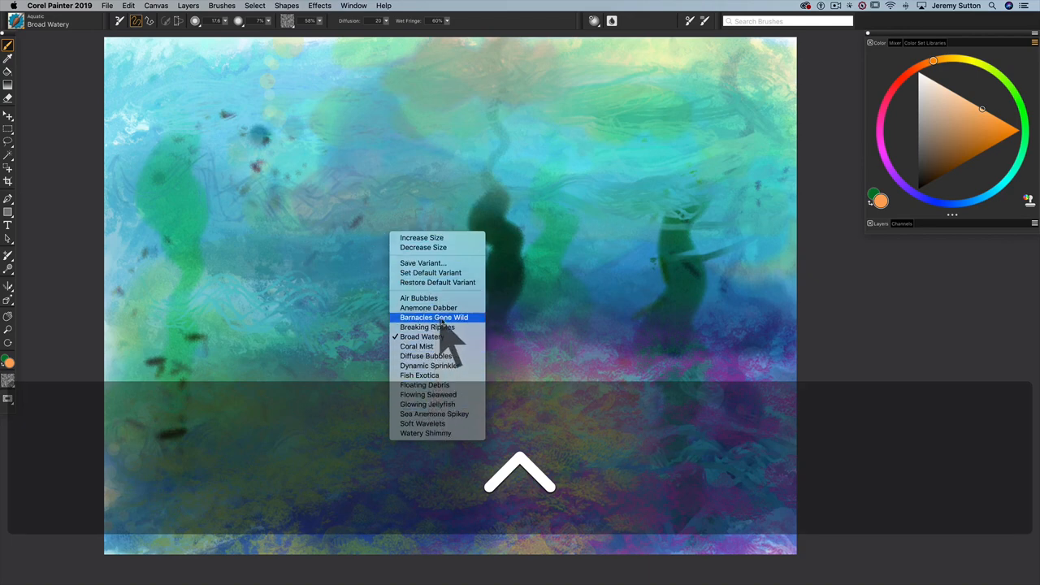
Switch to Barnacles Gone Wild with a very dark colour for the right-hand barnacles.
{"action": "left_click", "coordinate": [434, 317]}
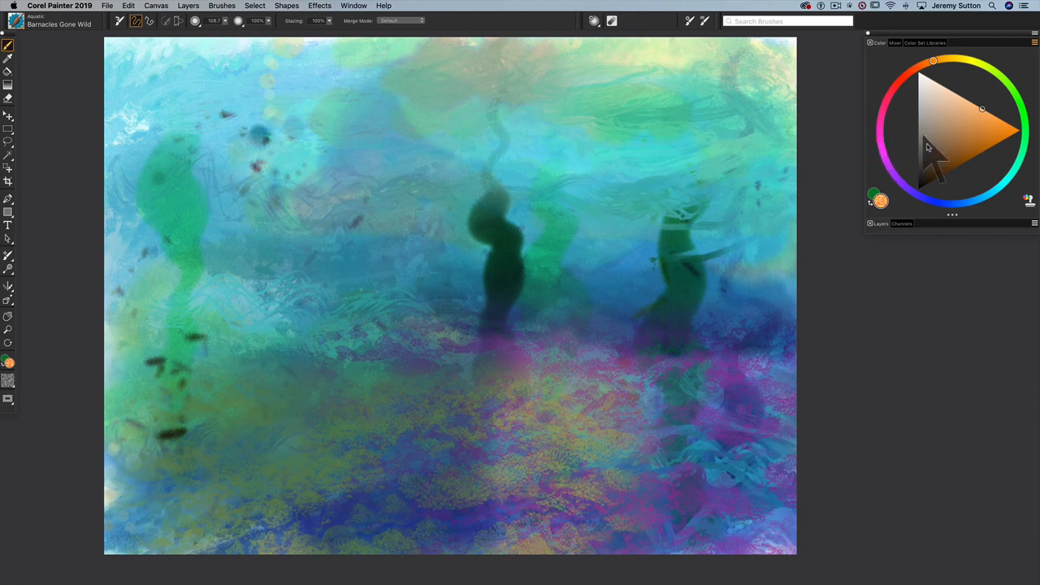
{"action": "mouse_move", "coordinate": [956, 149]}
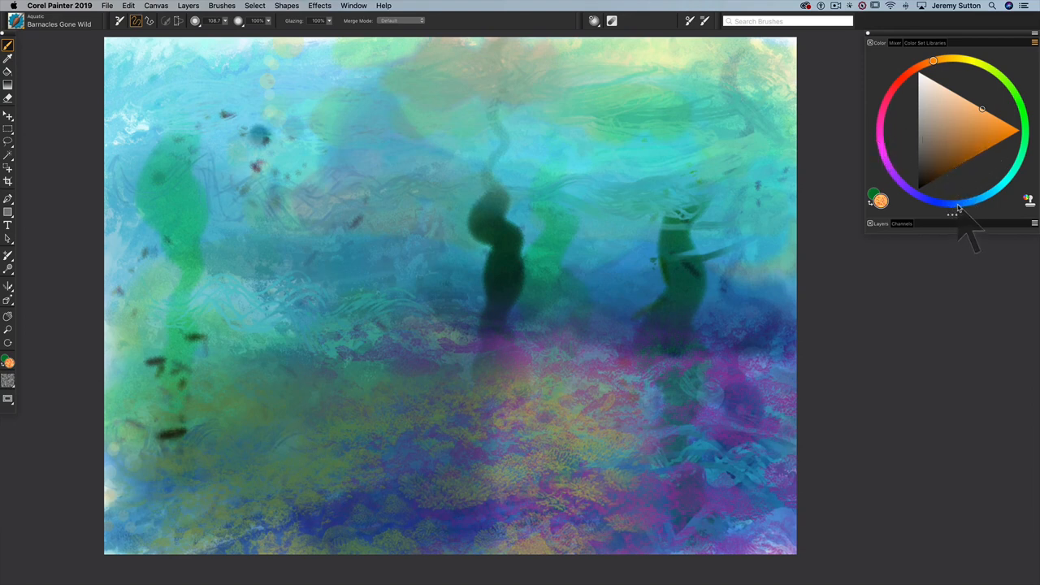
{"action": "left_click", "coordinate": [955, 203]}
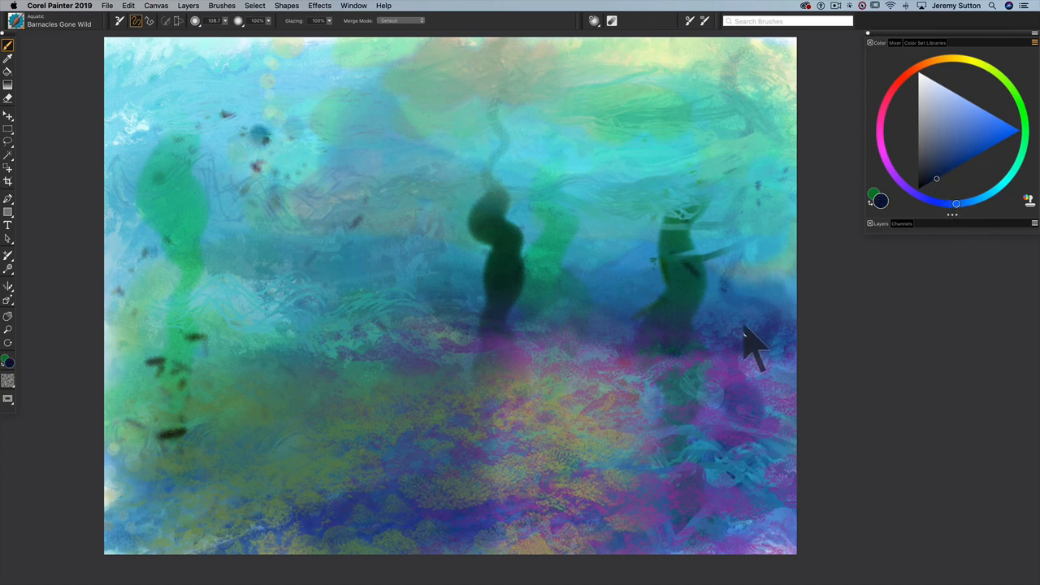
{"action": "mouse_move", "coordinate": [210, 312]}
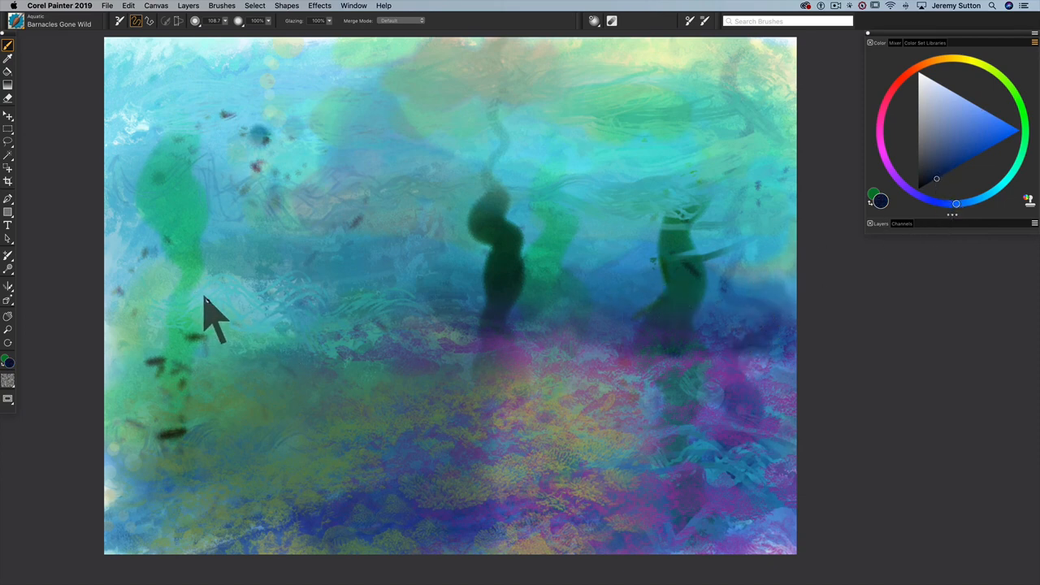
{"action": "mouse_move", "coordinate": [748, 277]}
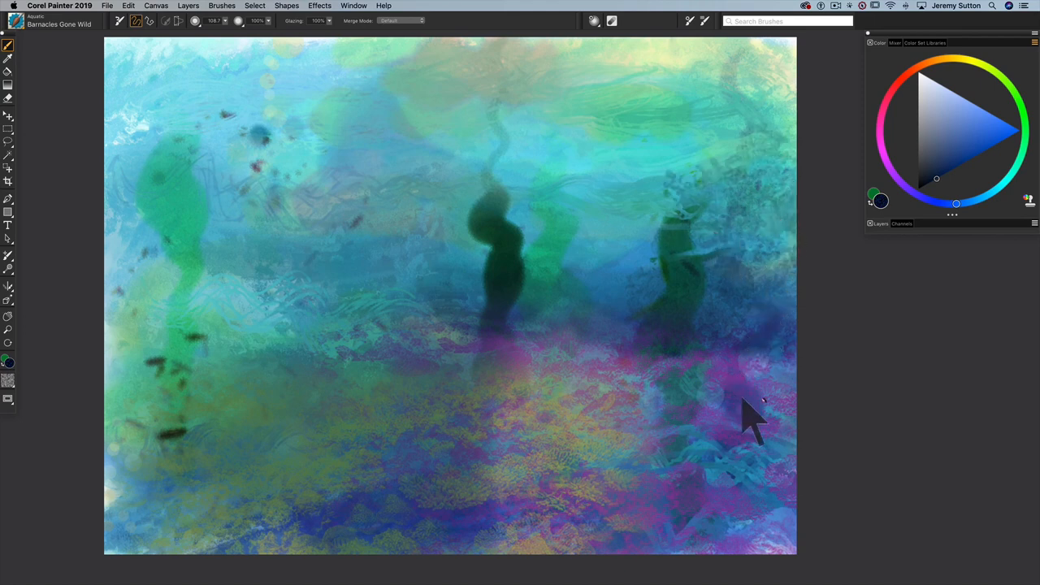
{"action": "mouse_move", "coordinate": [772, 406]}
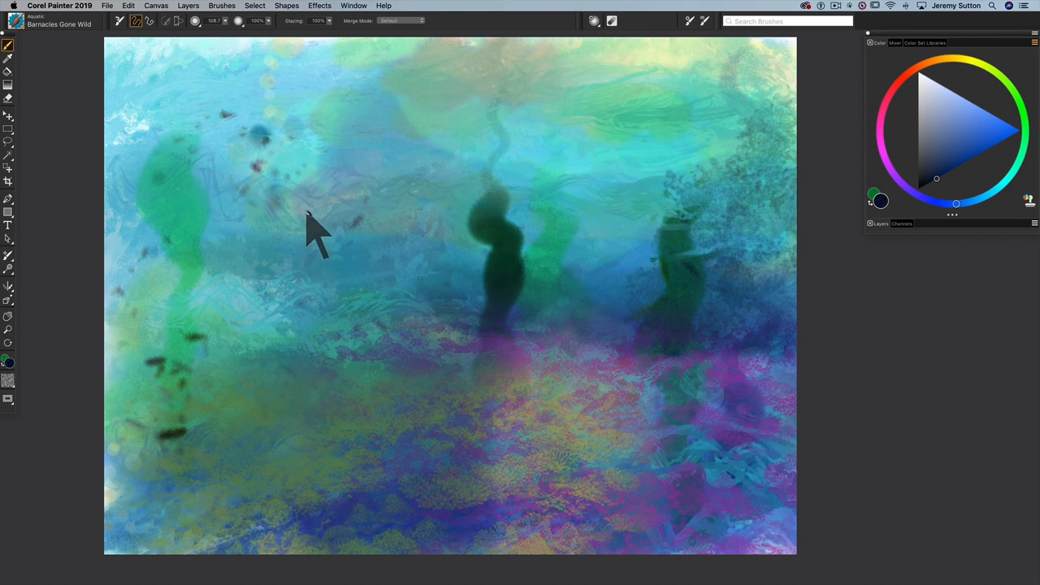
{"action": "mouse_move", "coordinate": [315, 243]}
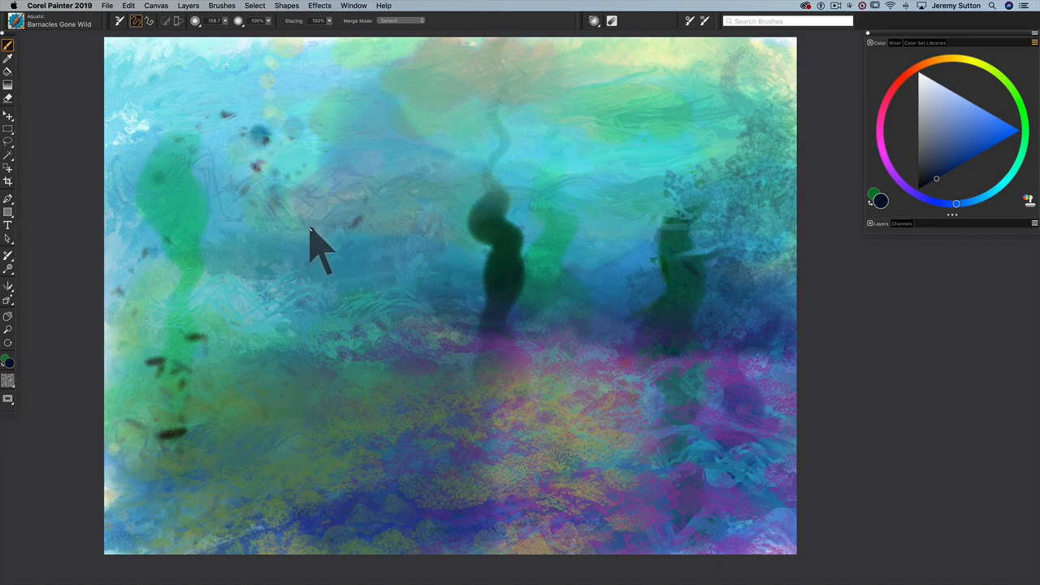
{"action": "mouse_move", "coordinate": [377, 296]}
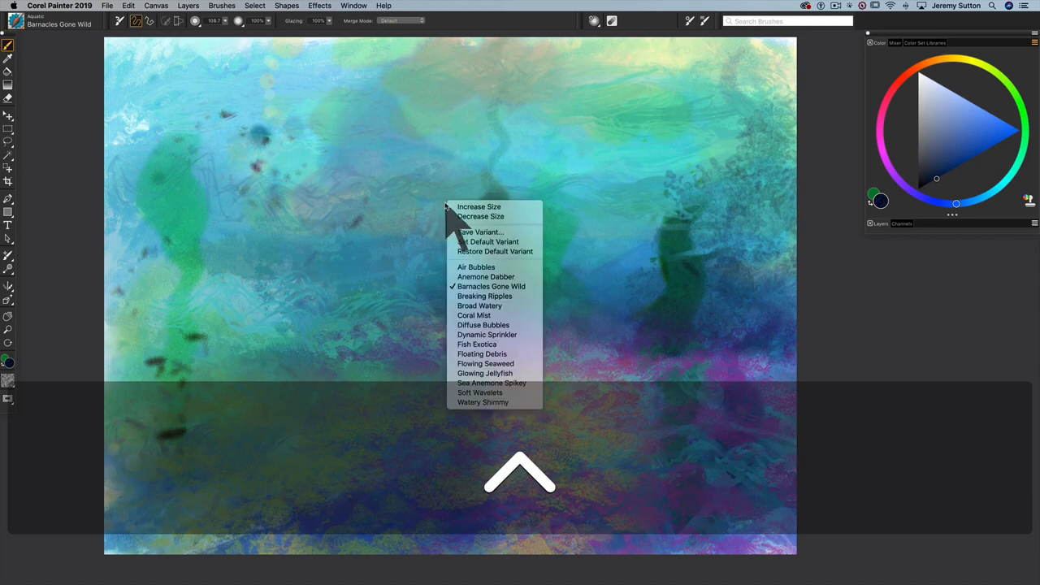
{"action": "mouse_move", "coordinate": [486, 276]}
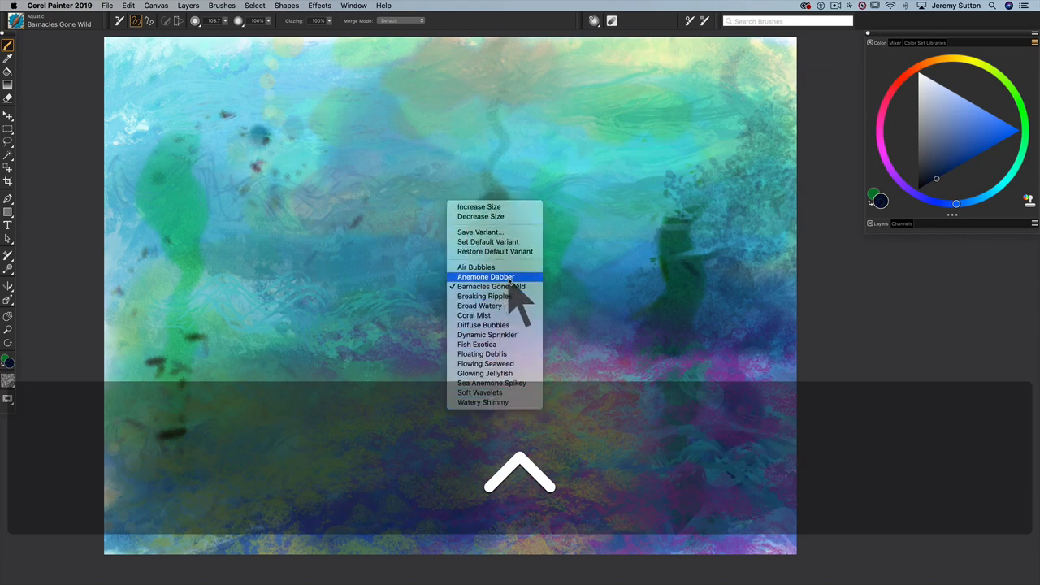
Switch to Anemone Dabber with an orange-red colour to stamp seabed anemones.
{"action": "left_click", "coordinate": [484, 276]}
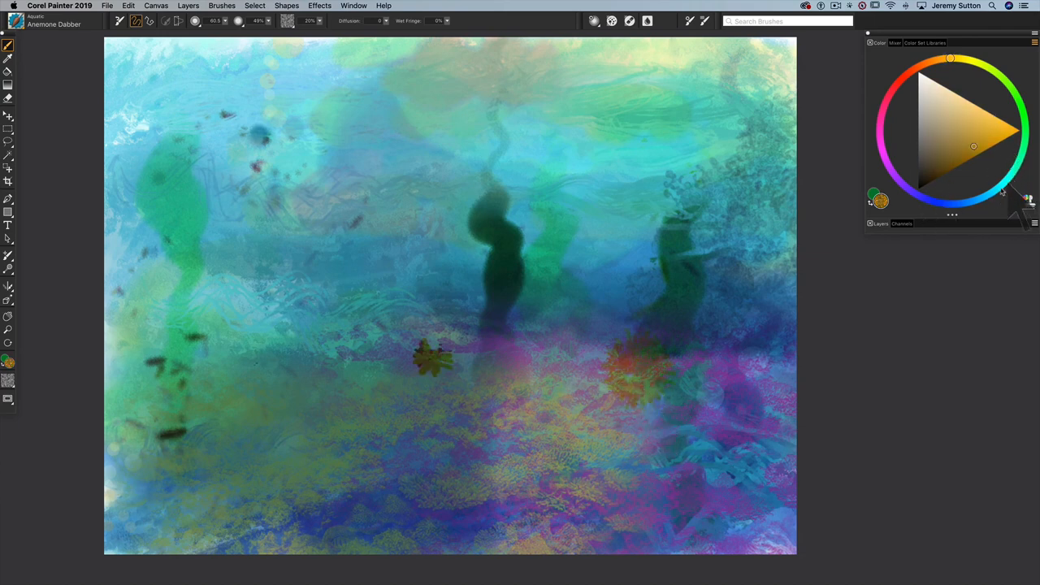
{"action": "left_click", "coordinate": [1004, 182]}
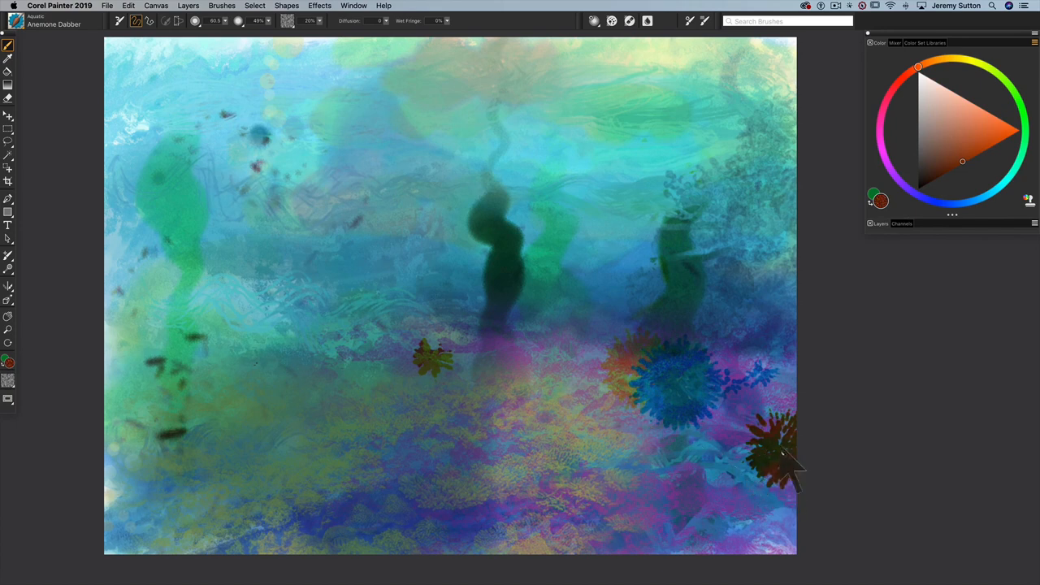
{"action": "mouse_move", "coordinate": [777, 458]}
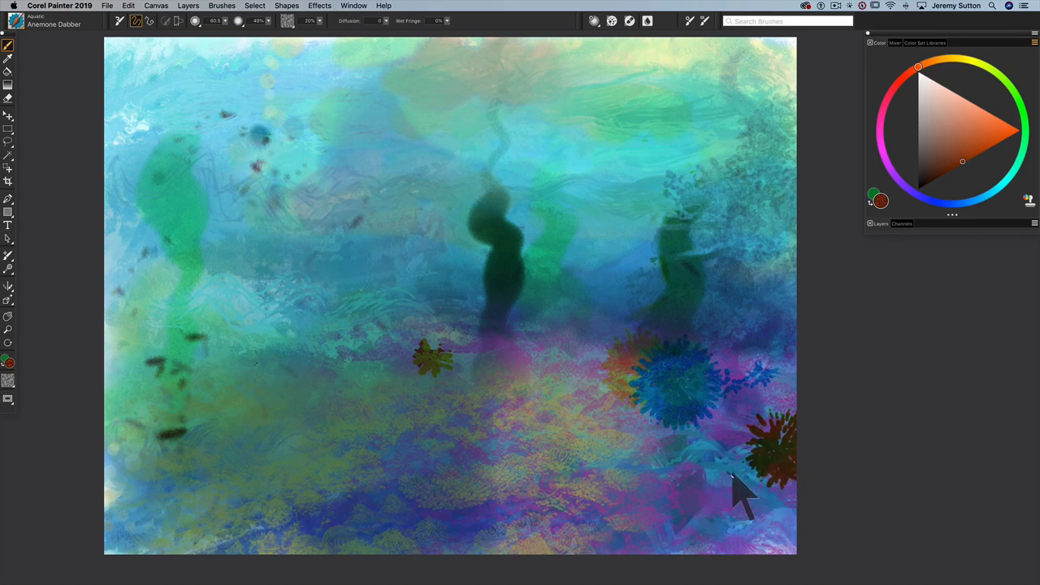
{"action": "mouse_move", "coordinate": [696, 480]}
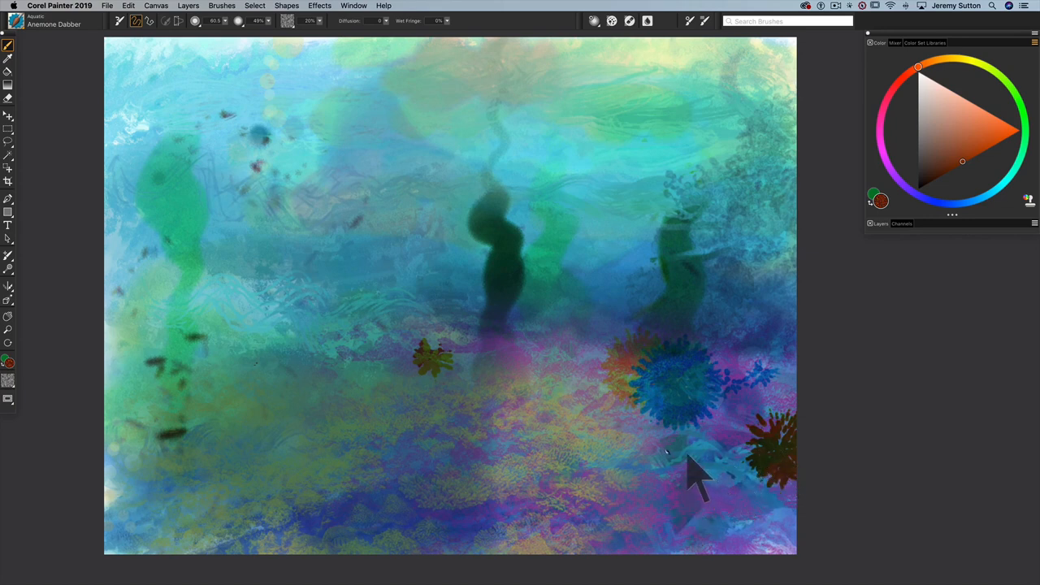
{"action": "mouse_move", "coordinate": [479, 300]}
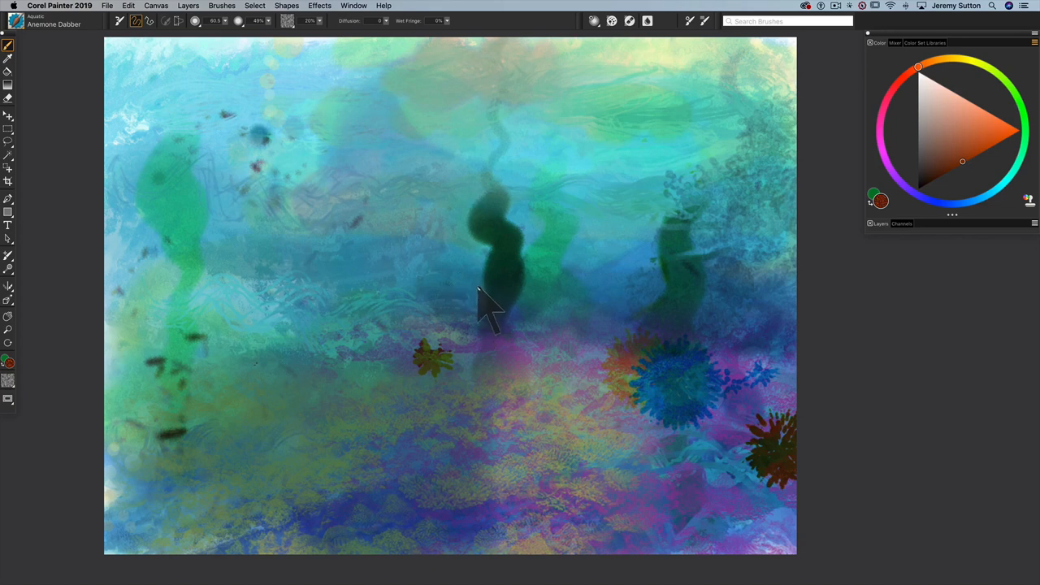
{"action": "mouse_move", "coordinate": [488, 325]}
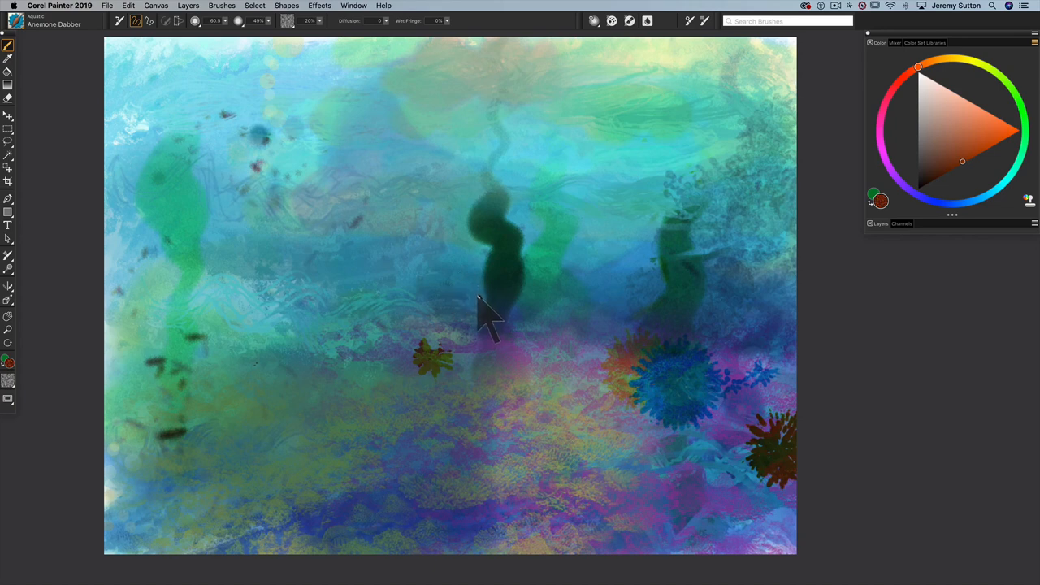
{"action": "mouse_move", "coordinate": [488, 325]}
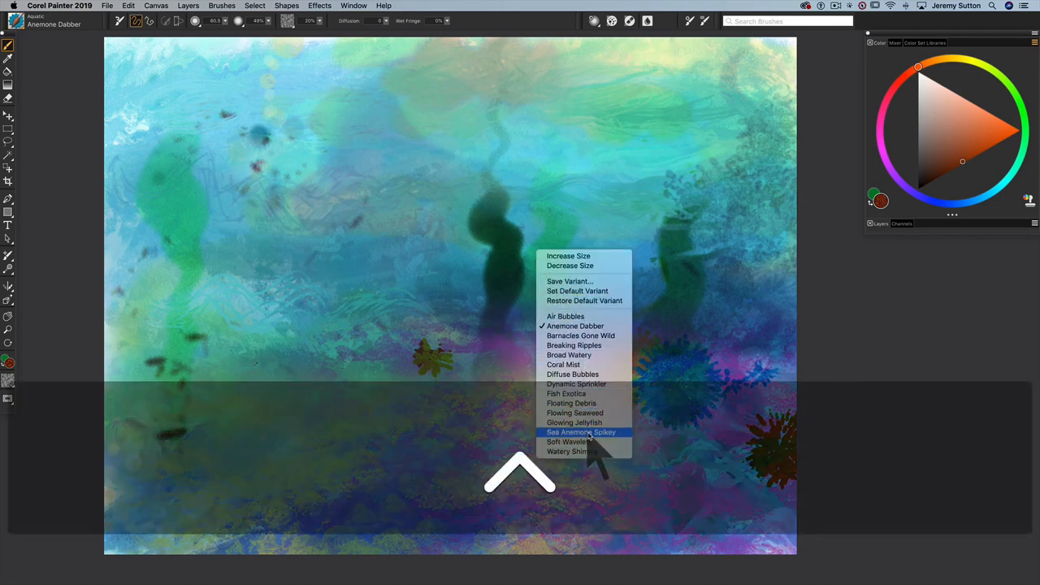
Switch to Sea Anemone Spikey with a warm yellow-orange colour.
{"action": "left_click", "coordinate": [582, 432]}
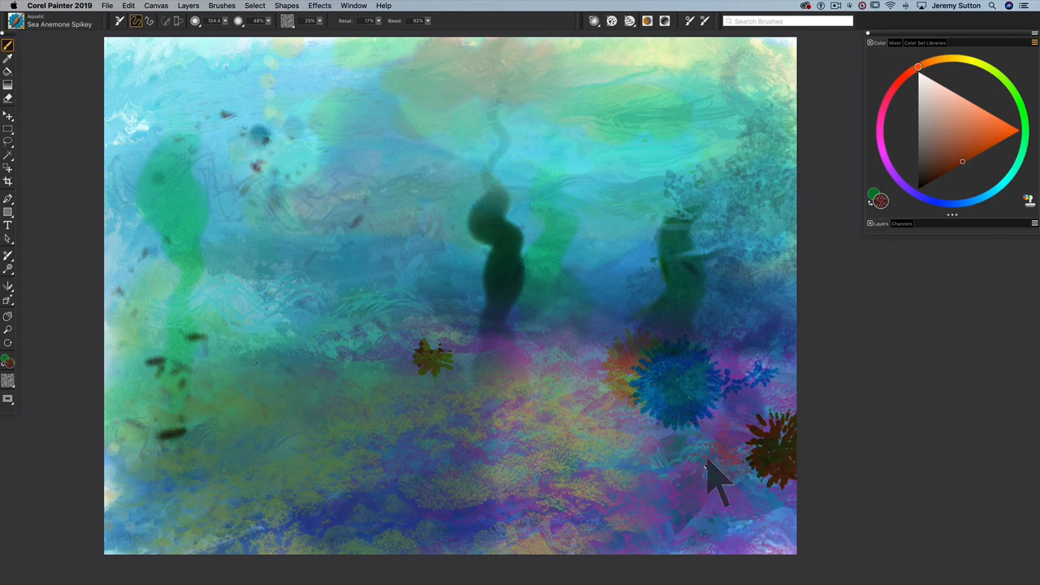
{"action": "left_click", "coordinate": [962, 139]}
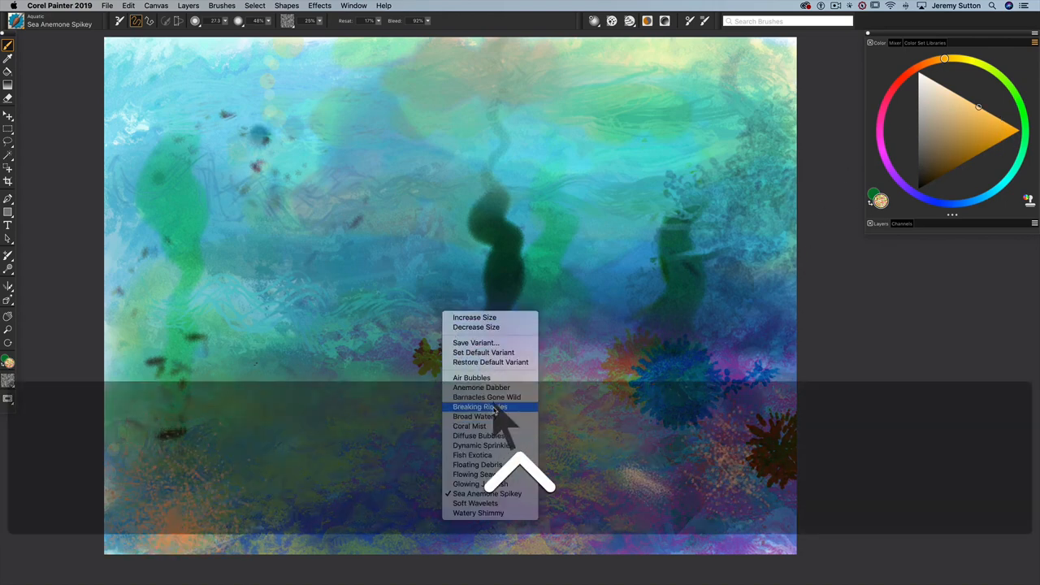
Sprinkle orange accents across the upper water with the Dynamic Sprinkler brush.
{"action": "left_click", "coordinate": [484, 445]}
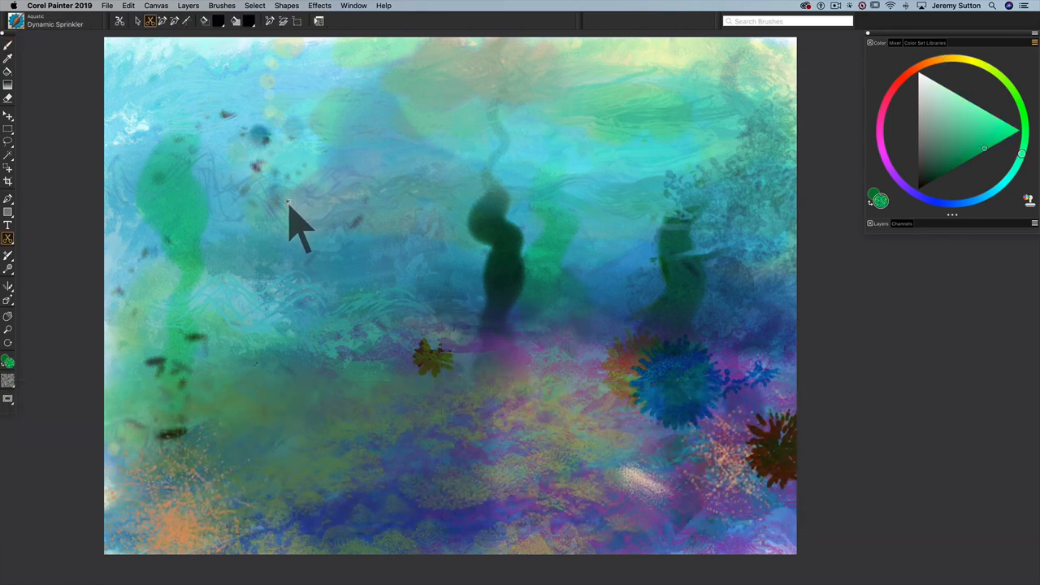
{"action": "mouse_move", "coordinate": [259, 143]}
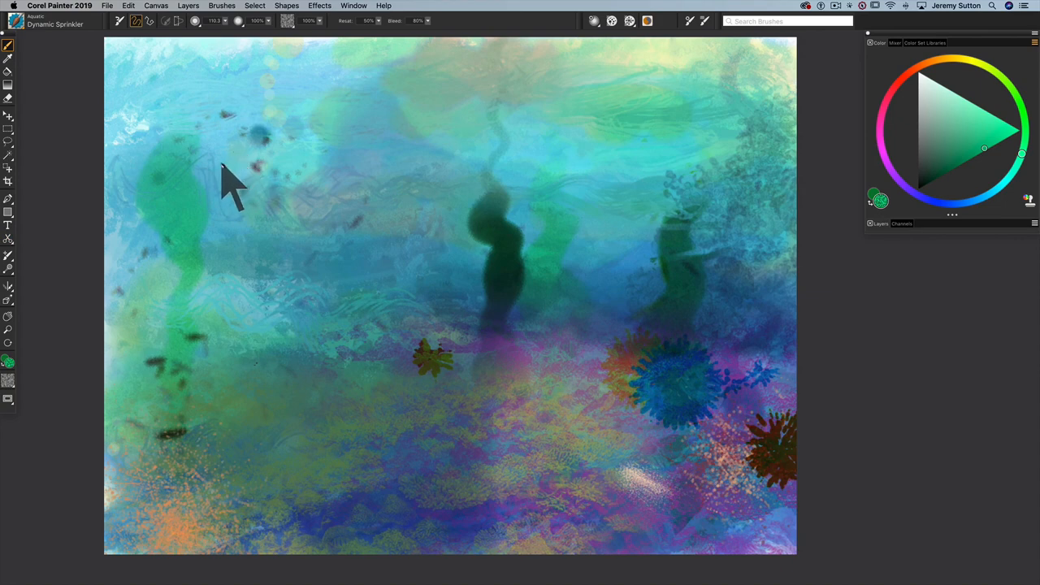
{"action": "mouse_move", "coordinate": [228, 163]}
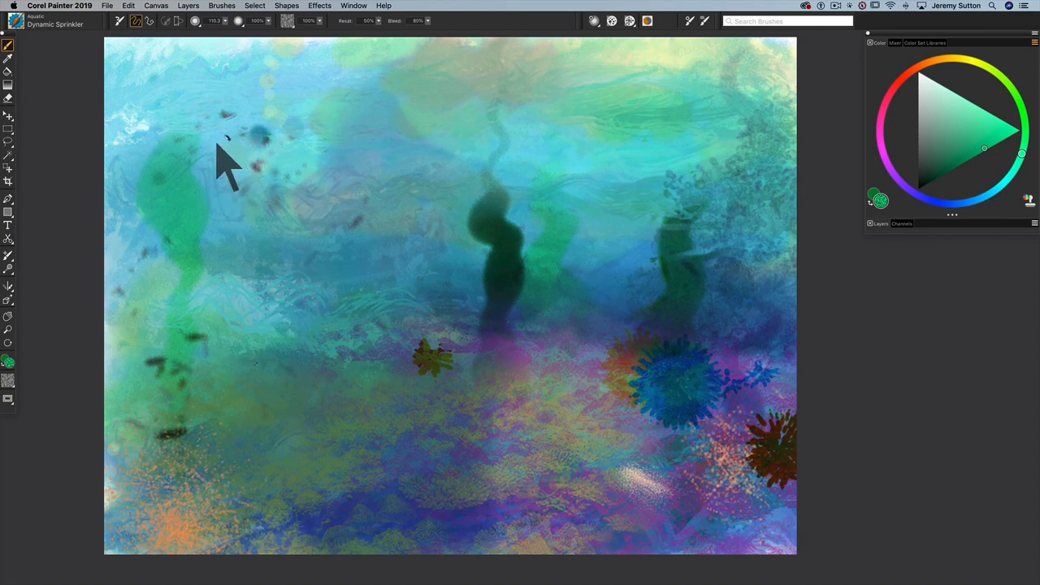
{"action": "mouse_move", "coordinate": [221, 149]}
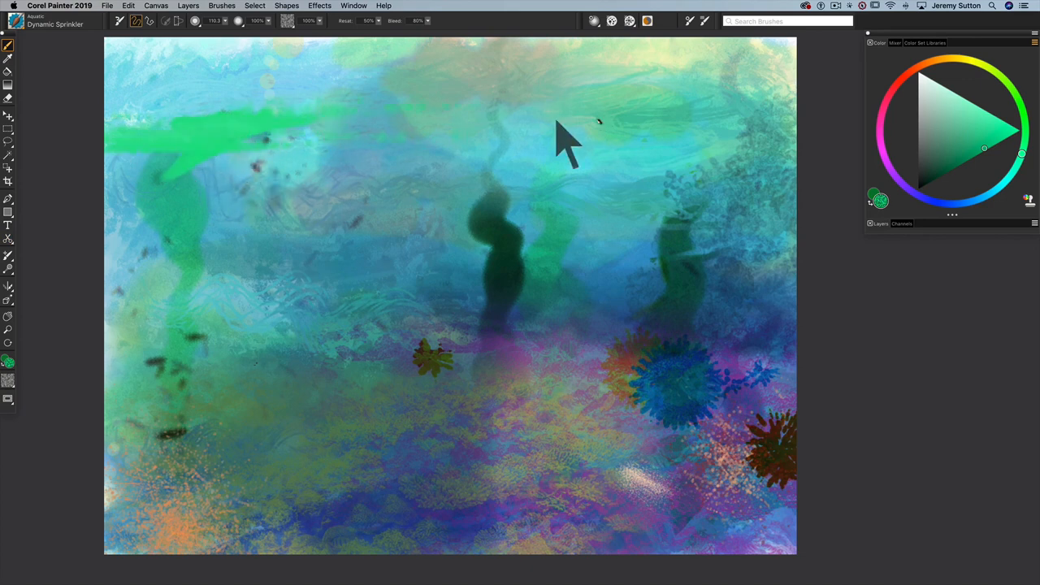
{"action": "mouse_move", "coordinate": [913, 149]}
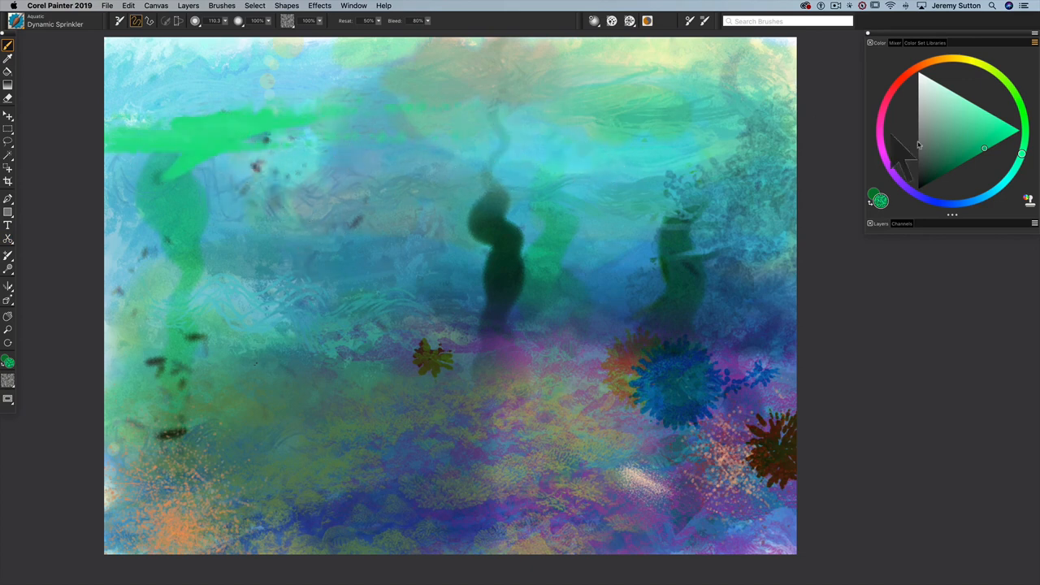
{"action": "left_click_drag", "start_coordinate": [985, 150], "coordinate": [977, 105]}
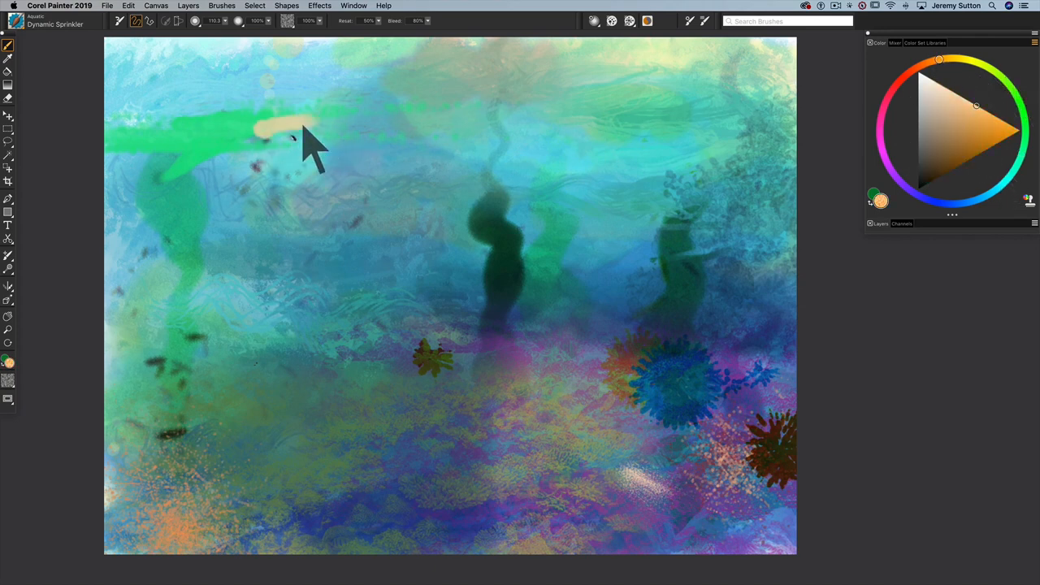
{"action": "left_click_drag", "start_coordinate": [276, 130], "coordinate": [479, 127]}
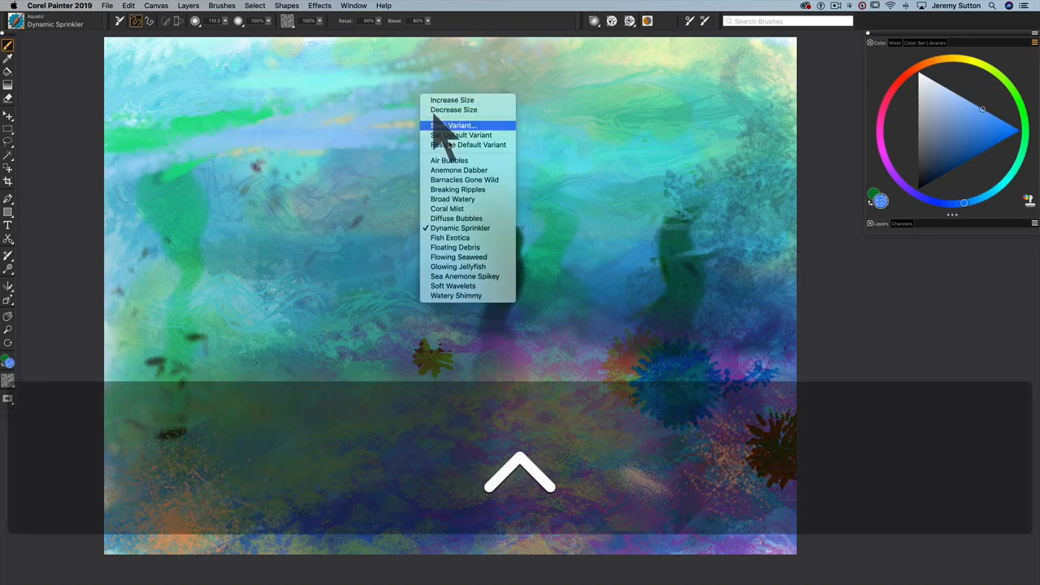
{"action": "mouse_move", "coordinate": [462, 227]}
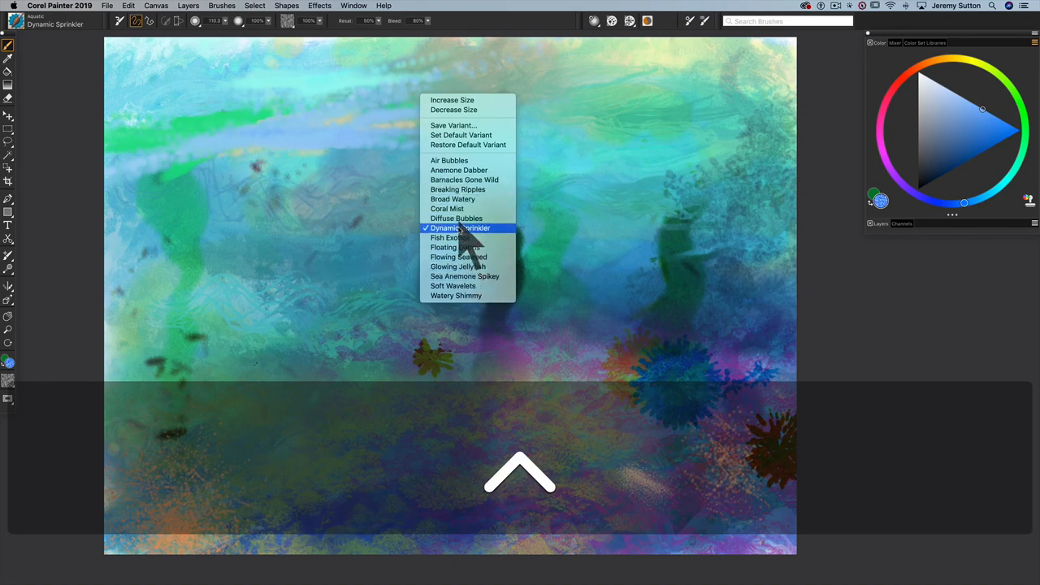
Switch to Fish Exotica with a yellow colour for translucent fish around the seaweed.
{"action": "left_click", "coordinate": [460, 228]}
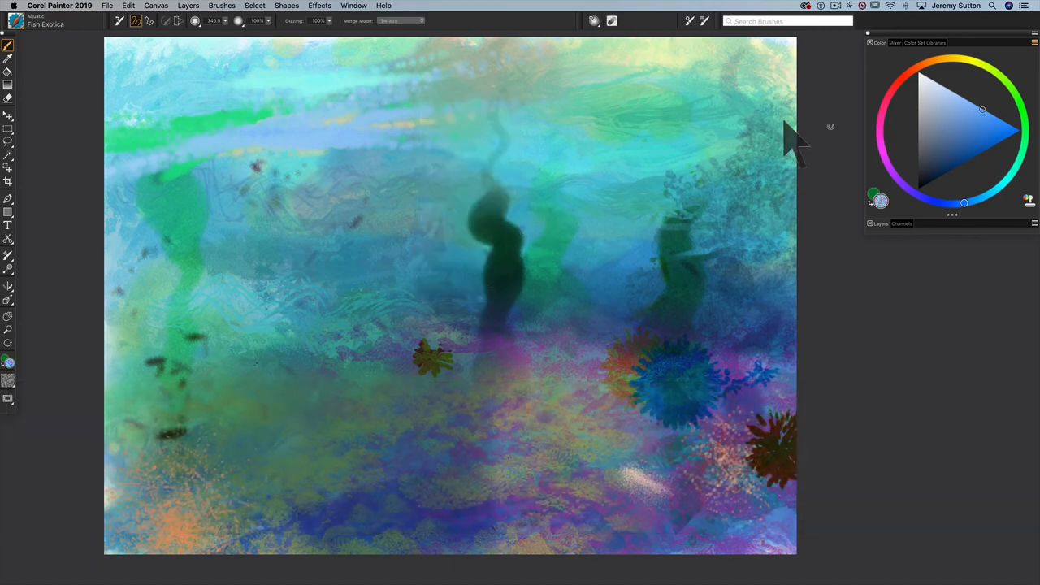
{"action": "left_click", "coordinate": [999, 143]}
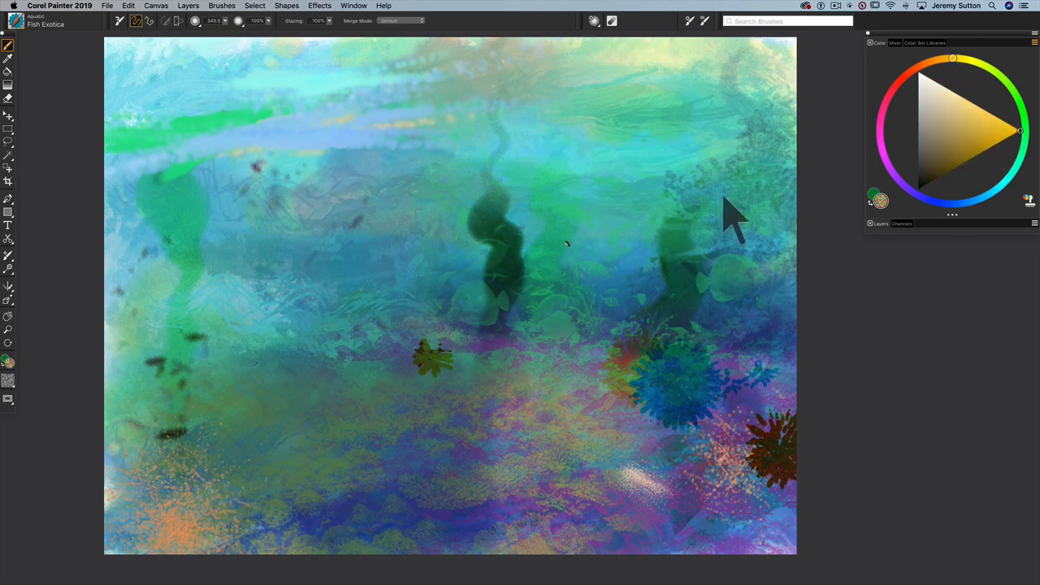
{"action": "mouse_move", "coordinate": [338, 324]}
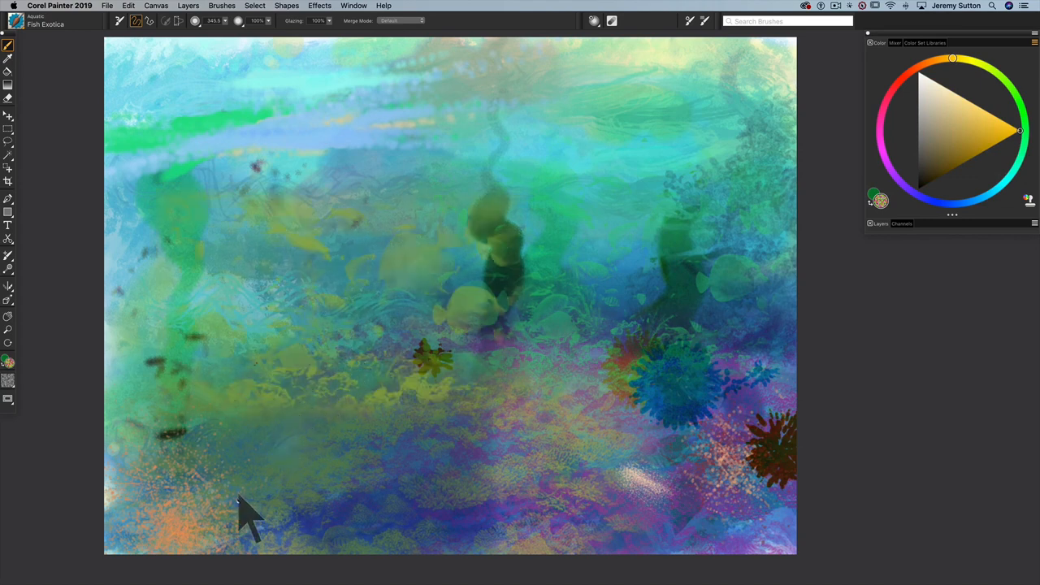
{"action": "mouse_move", "coordinate": [268, 439]}
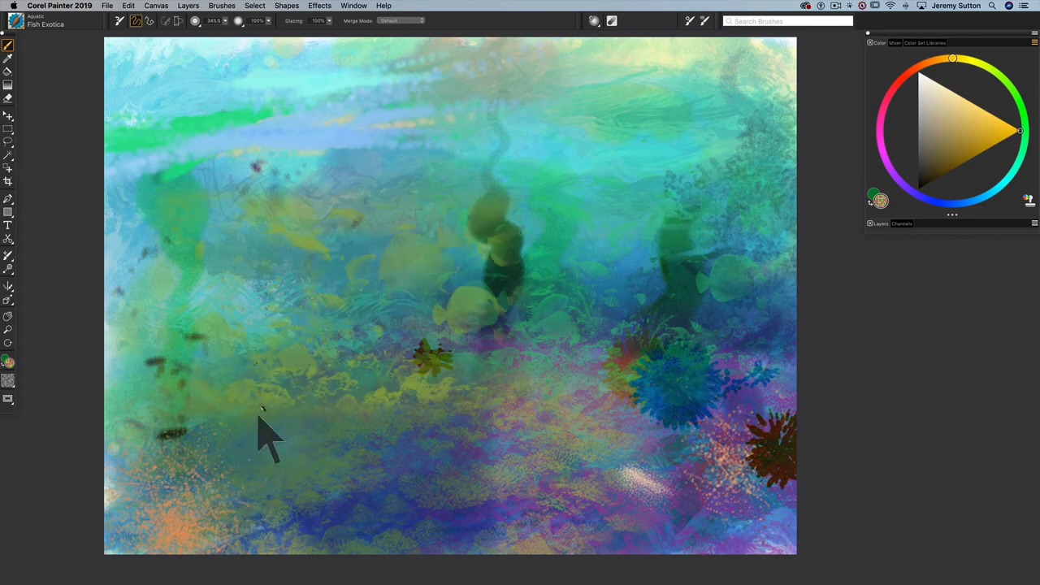
{"action": "mouse_move", "coordinate": [338, 431]}
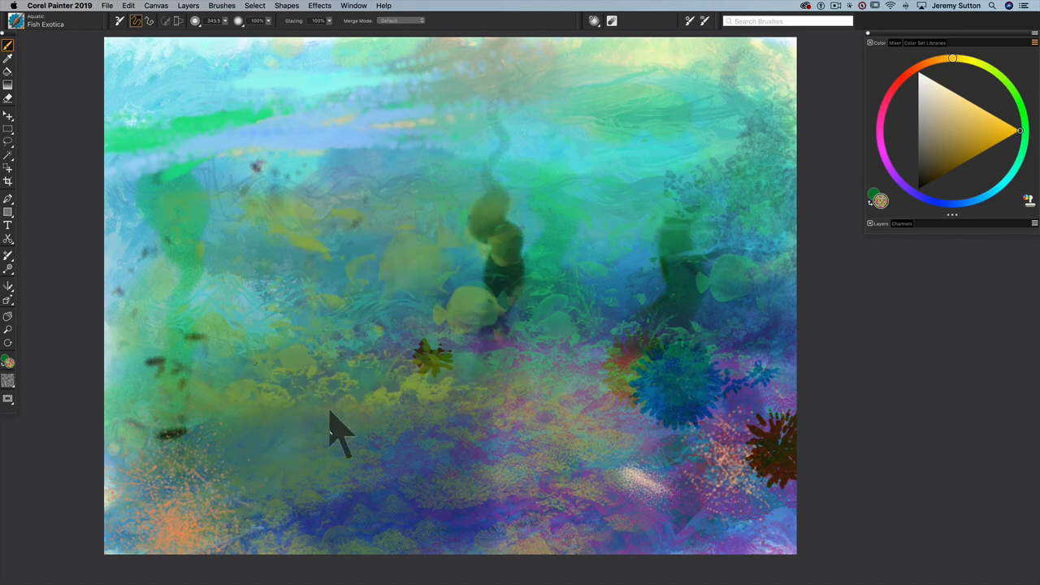
{"action": "mouse_move", "coordinate": [426, 215]}
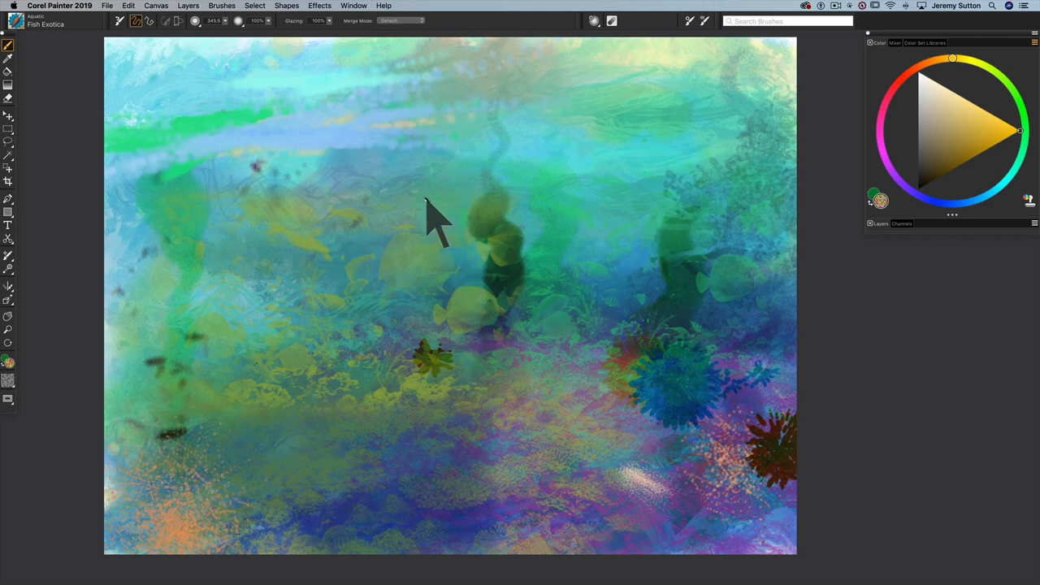
{"action": "mouse_move", "coordinate": [409, 178]}
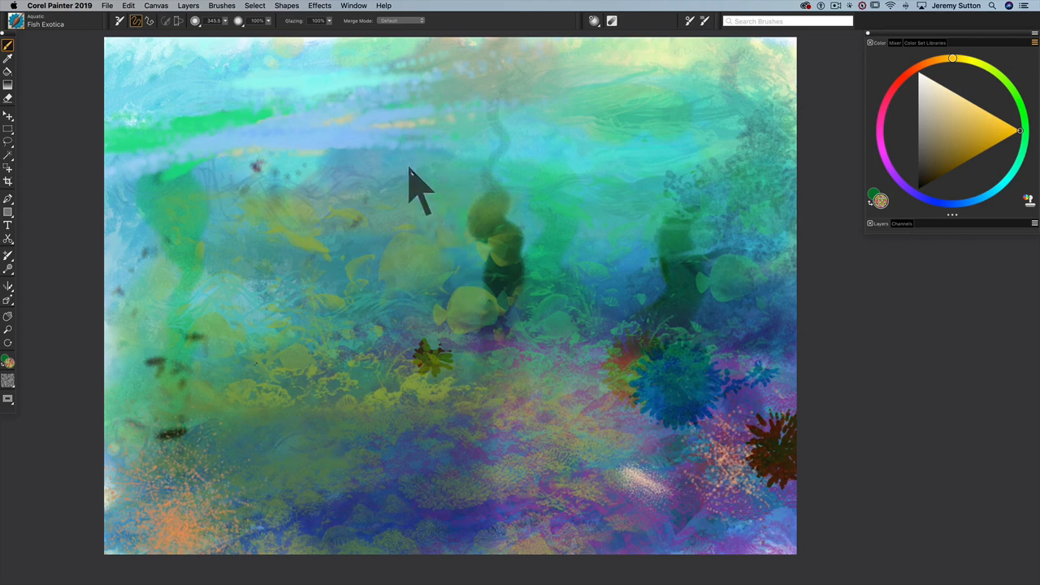
{"action": "mouse_move", "coordinate": [422, 198]}
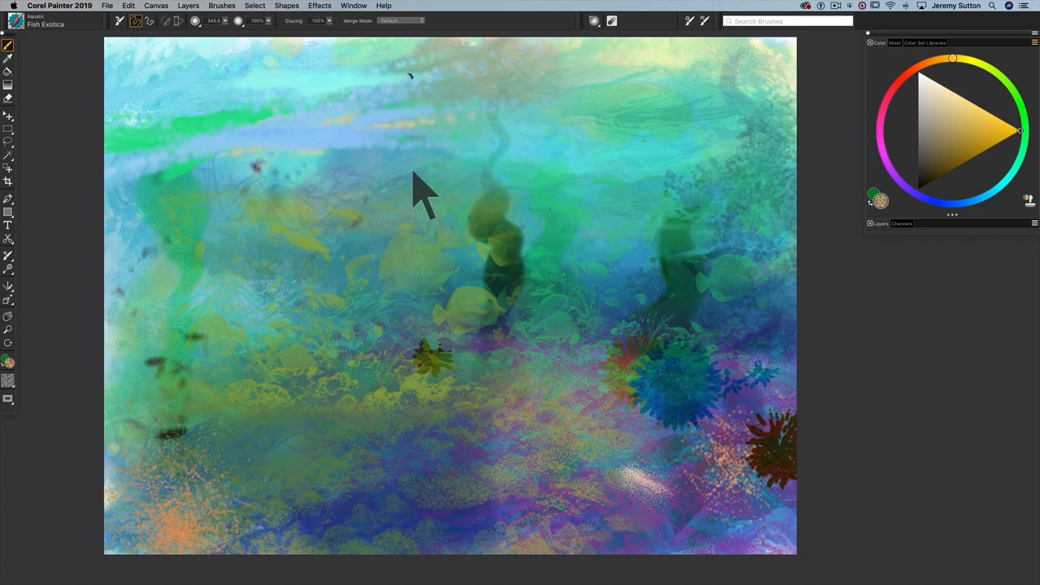
{"action": "mouse_move", "coordinate": [588, 252]}
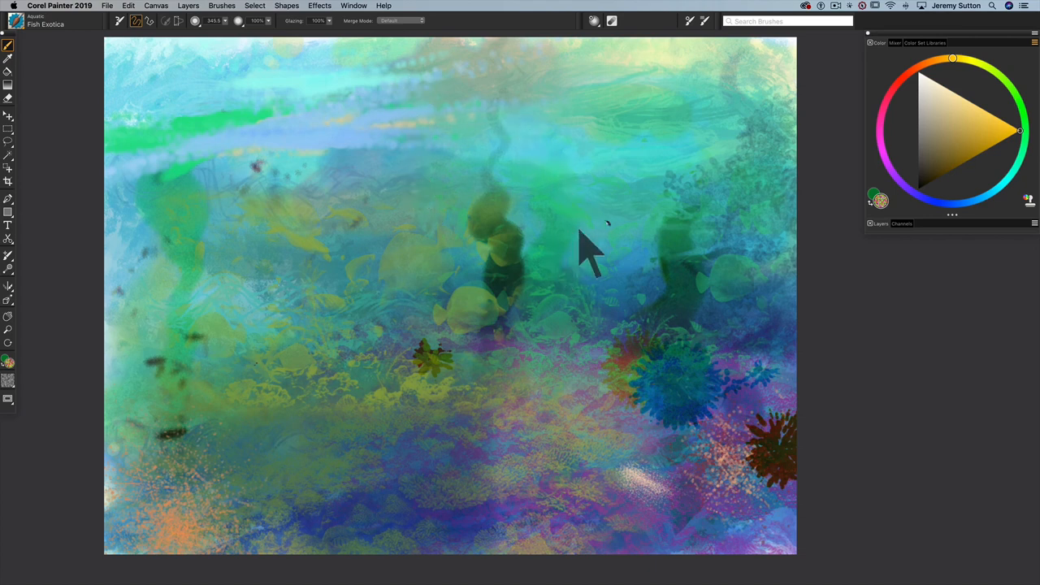
{"action": "mouse_move", "coordinate": [604, 252]}
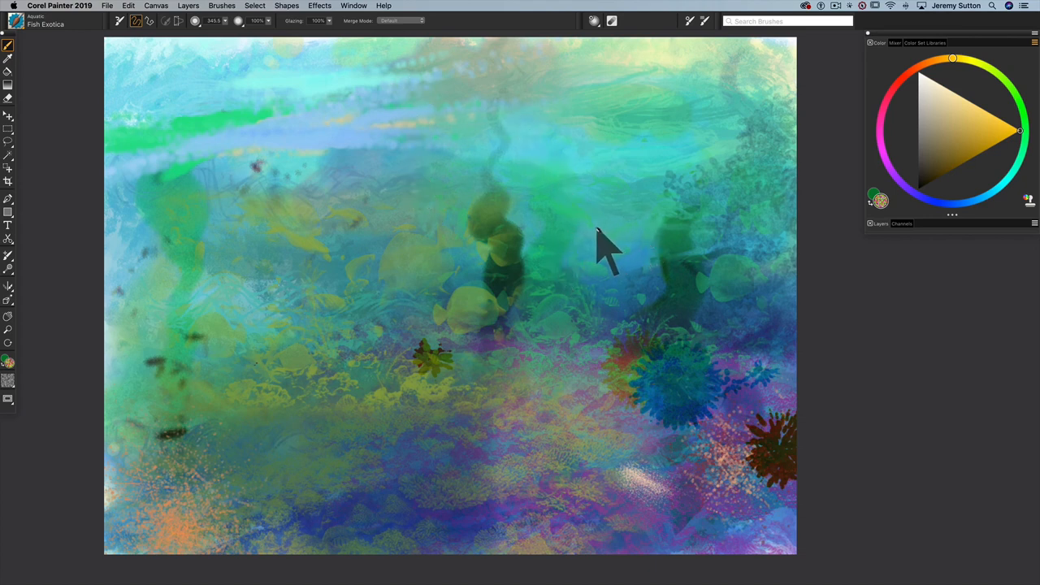
{"action": "mouse_move", "coordinate": [593, 256]}
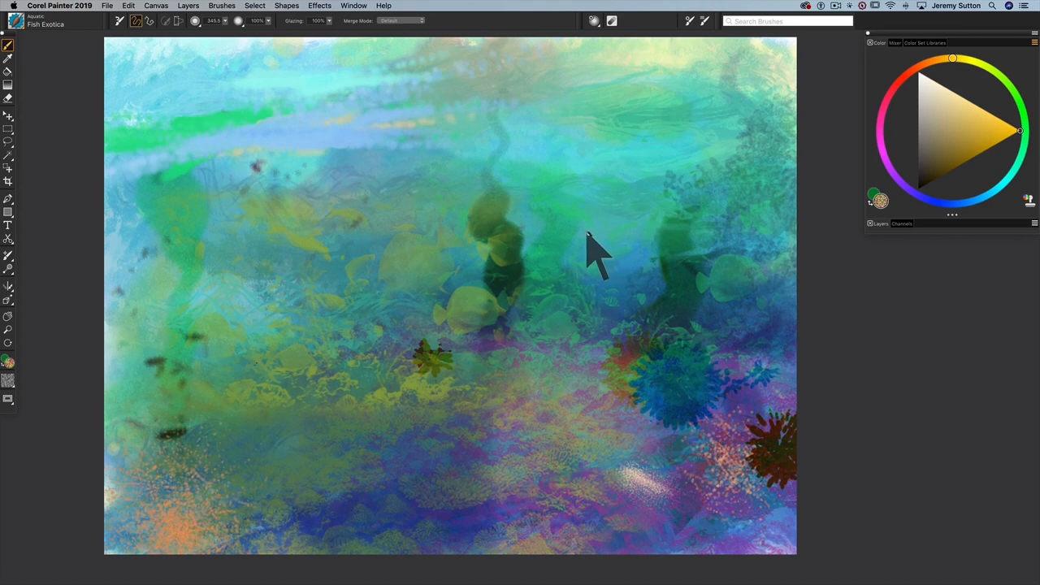
{"action": "mouse_move", "coordinate": [503, 143]}
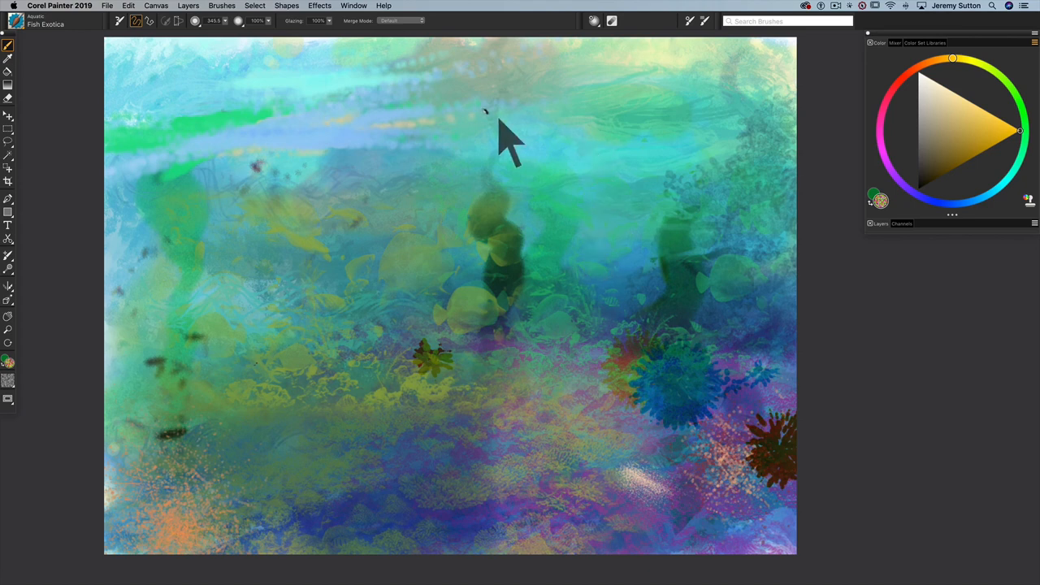
{"action": "mouse_move", "coordinate": [74, 82]}
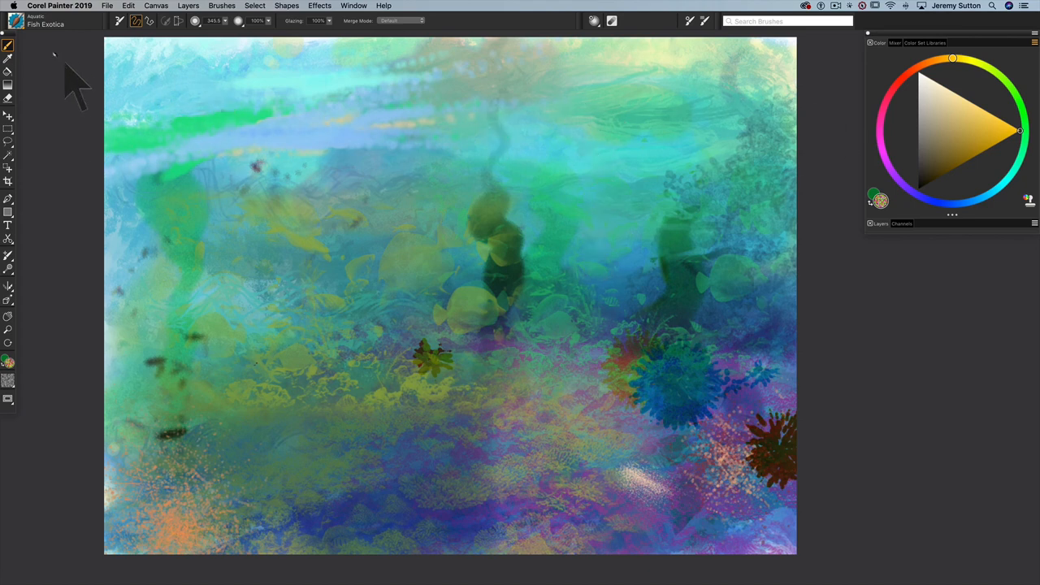
Paint a white Glowing Jellyfish trail beside the blue anemone, then choose pinkish-red for the next.
{"action": "left_click", "coordinate": [121, 19]}
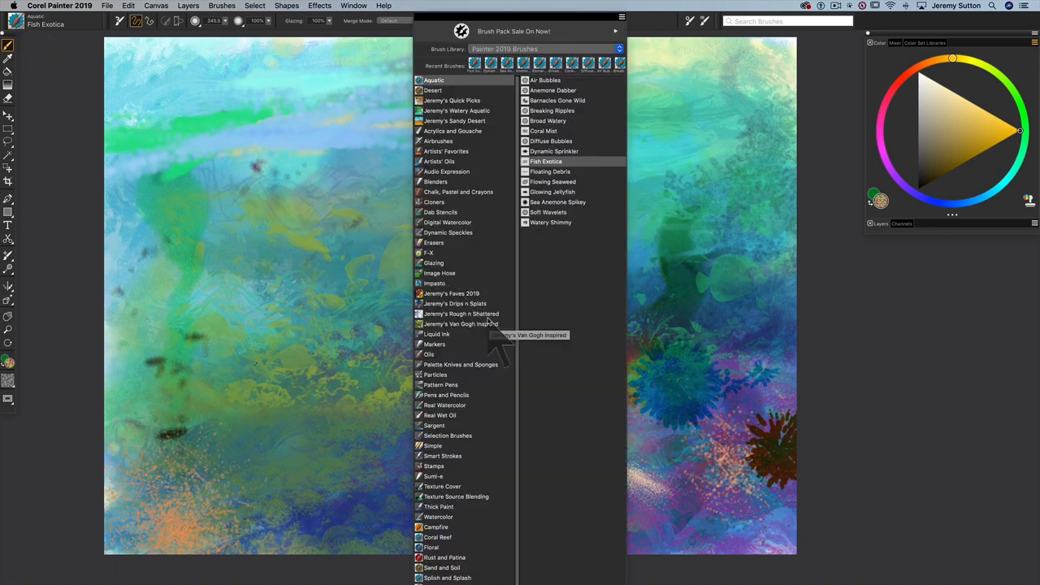
{"action": "mouse_move", "coordinate": [555, 225]}
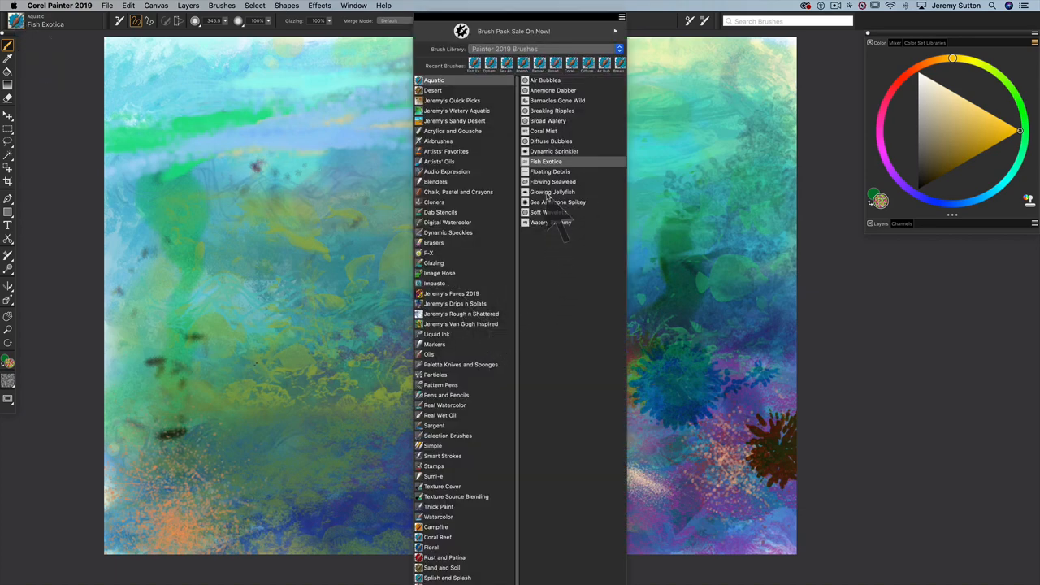
{"action": "left_click", "coordinate": [553, 192]}
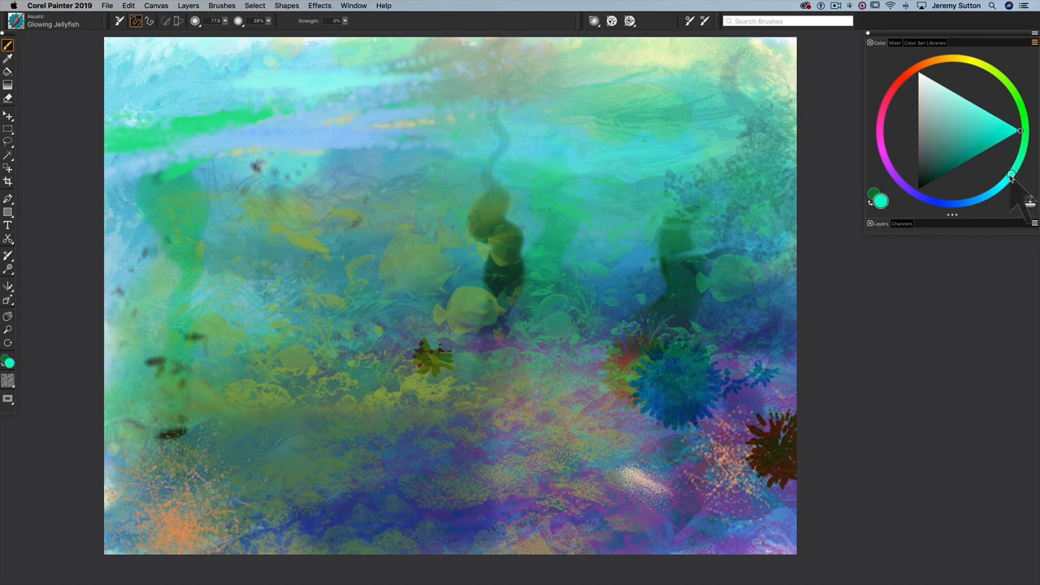
{"action": "left_click_drag", "start_coordinate": [650, 236], "coordinate": [666, 423]}
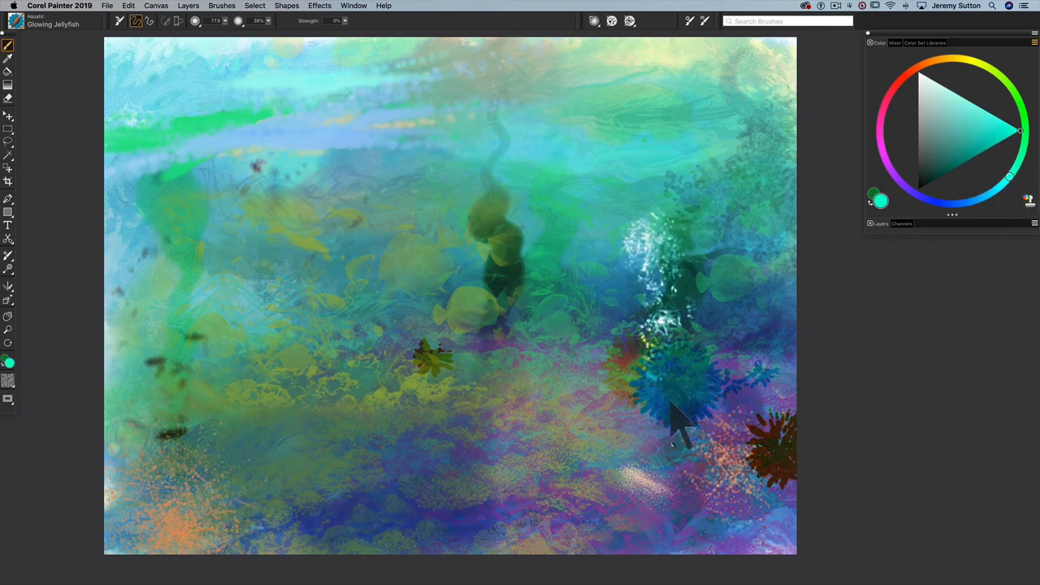
{"action": "left_click", "coordinate": [881, 225]}
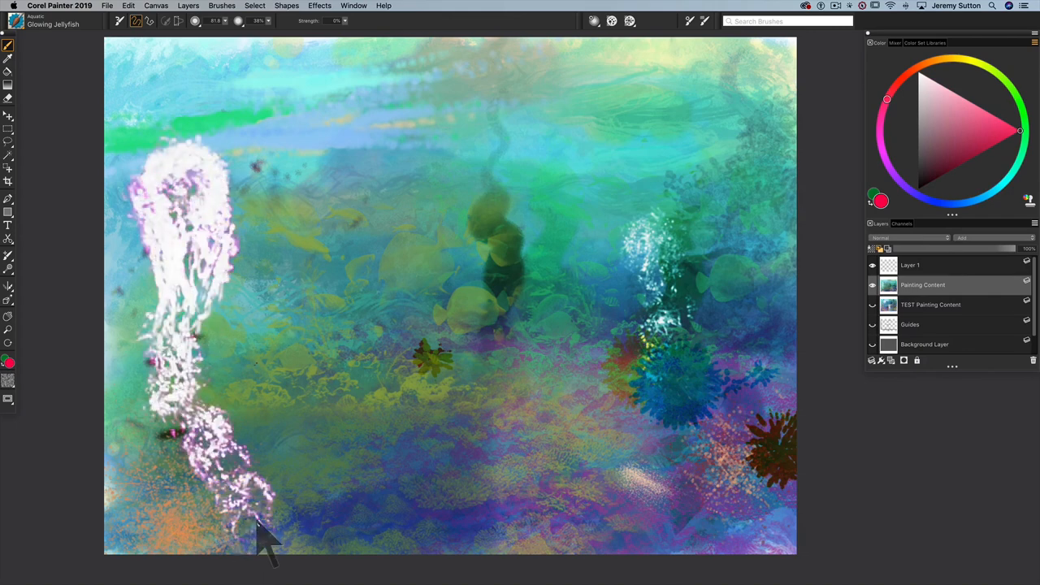
{"action": "mouse_move", "coordinate": [277, 512]}
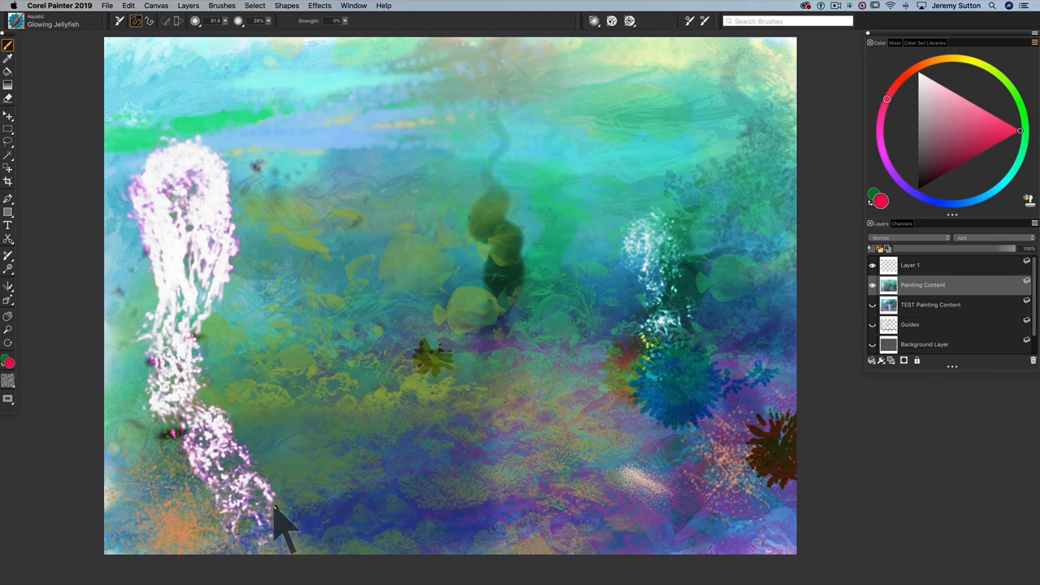
{"action": "mouse_move", "coordinate": [182, 430]}
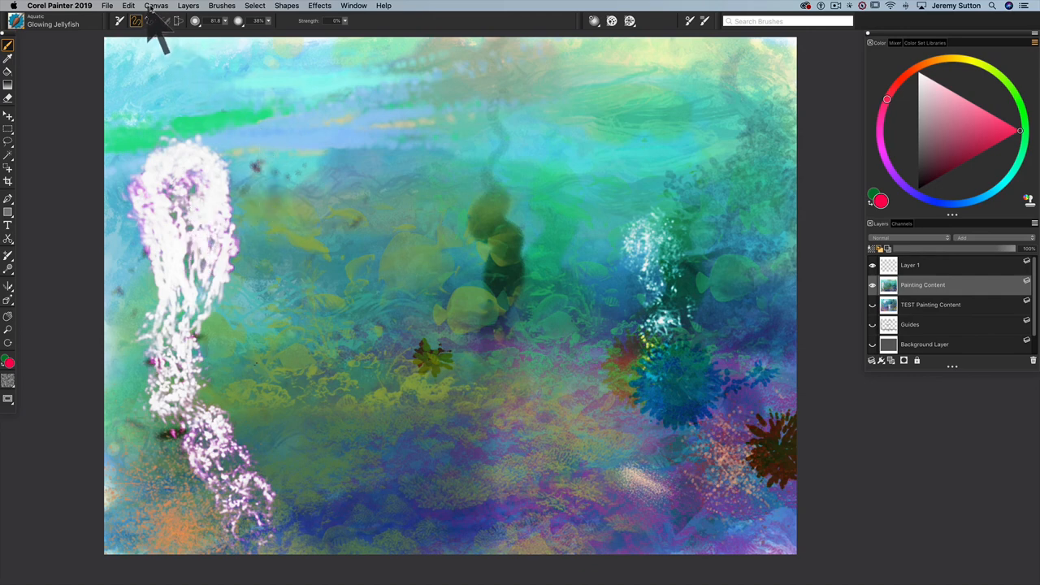
Apply Edit > Fade at about 59% so the jellyfish strokes become ghostly half-strength trails.
{"action": "left_click", "coordinate": [127, 7]}
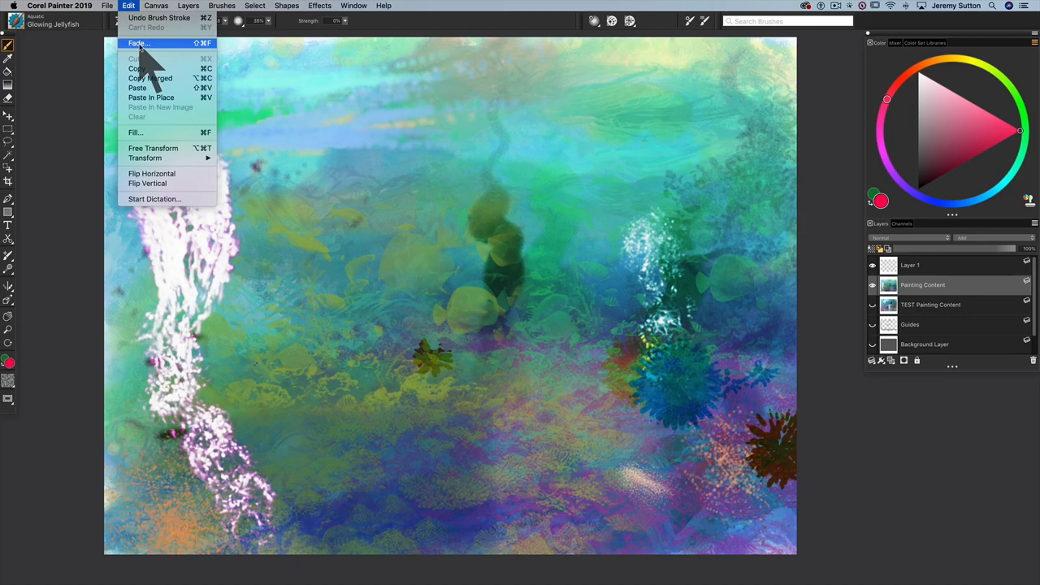
{"action": "left_click", "coordinate": [138, 43]}
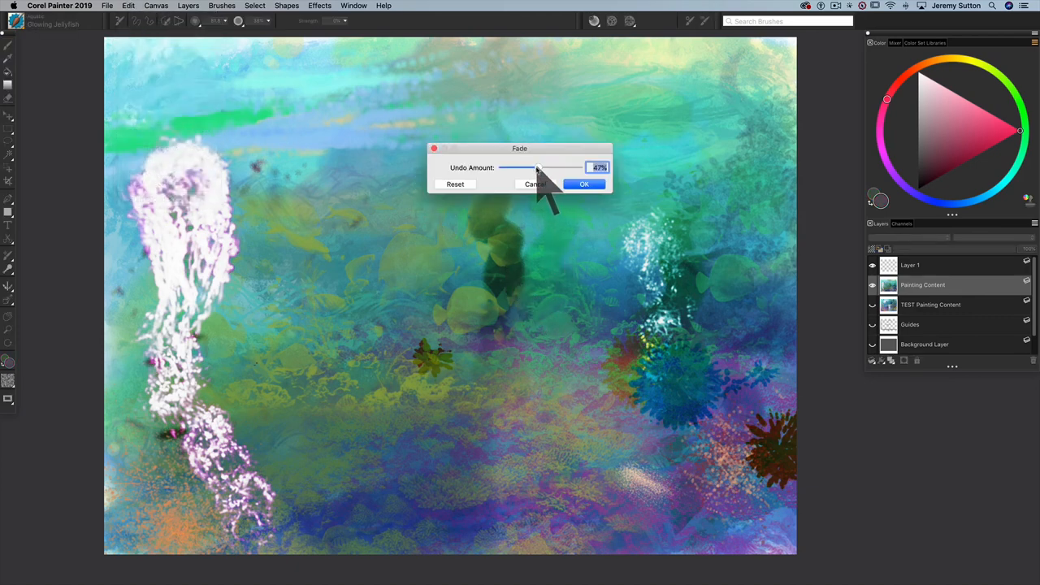
{"action": "left_click_drag", "start_coordinate": [536, 167], "coordinate": [546, 167]}
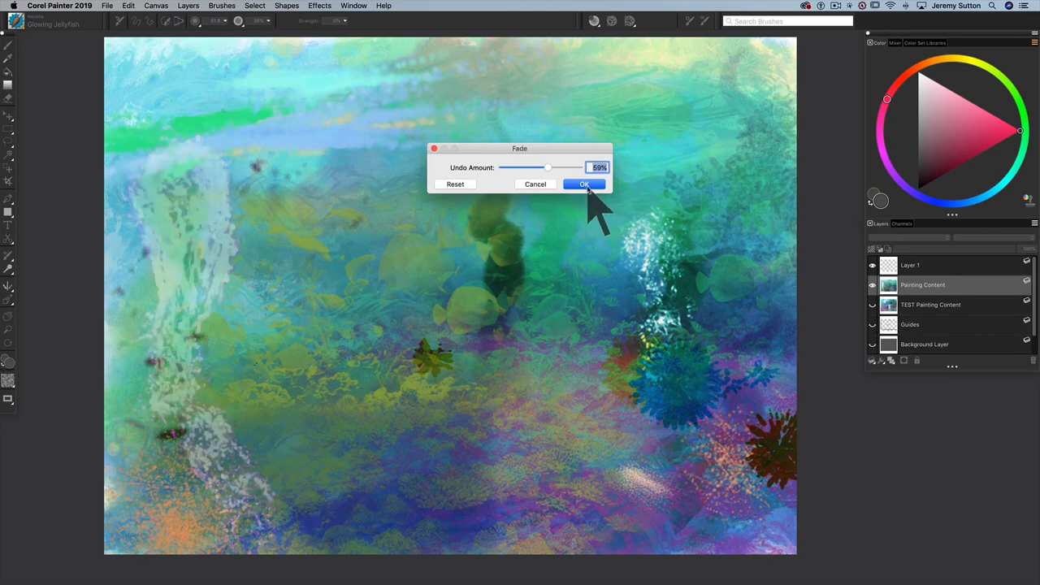
{"action": "mouse_move", "coordinate": [556, 195]}
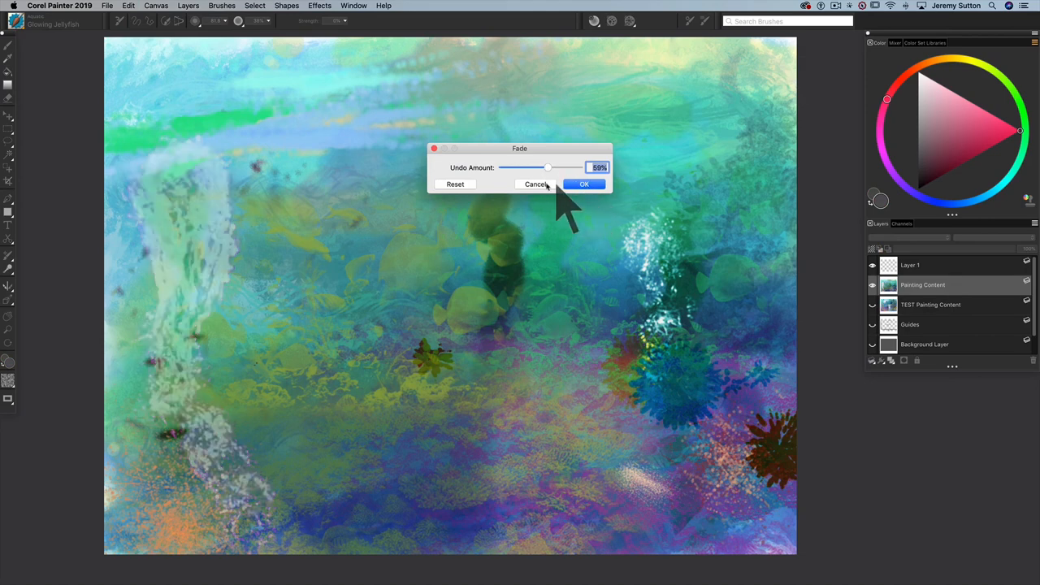
{"action": "left_click", "coordinate": [585, 183]}
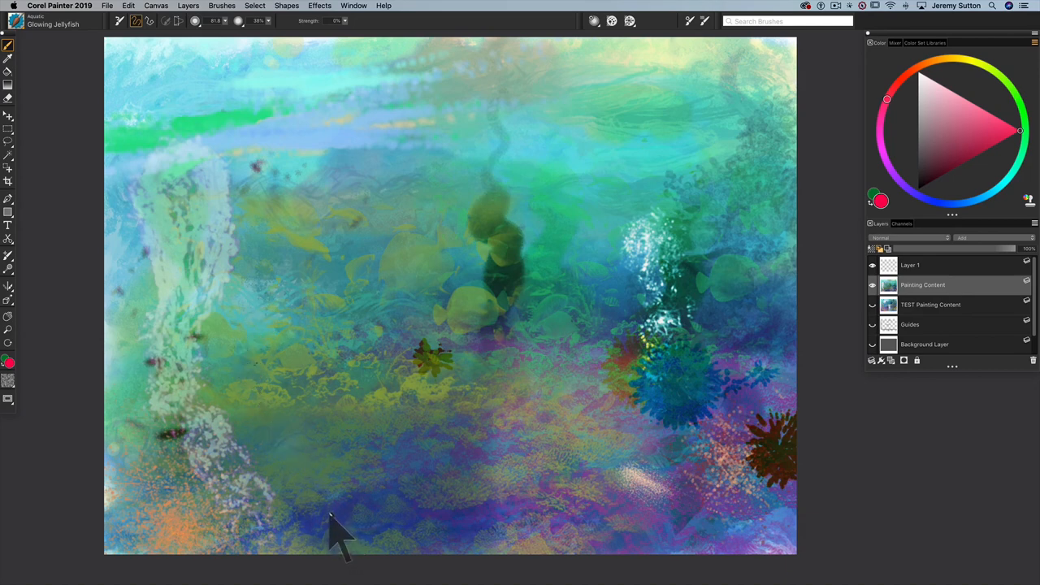
{"action": "mouse_move", "coordinate": [524, 520]}
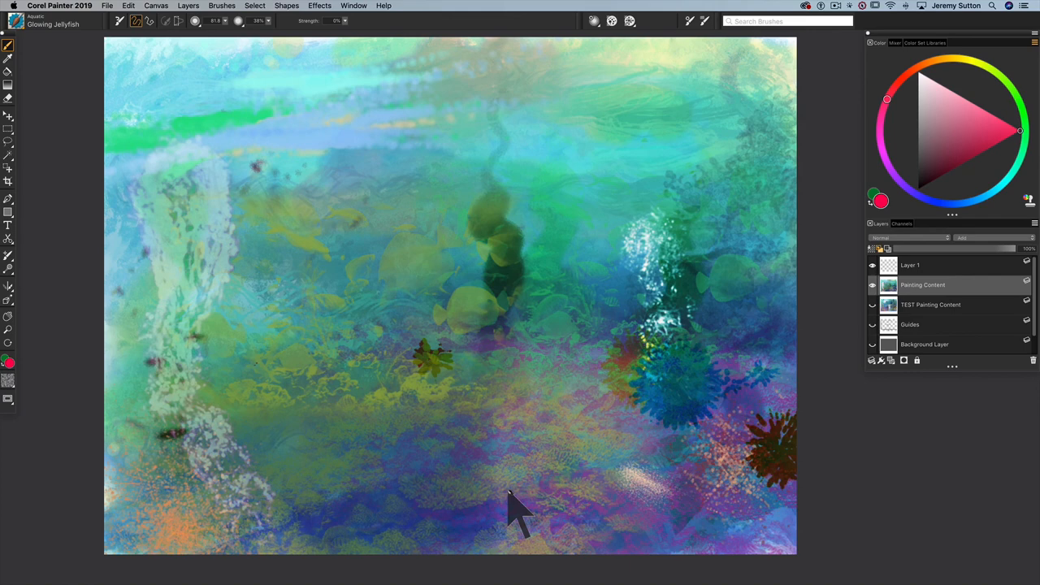
{"action": "mouse_move", "coordinate": [308, 390]}
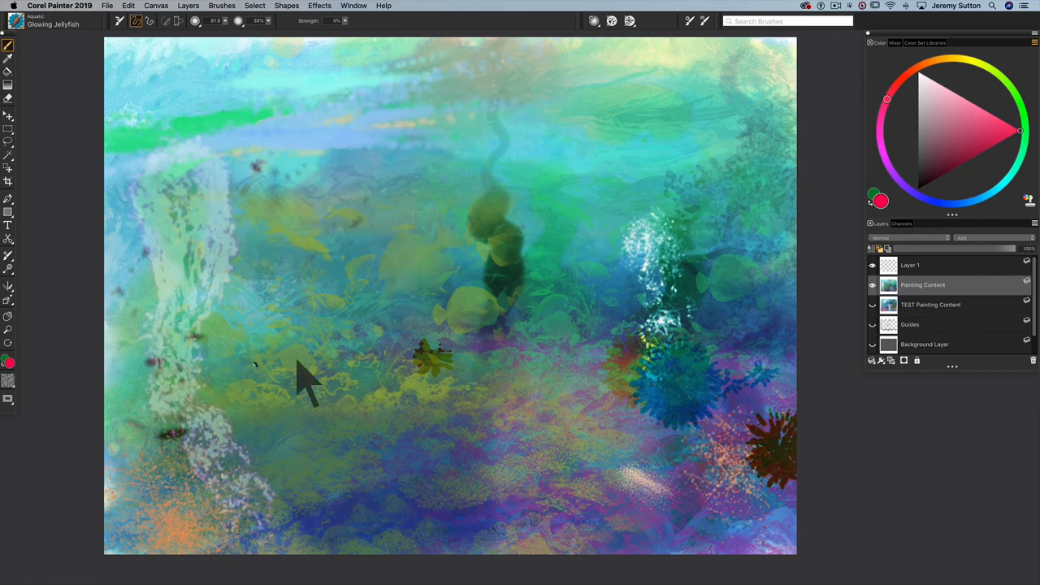